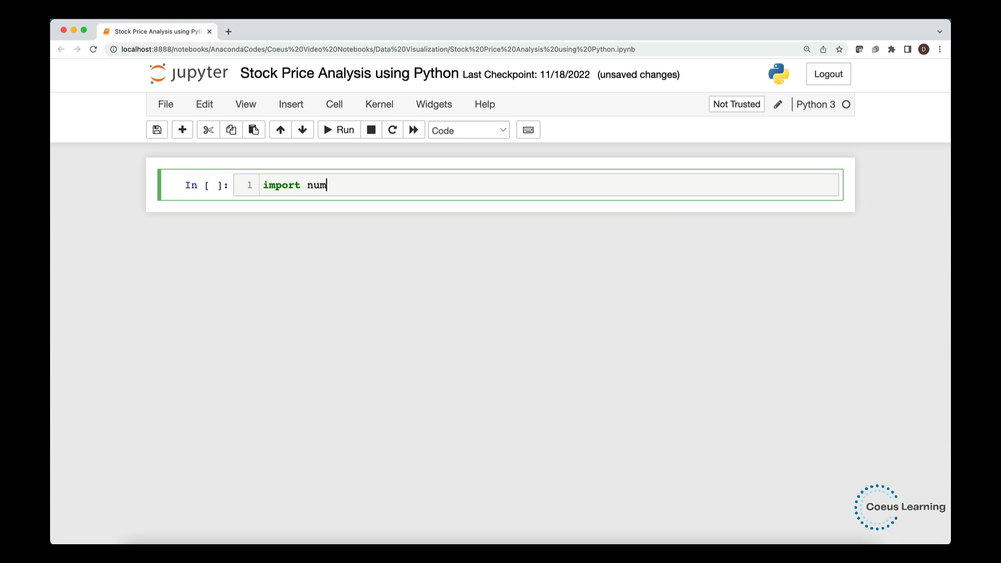
Write the imports for numpy, pandas, matplotlib.pyplot, seaborn, pandas_datareader and yfinance.
{"action": "type", "text": "py as np"}
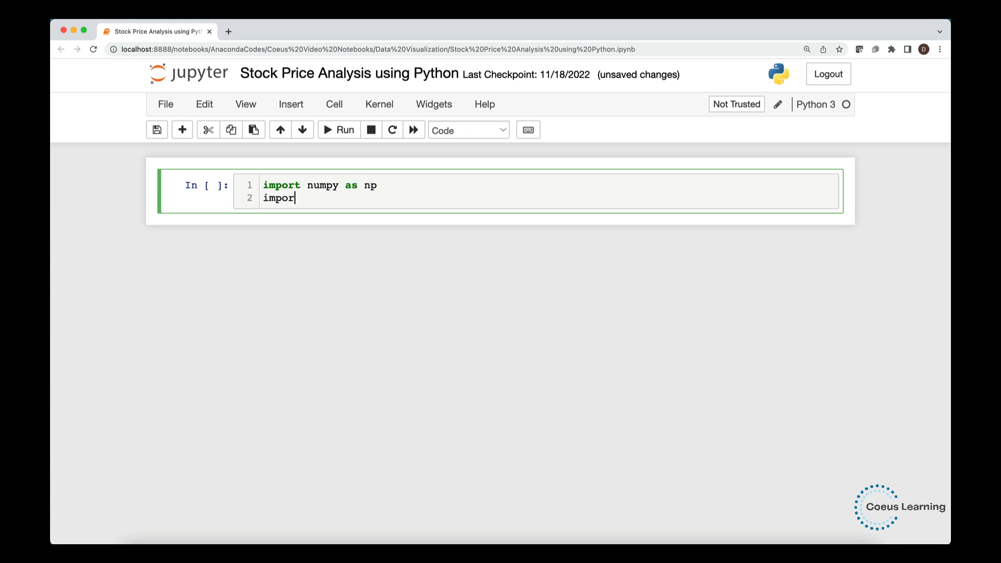
{"action": "type", "text": "t pandas as p"}
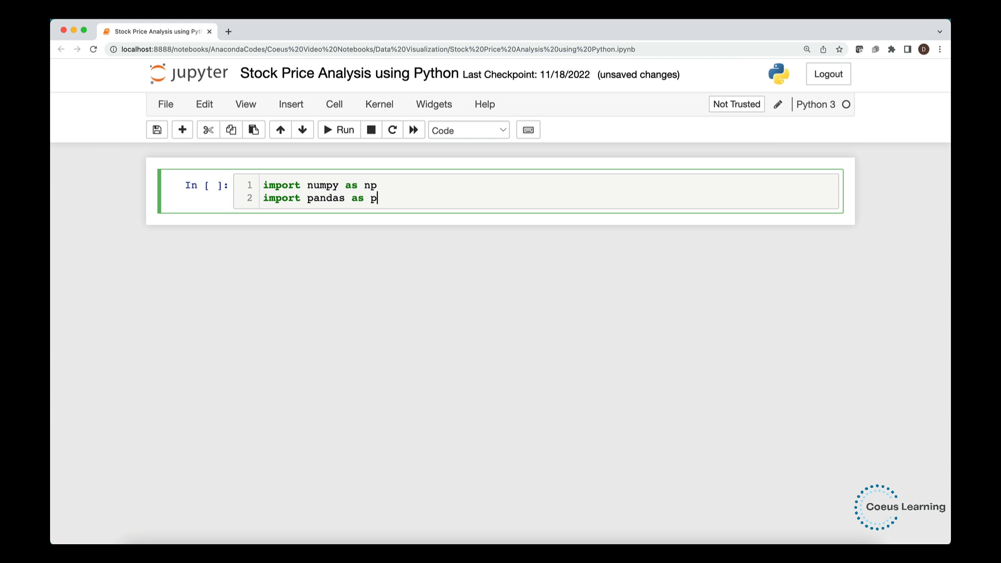
{"action": "type", "text": "d"}
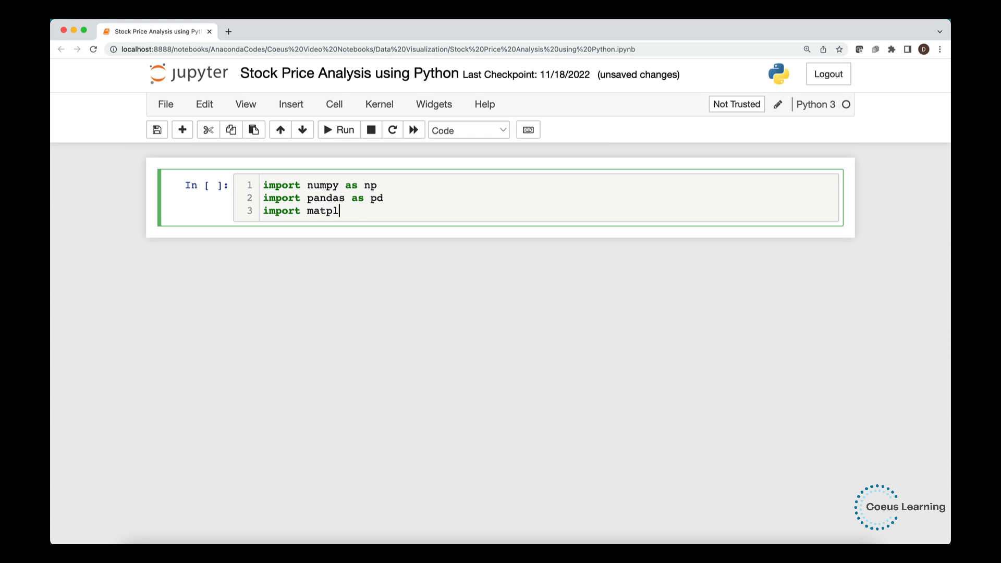
{"action": "type", "text": "otlib.pyp"}
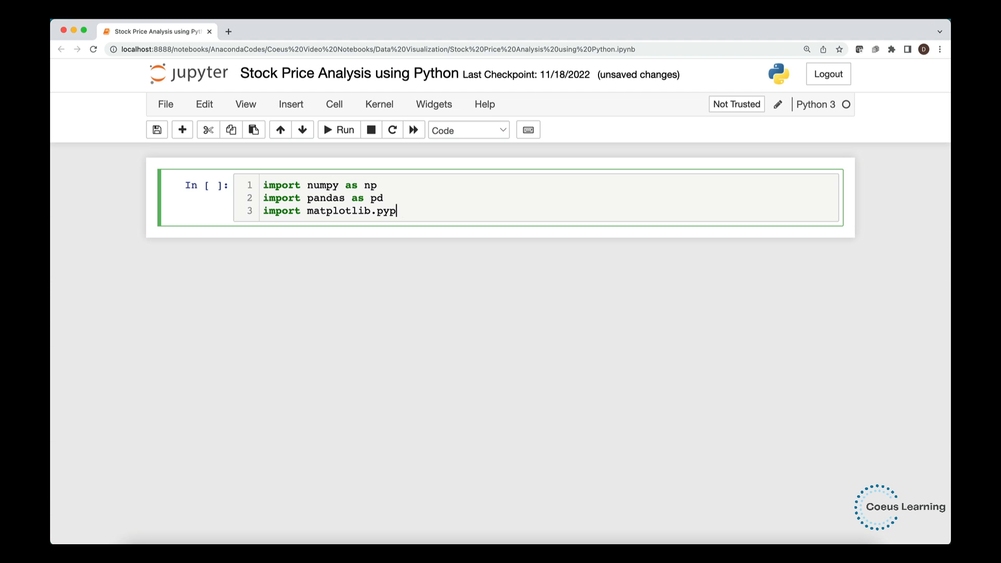
{"action": "type", "text": "lot as plt"}
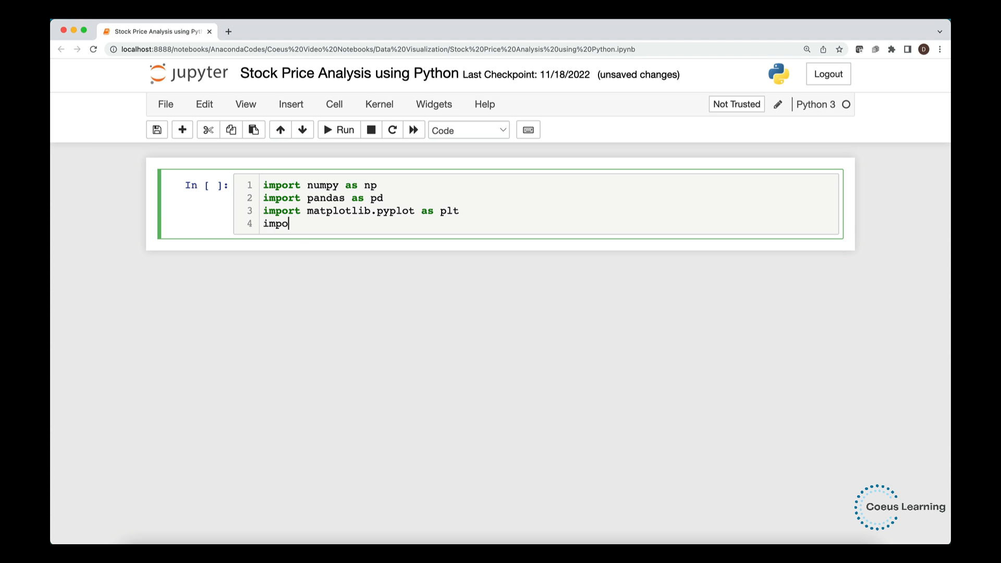
{"action": "type", "text": "rt seaborn as sns"}
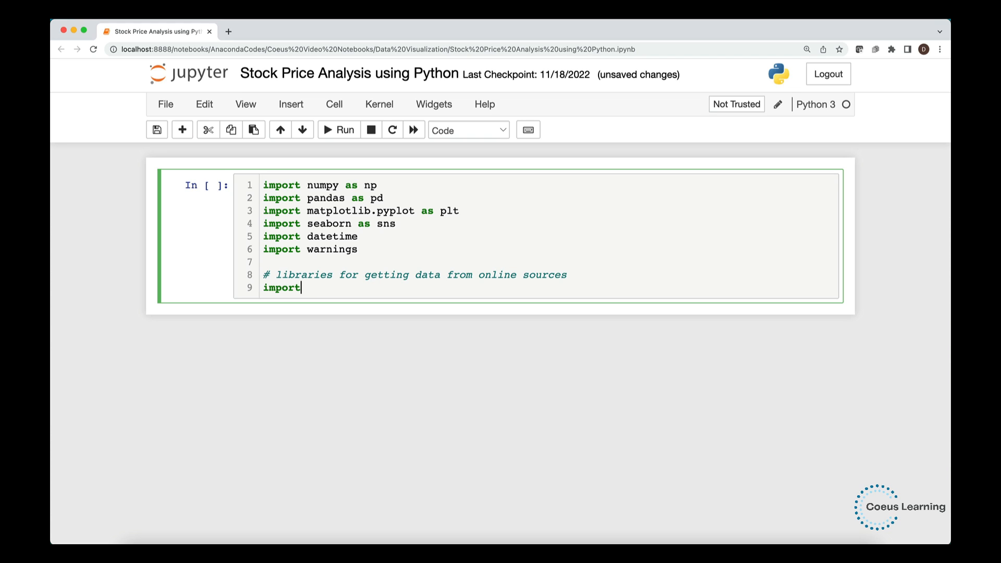
{"action": "type", "text": "pandas_data"}
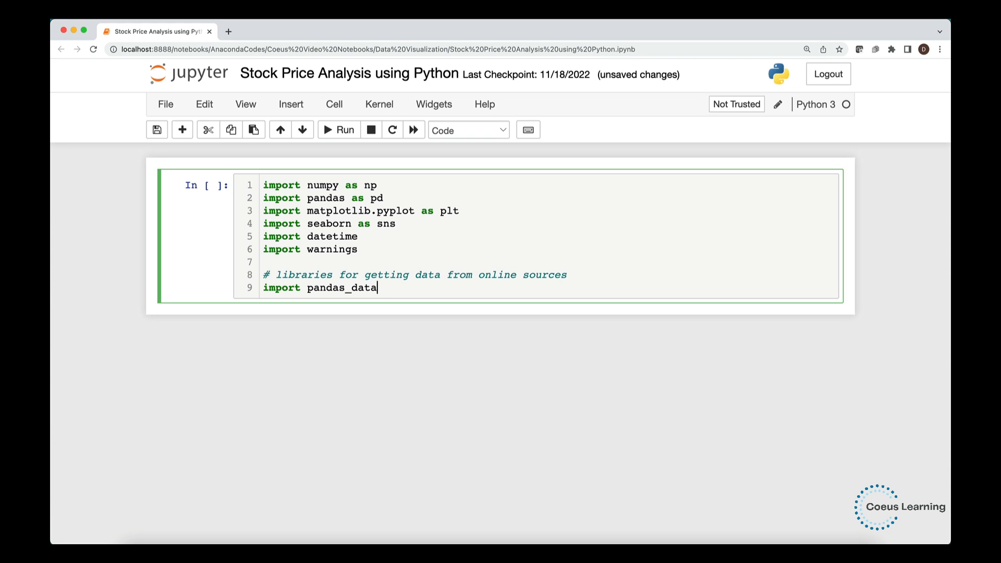
{"action": "type", "text": "reader as pd"}
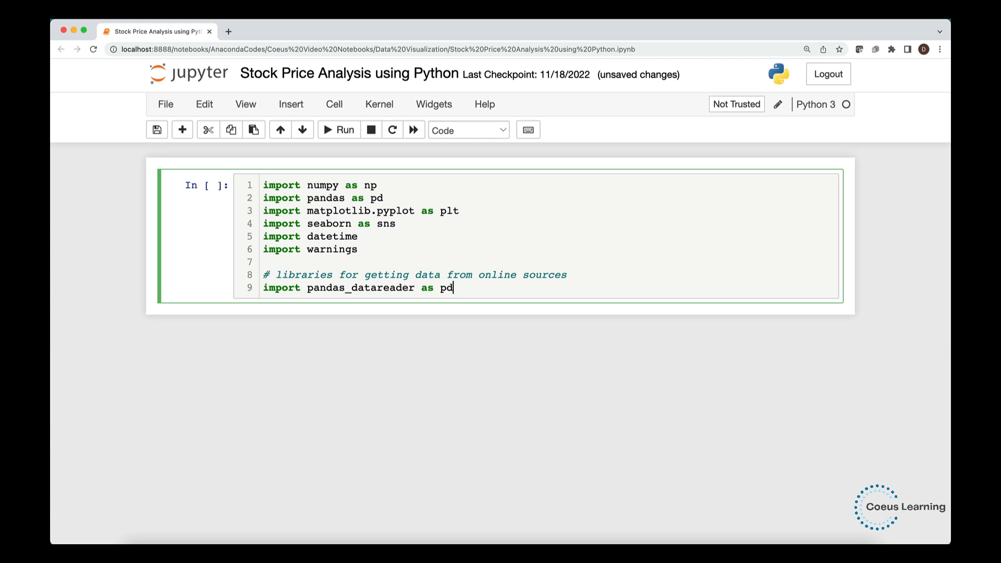
{"action": "type", "text": "r"}
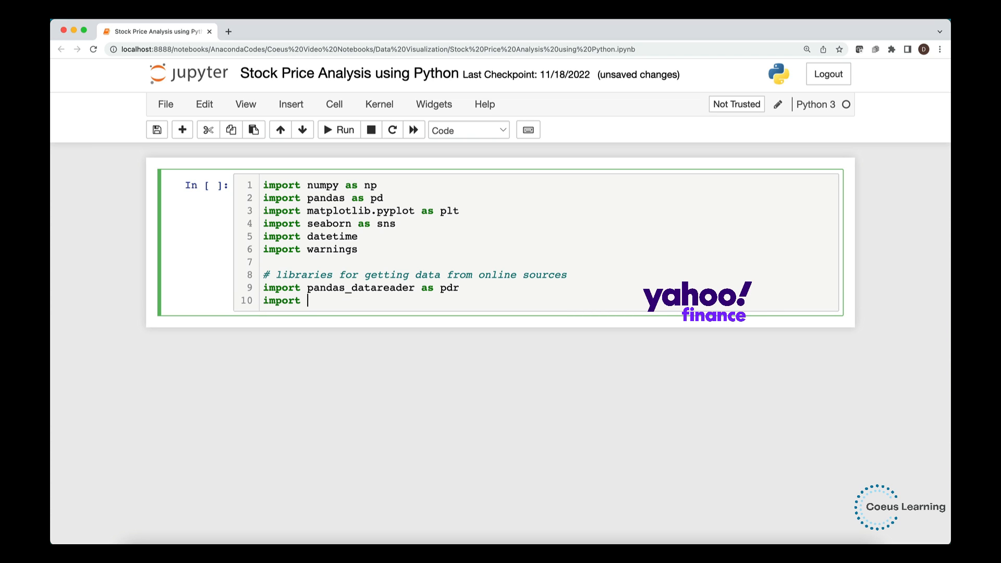
{"action": "type", "text": "yfinance as yfin"}
{"action": "type", "text": "yfin.pdr_override("}
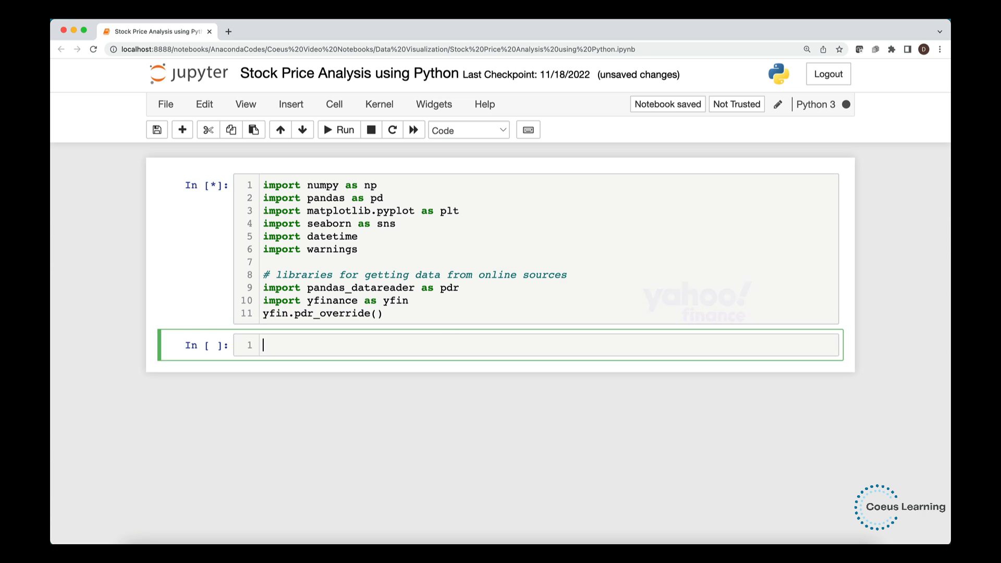
Add a commented warnings.filterwarnings('ignore') cell to suppress warnings.
{"action": "type", "text": "# Suppress warnings"}
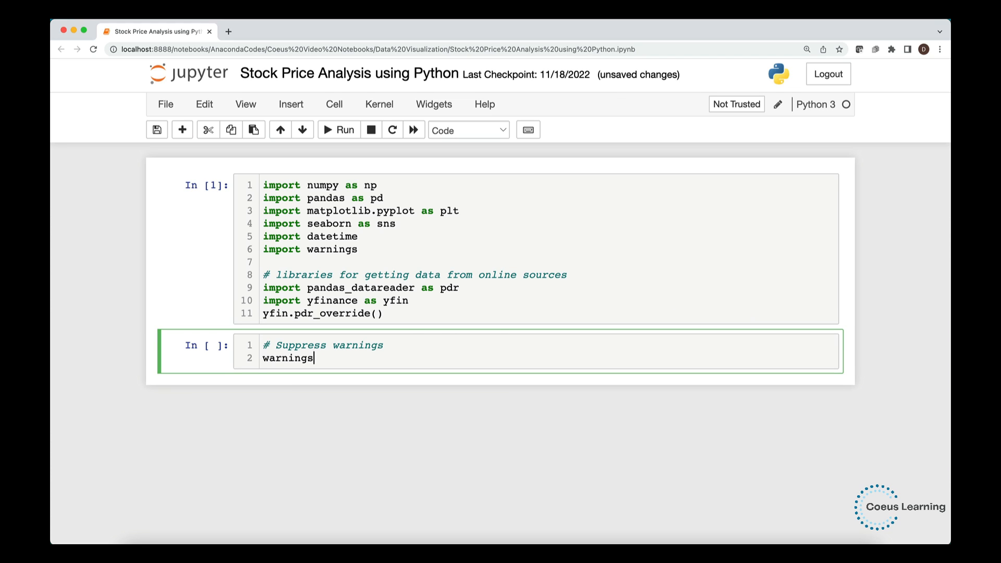
{"action": "type", "text": ".fil"}
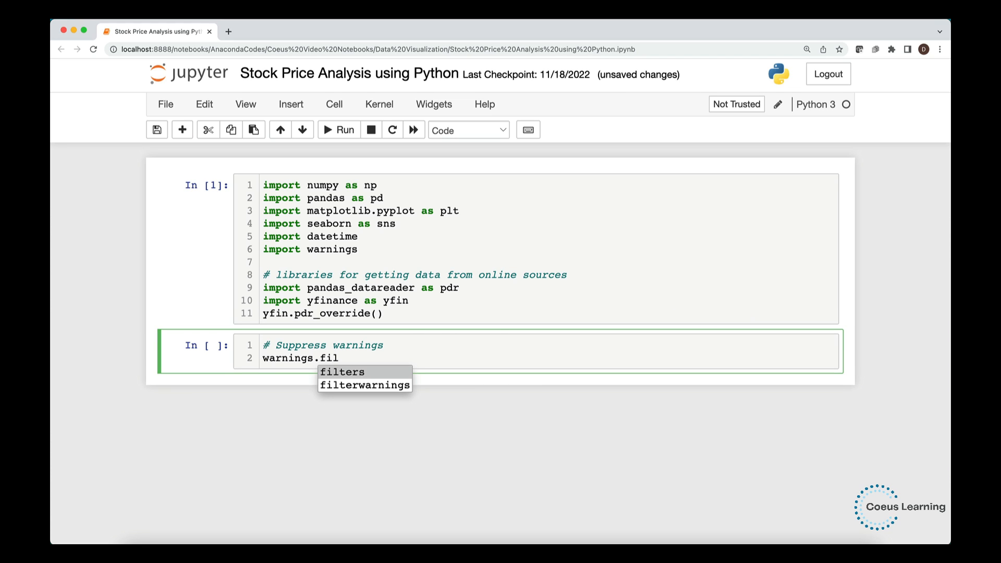
{"action": "left_click", "coordinate": [365, 385]}
{"action": "type", "text": "tickers"}
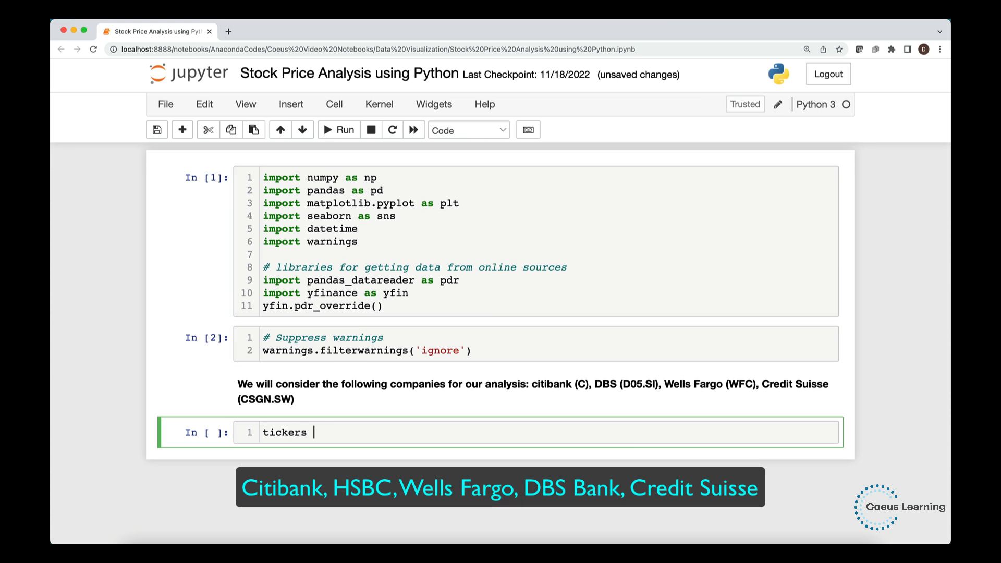
Define the tickers list C, HSBC, WFC, D05.SI and CSGN.SW.
{"action": "type", "text": "= [\"C\", \"HSBC\"]"}
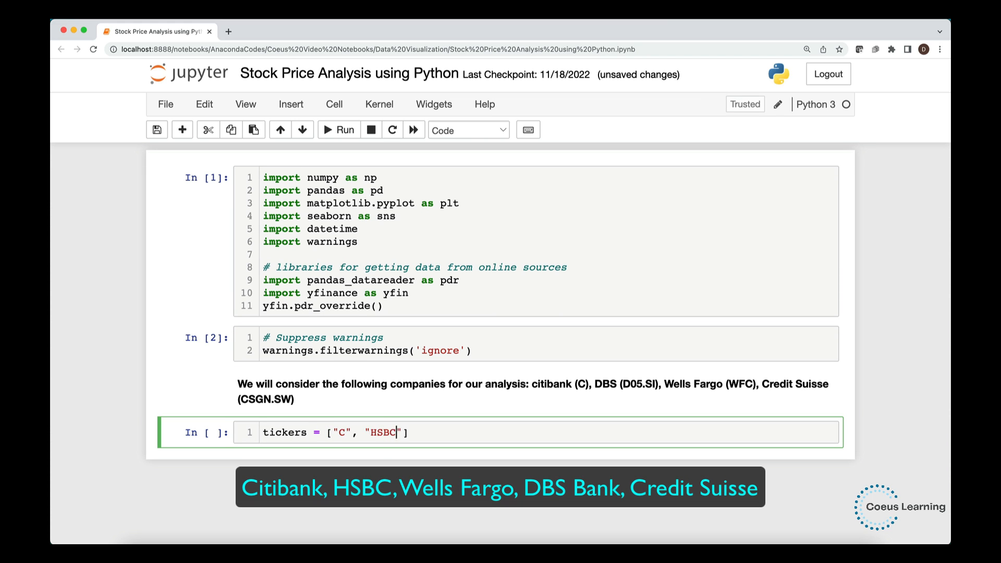
{"action": "type", "text": ", \"WFC\", \"D0"}
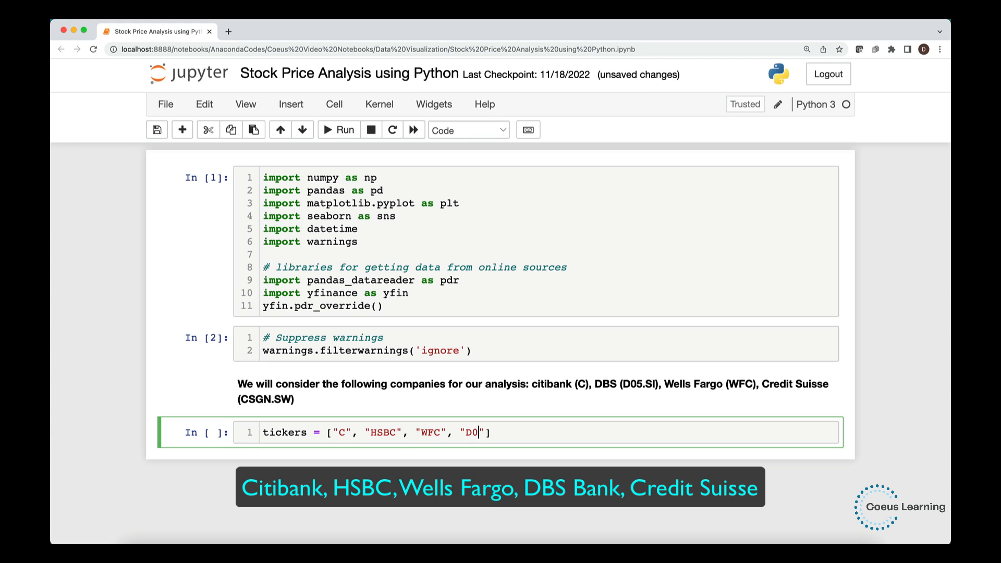
{"action": "type", "text": "5.SI\", \"CSGN.SW"}
{"action": "type", "text": "df_"}
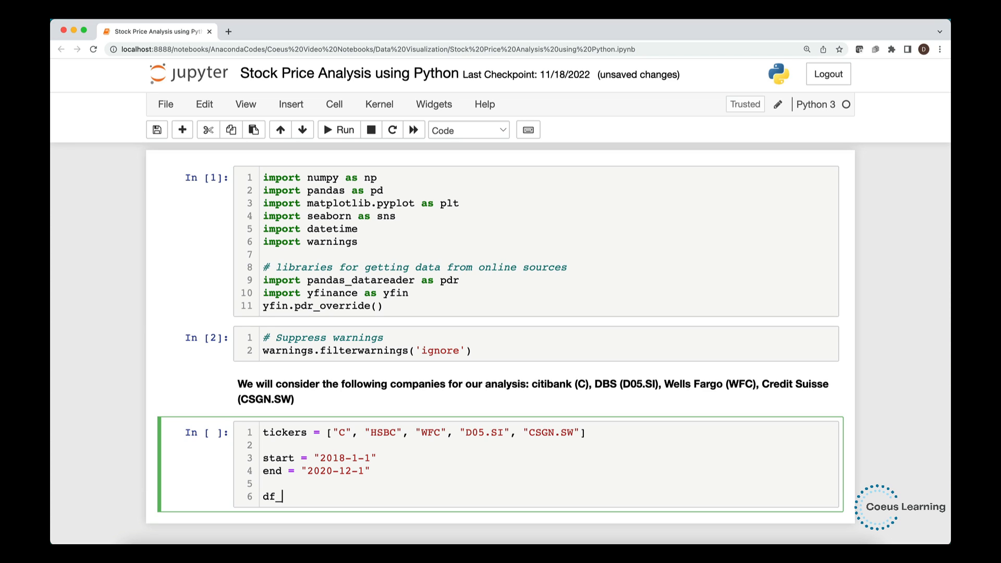
Download df_stocks with pdr.get_data_yahoo(tickers, start=start, end=end).
{"action": "type", "text": "stocks = pdr."}
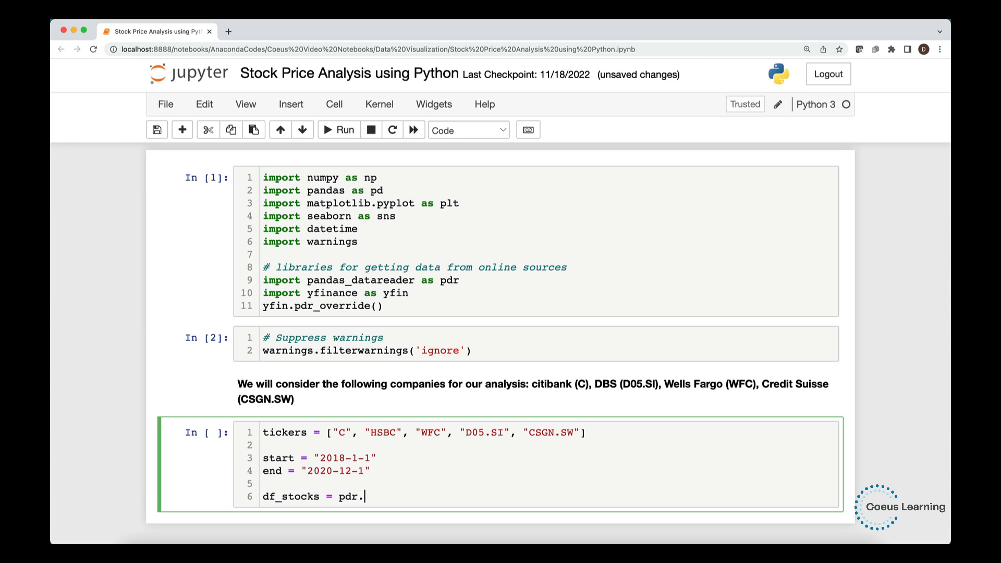
{"action": "type", "text": "get_data_yahoo(t"}
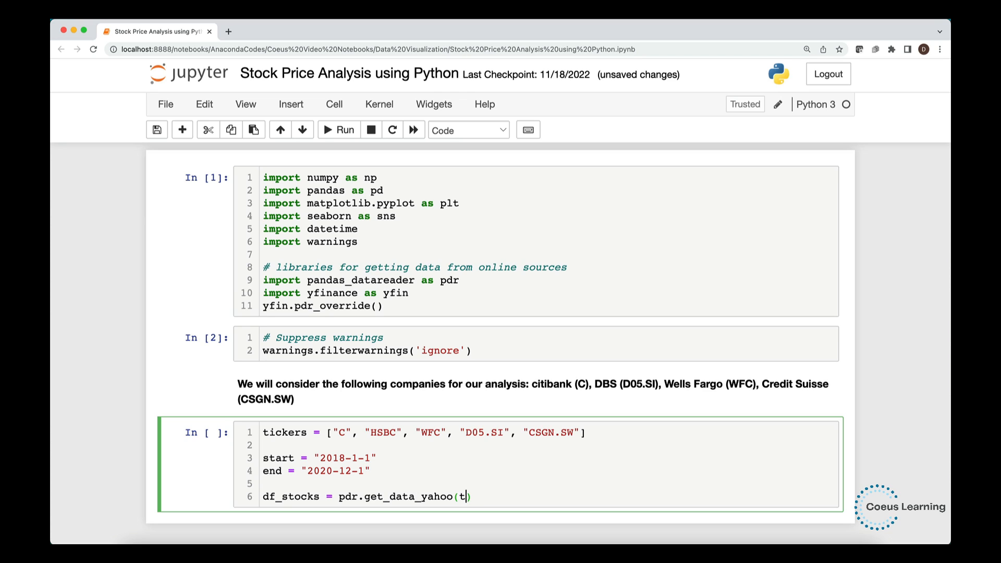
{"action": "type", "text": "ickers, start=start"}
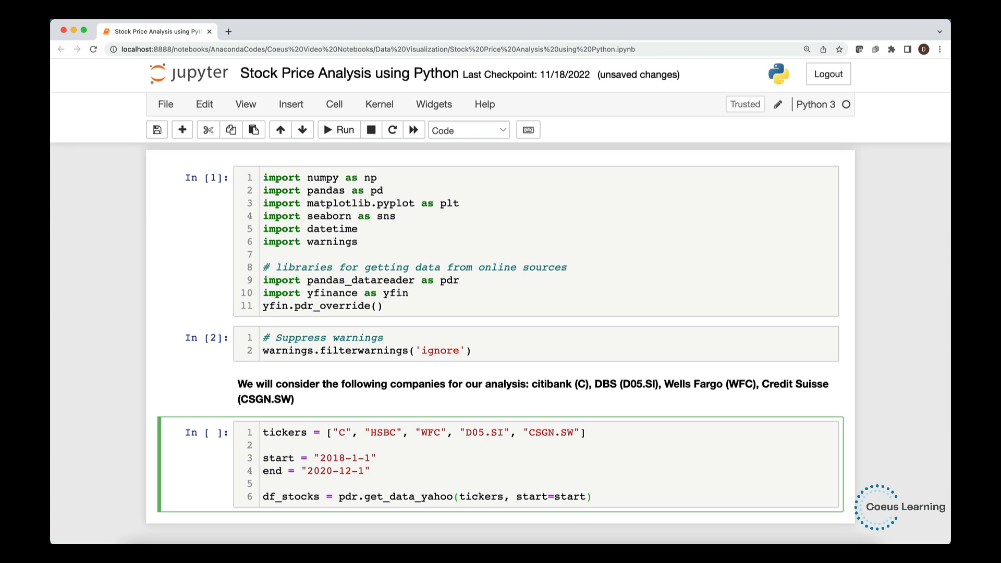
{"action": "type", "text": ", end=end)"}
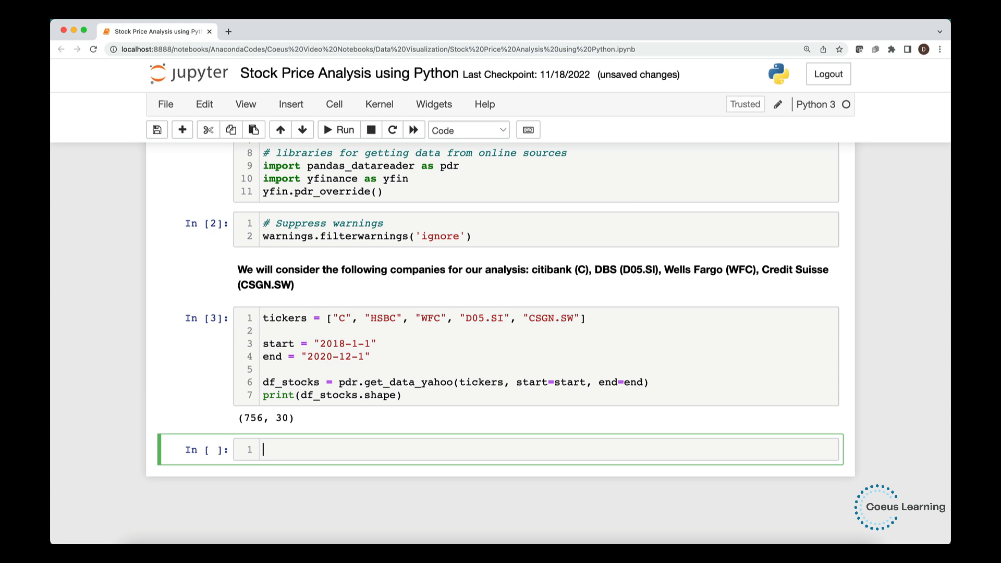
Run df_stocks.head() and look over the first five rows of Adj Close and Close prices.
{"action": "type", "text": "df_s"}
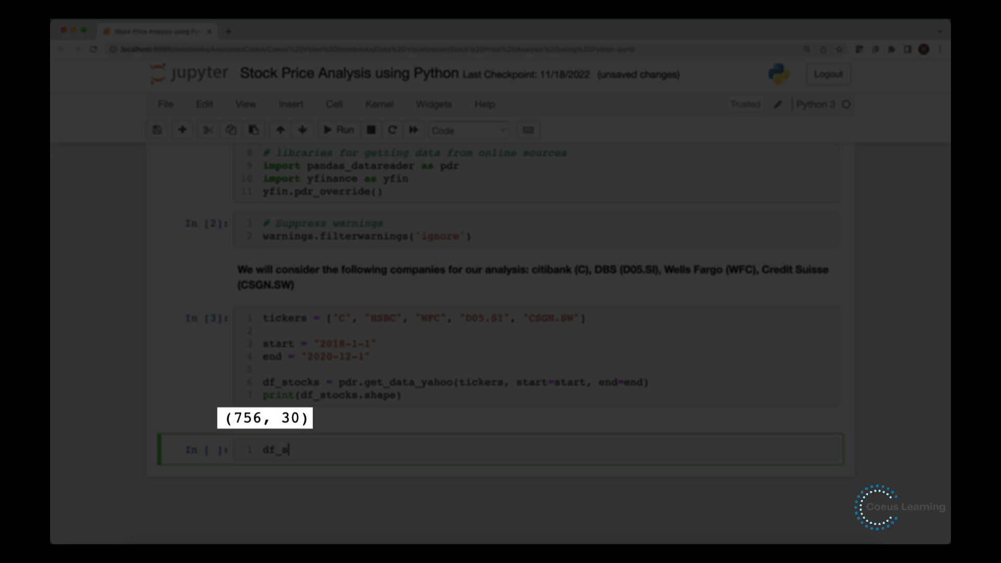
{"action": "type", "text": "tocks."}
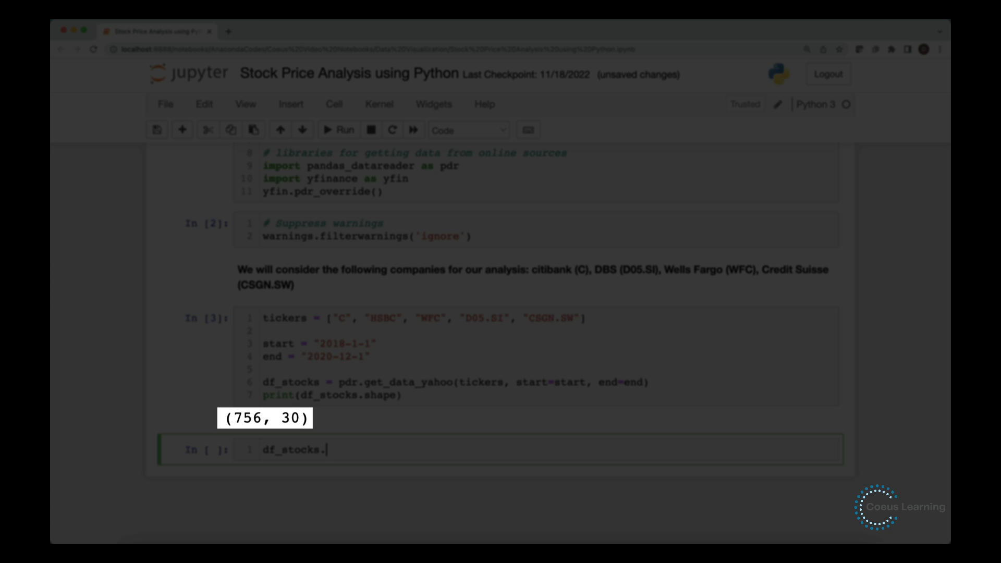
{"action": "type", "text": "head()"}
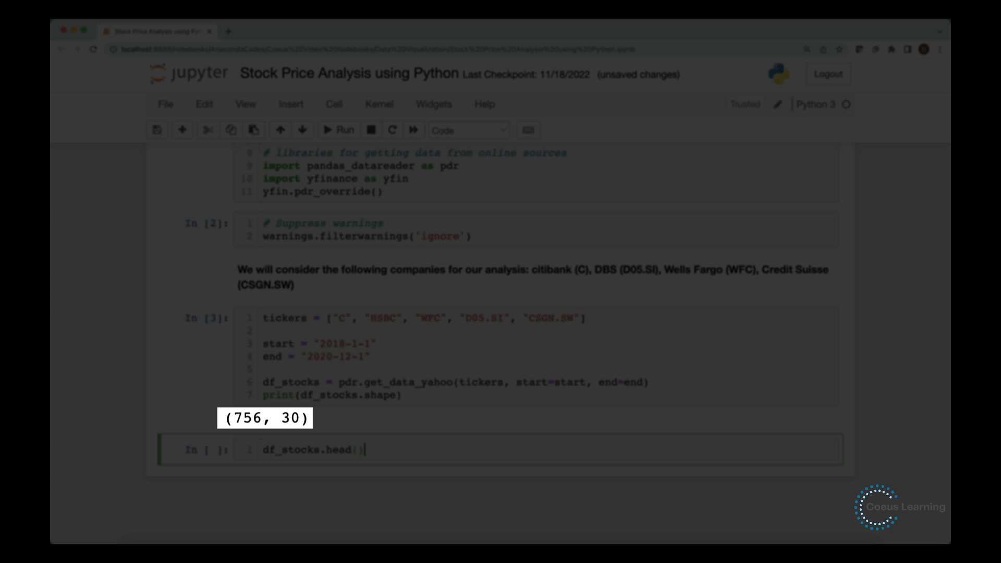
{"action": "left_click", "coordinate": [338, 130]}
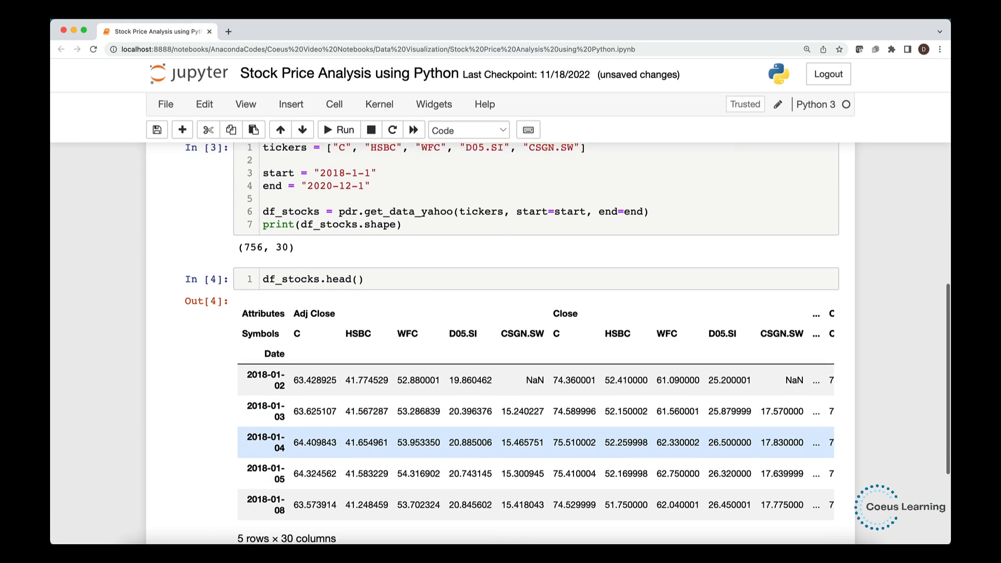
{"action": "scroll", "scroll_direction": "down", "scroll_amount": 3}
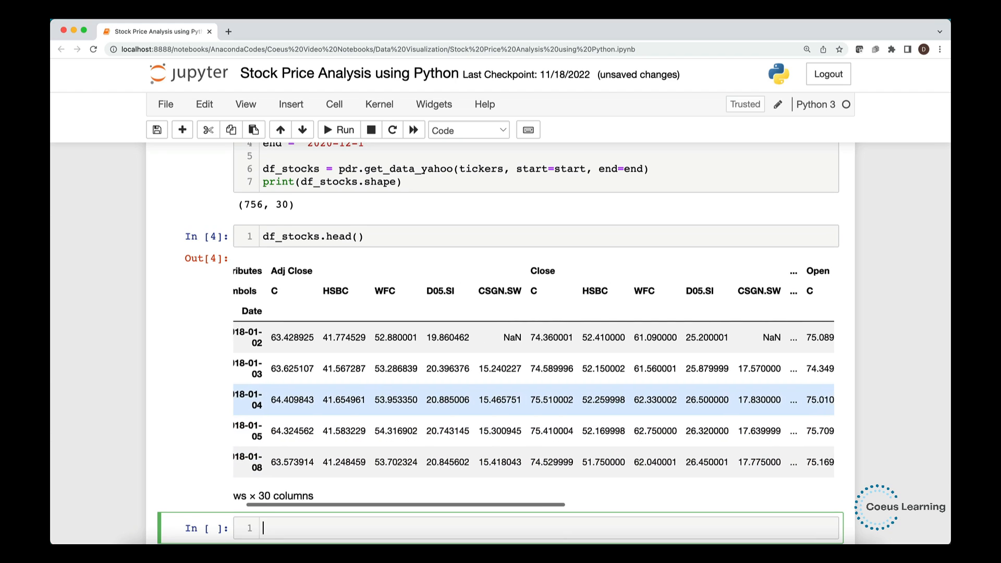
{"action": "scroll", "scroll_direction": "right", "scroll_amount": 3}
{"action": "type", "text": "pd"}
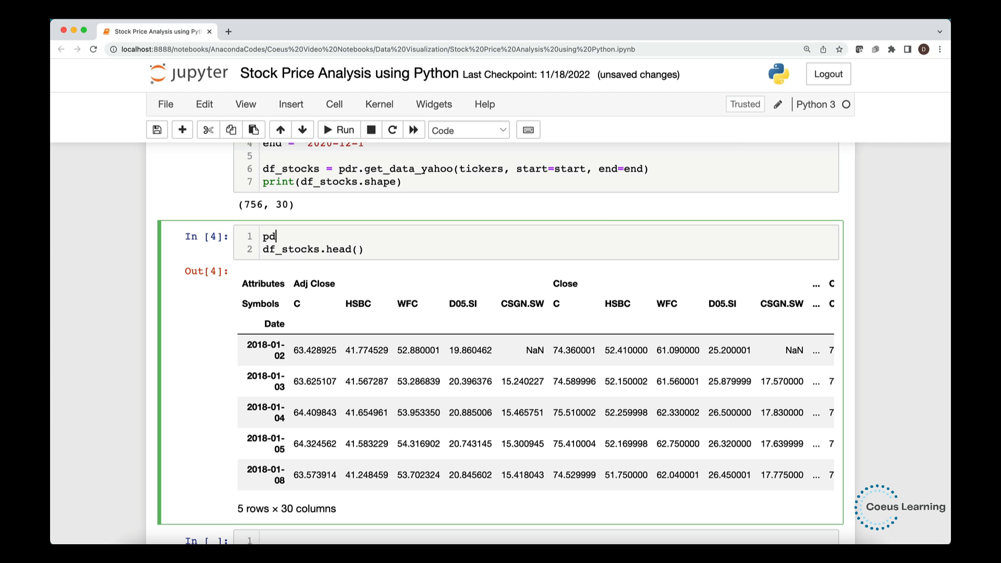
Set pd.options.display.max_columns=None and re-run to inspect every column through Volume.
{"action": "type", "text": ".options.display.ma"}
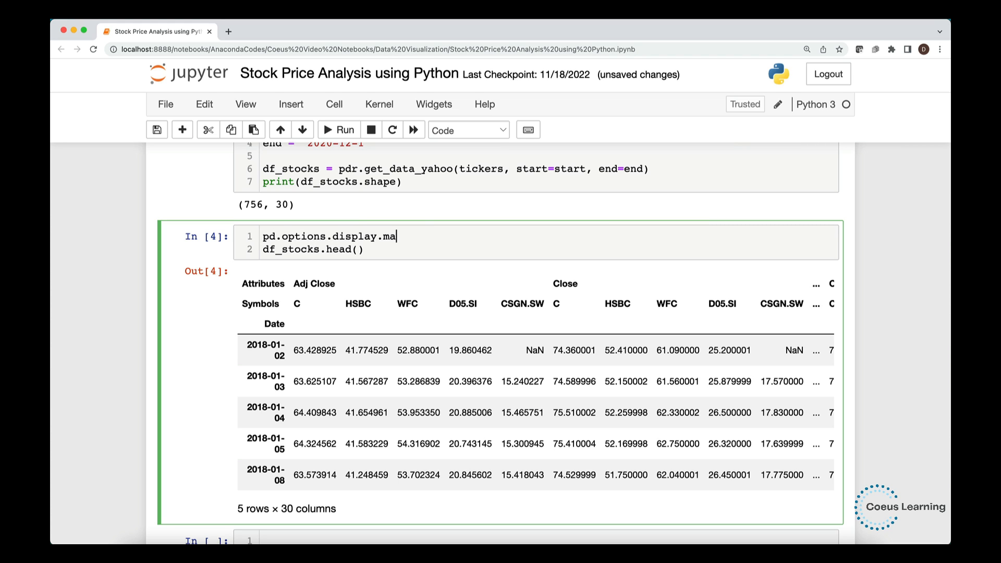
{"action": "left_click", "coordinate": [339, 130]}
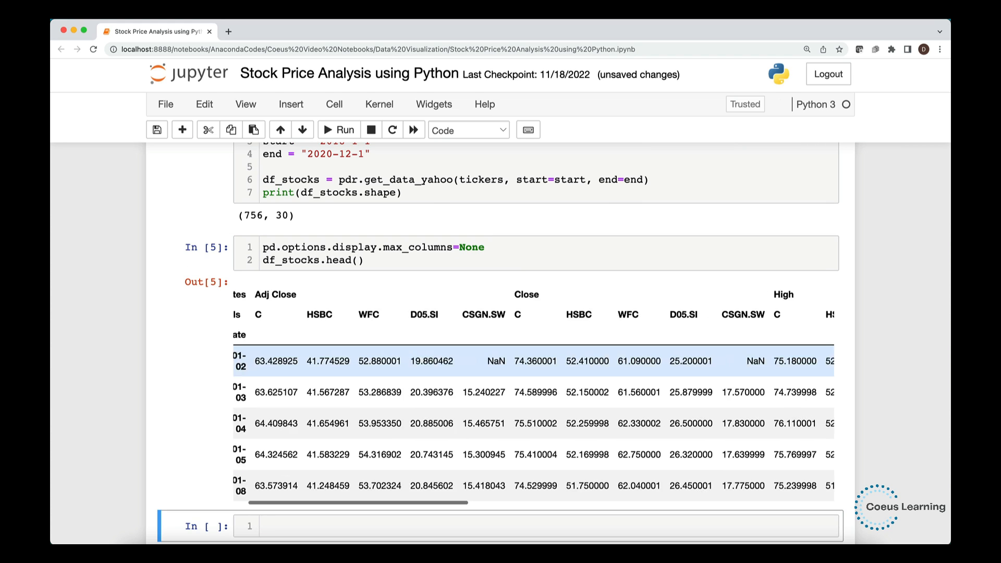
{"action": "scroll", "scroll_direction": "right", "scroll_amount": 3}
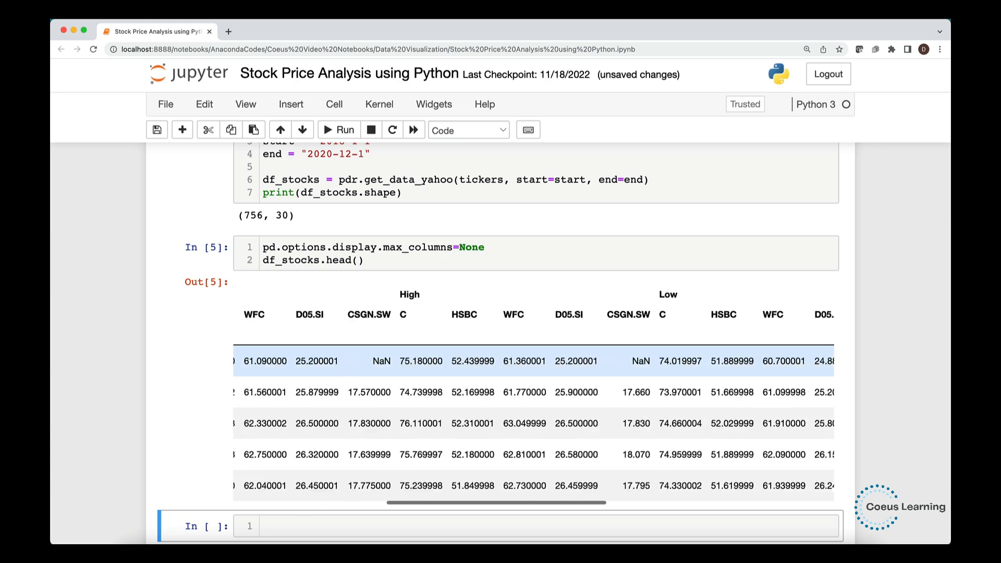
{"action": "scroll", "scroll_direction": "right", "scroll_amount": 3}
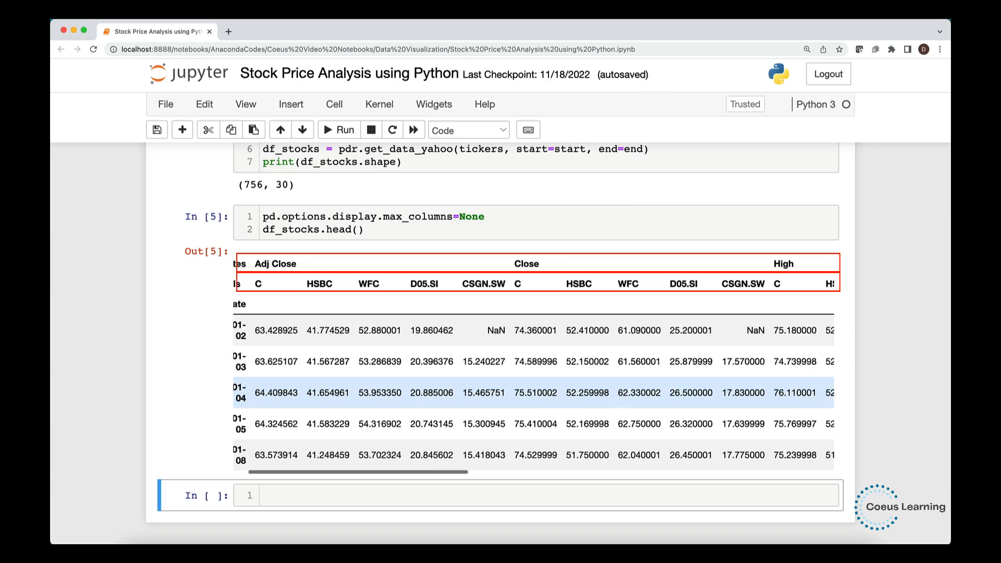
{"action": "scroll", "scroll_direction": "right", "scroll_amount": 3}
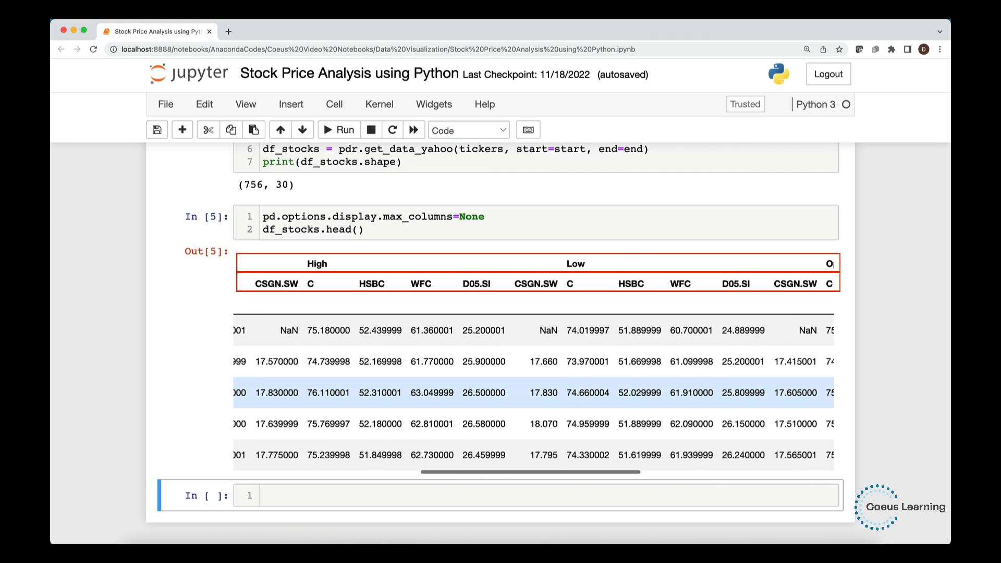
{"action": "scroll", "scroll_direction": "right", "scroll_amount": 3}
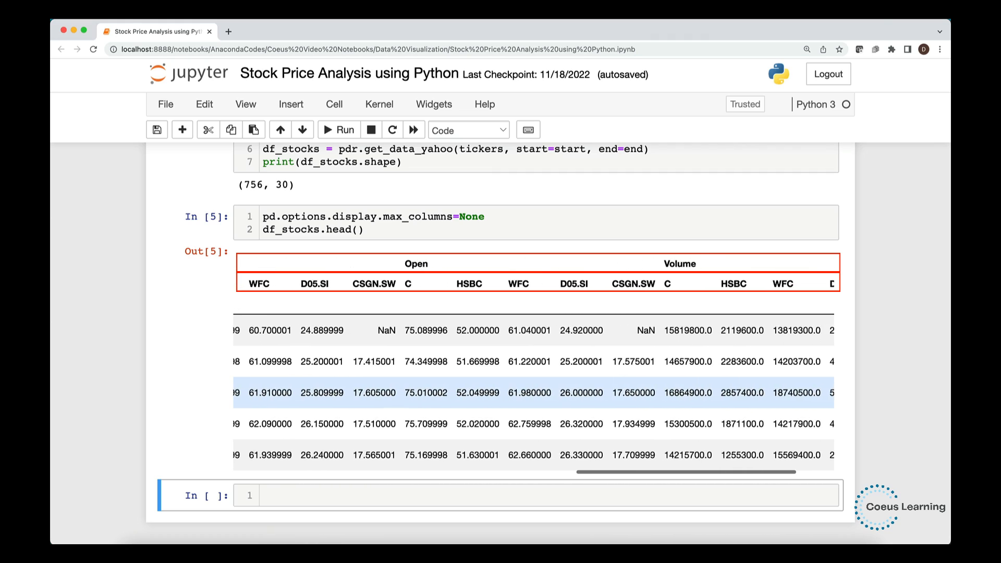
{"action": "scroll", "scroll_direction": "left", "scroll_amount": 3}
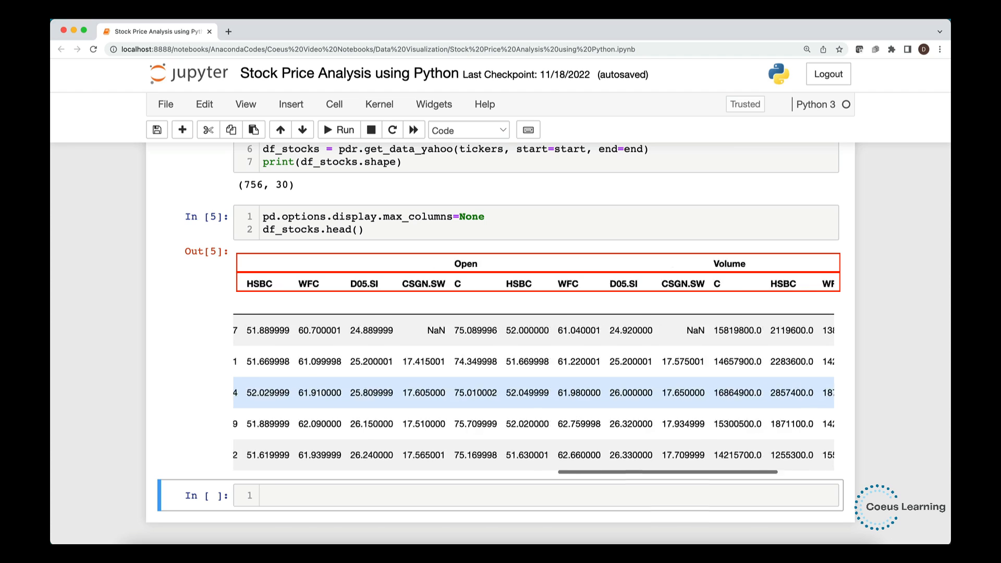
{"action": "scroll", "scroll_direction": "left", "scroll_amount": 3}
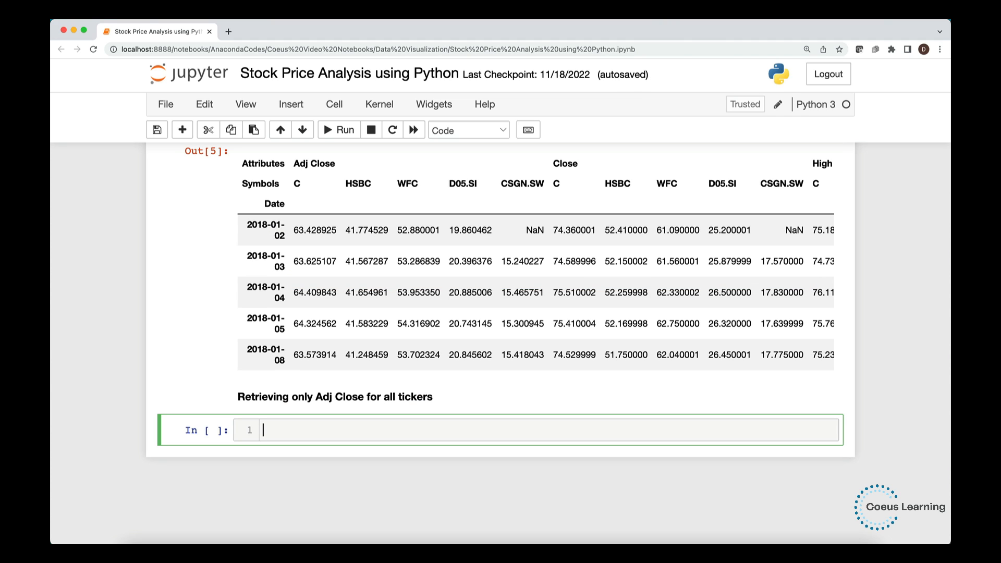
Assign df_stocks['Adj Close'] to df_stocks_adj_close and run the extraction cell.
{"action": "type", "text": "df_stocks_adj_close = df"}
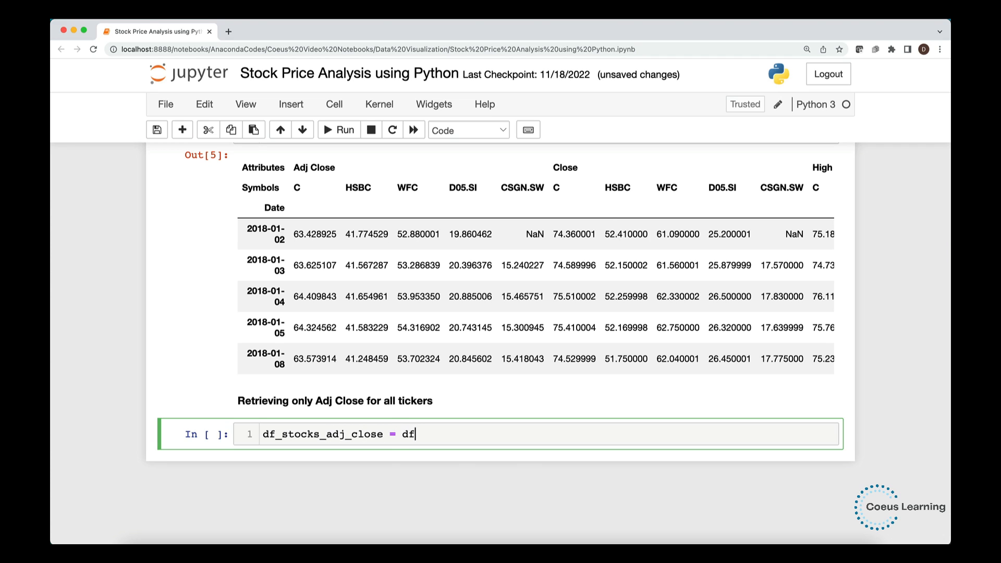
{"action": "type", "text": "_stocks['A']"}
{"action": "type", "text": "df_stocks_adj_close.head()"}
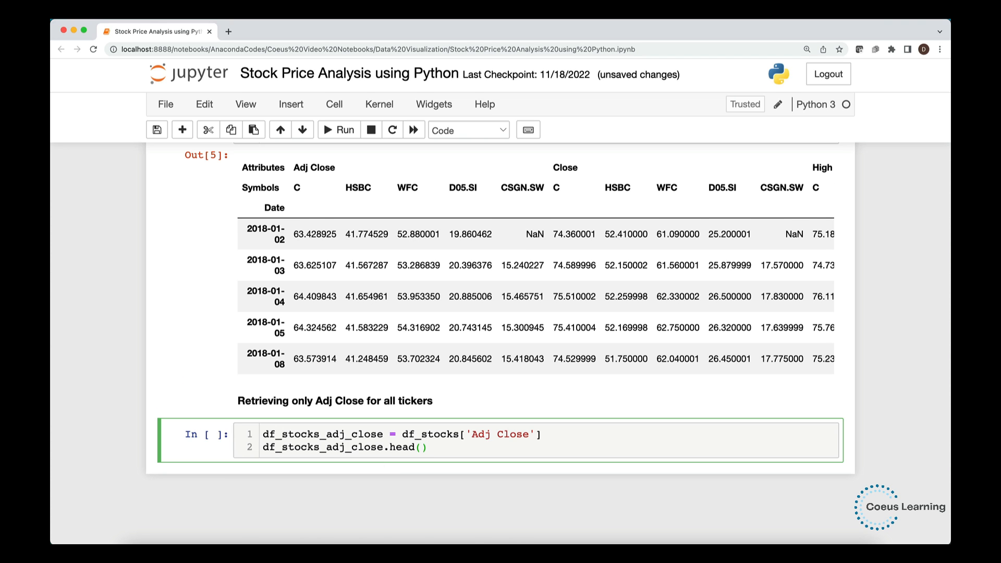
{"action": "left_click", "coordinate": [344, 129]}
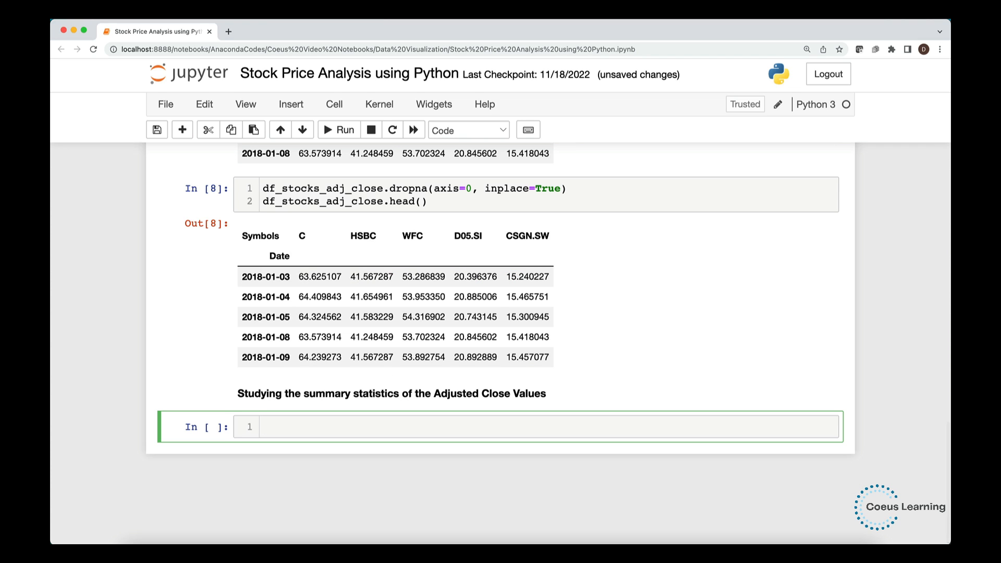
Run df_stocks_adj_close.describe() to show summary statistics per ticker.
{"action": "type", "text": "df_stocks_adj_close"}
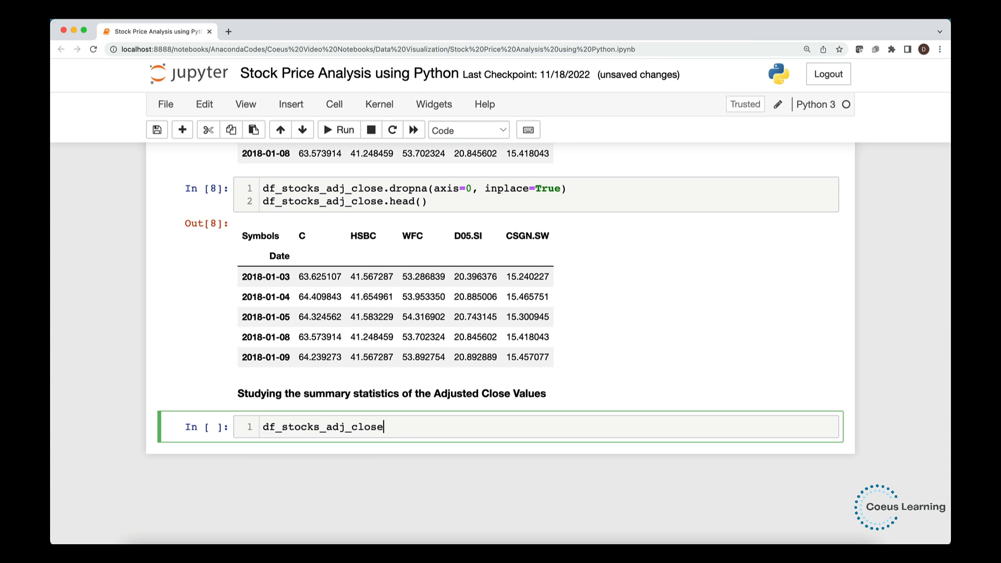
{"action": "type", "text": ".describe"}
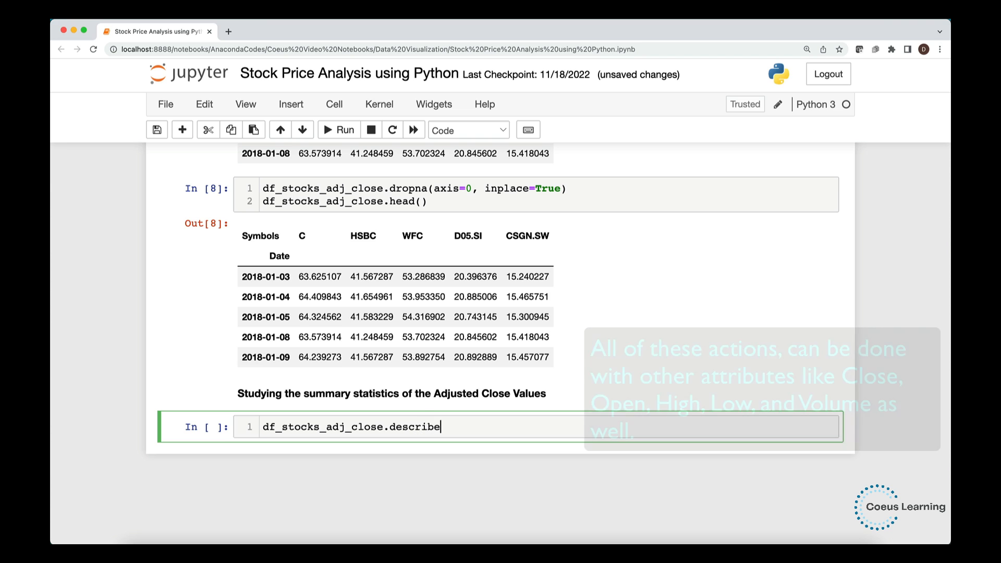
{"action": "left_click", "coordinate": [345, 129]}
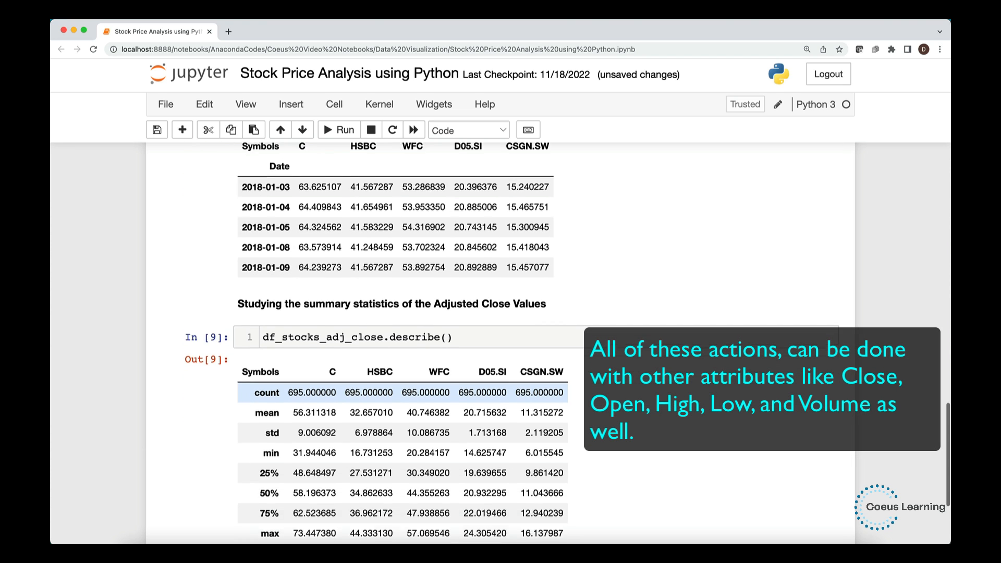
{"action": "scroll", "scroll_direction": "down", "scroll_amount": 3}
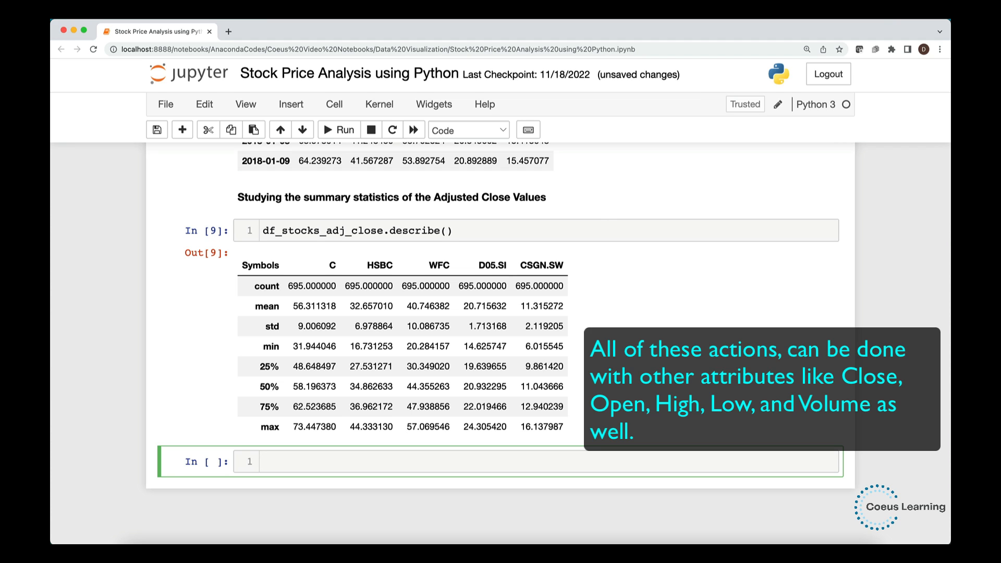
Create df_open_vol from df_stocks[['Open','Volume']] and preview it.
{"action": "type", "text": "df_ope"}
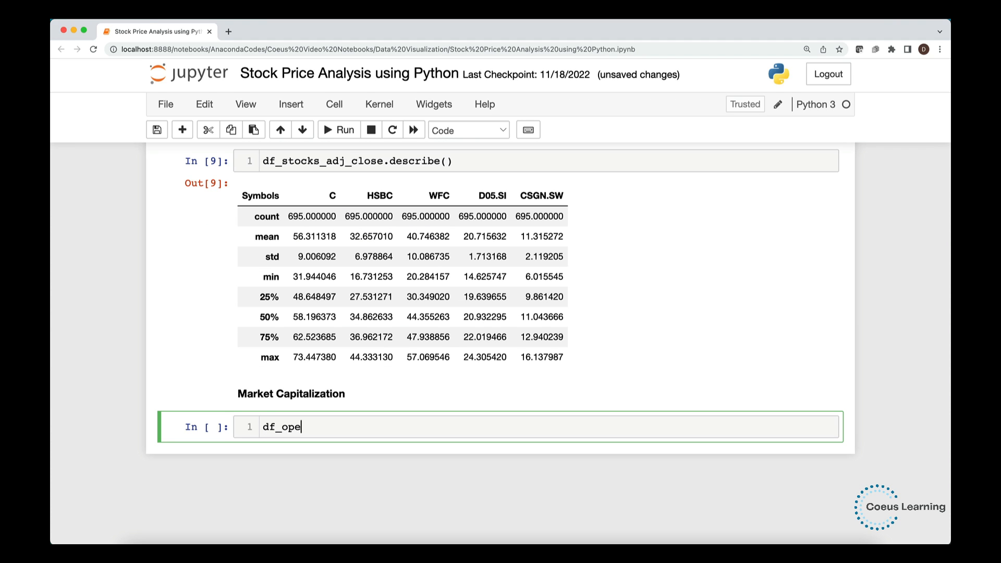
{"action": "type", "text": "n_vol"}
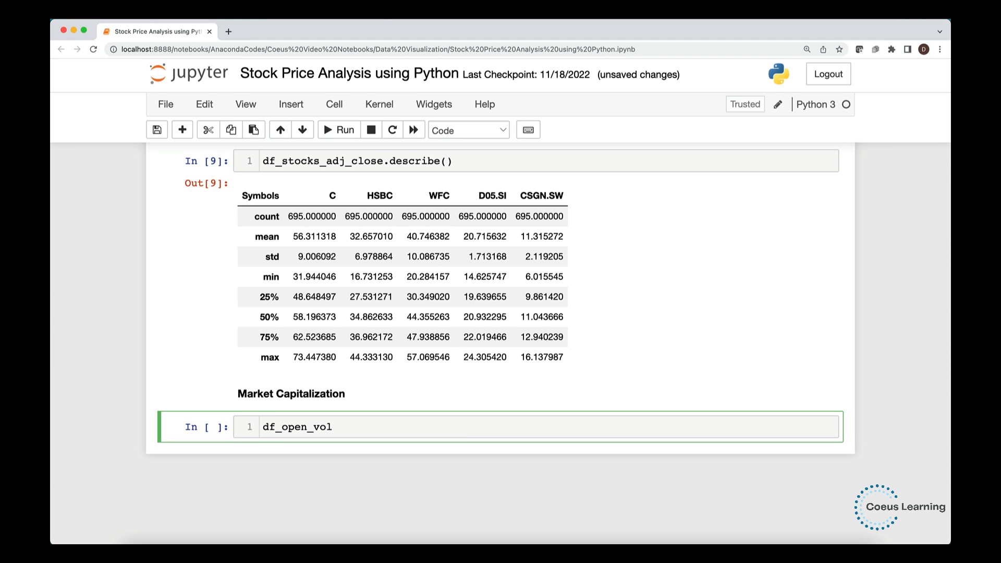
{"action": "type", "text": "= df_stocks[]"}
{"action": "type", "text": "df_open_vol."}
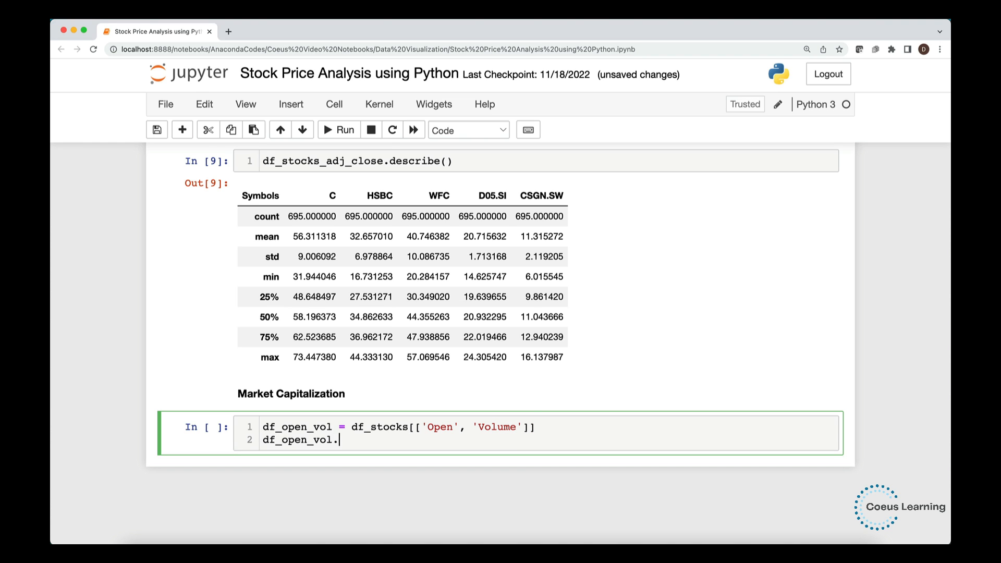
{"action": "left_click", "coordinate": [338, 129]}
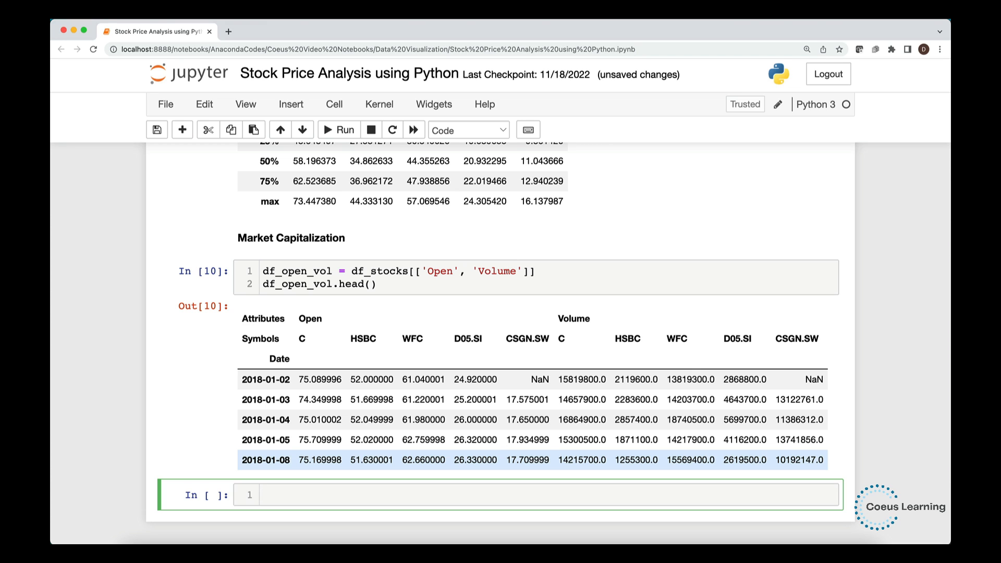
Create the blank df_mkt = pd.DataFrame() with comments for the market-cap calculation.
{"action": "type", "text": "# Create a blank dataframe"}
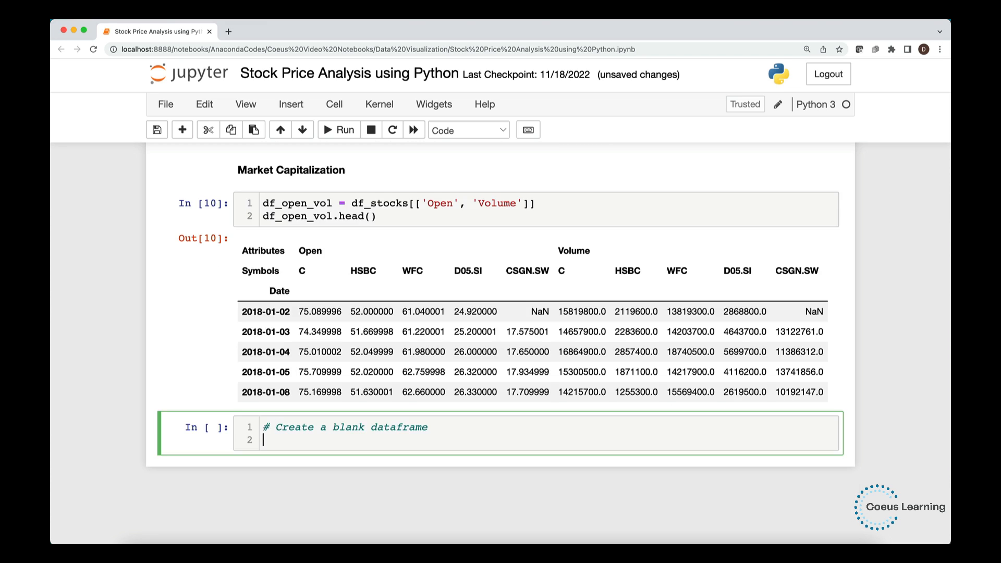
{"action": "type", "text": "df_mkt = pd"}
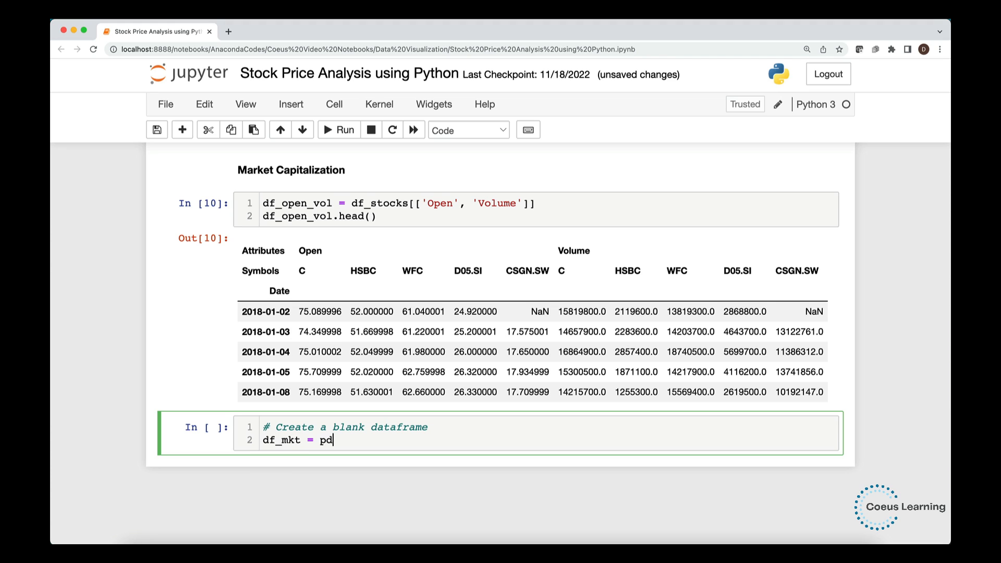
{"action": "type", "text": ".DataFrame()"}
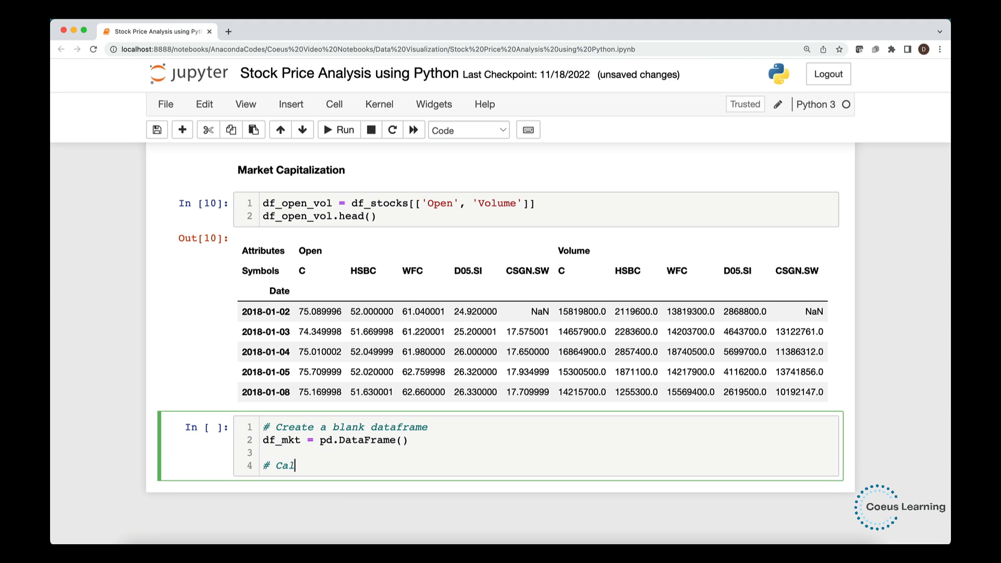
{"action": "type", "text": "culate market cap for ea"}
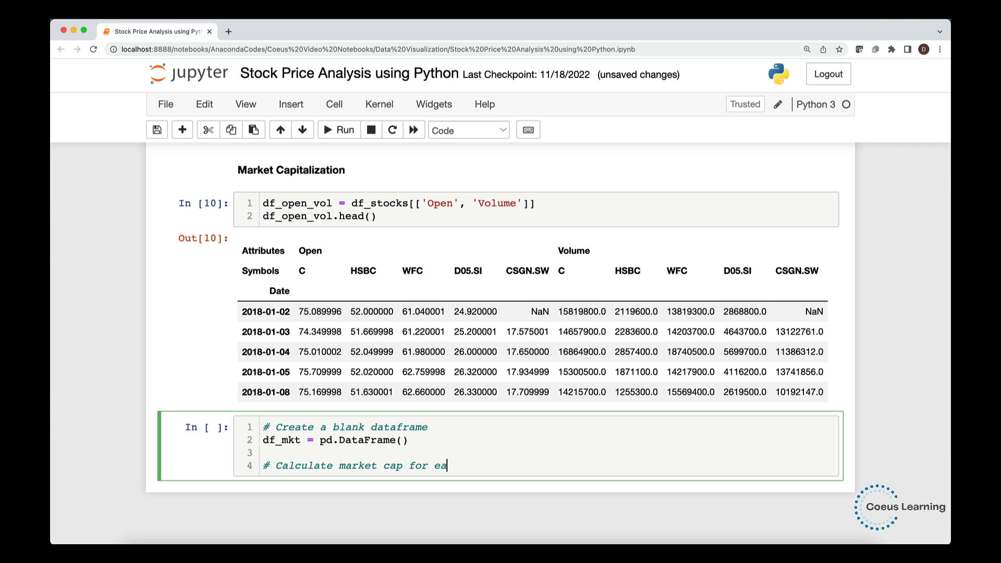
{"action": "type", "text": "ch symbol"}
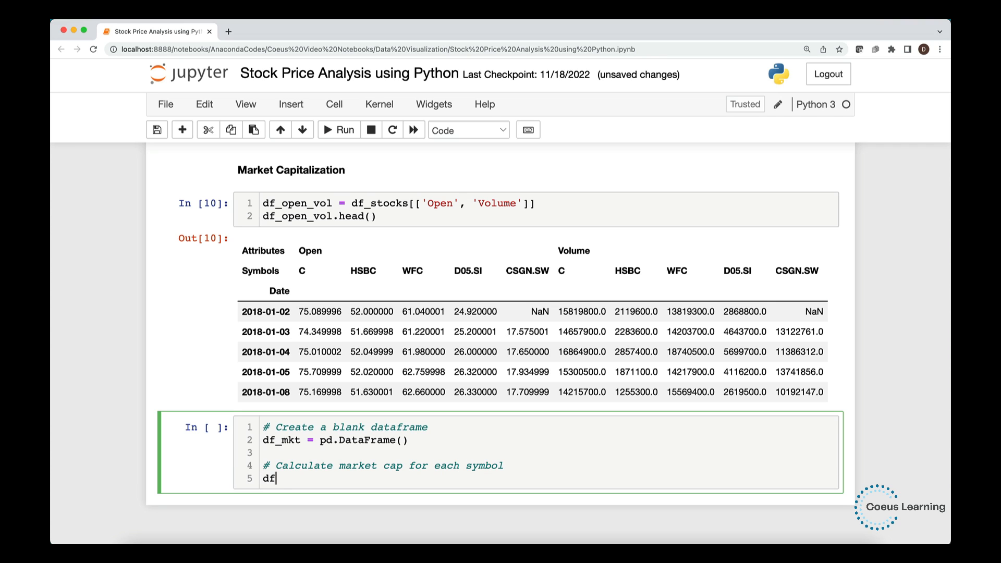
Add df_mkt['C_mktcap'] as df_open_vol Open times Volume for ticker C.
{"action": "type", "text": "_mkt['']"}
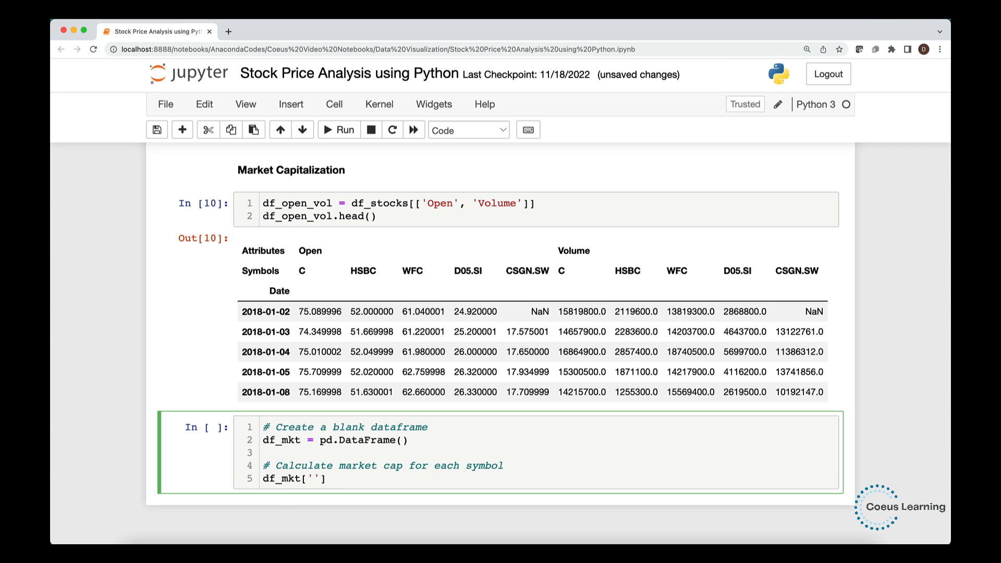
{"action": "type", "text": "C_mktcap'] ="}
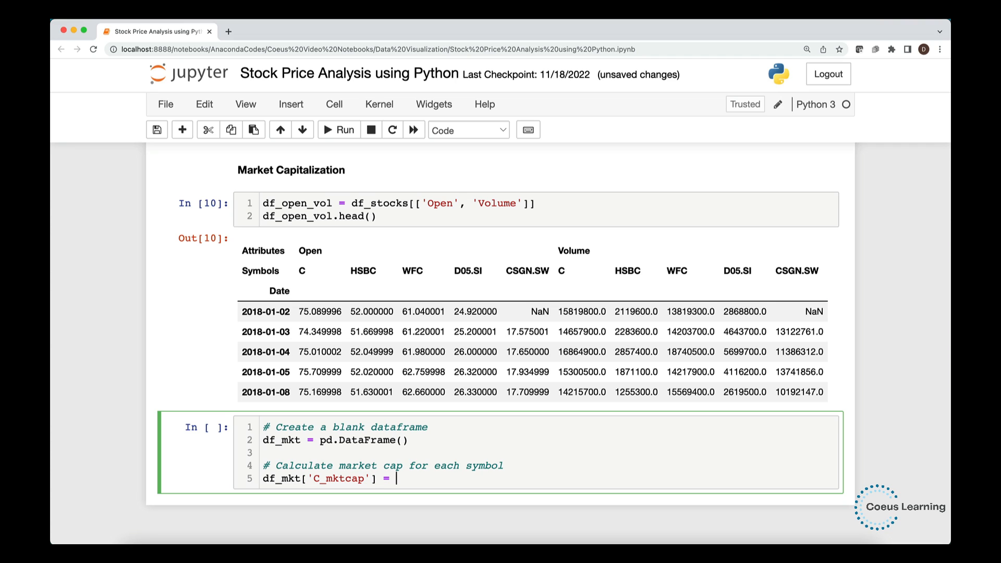
{"action": "type", "text": "df_open_vol['Open']"}
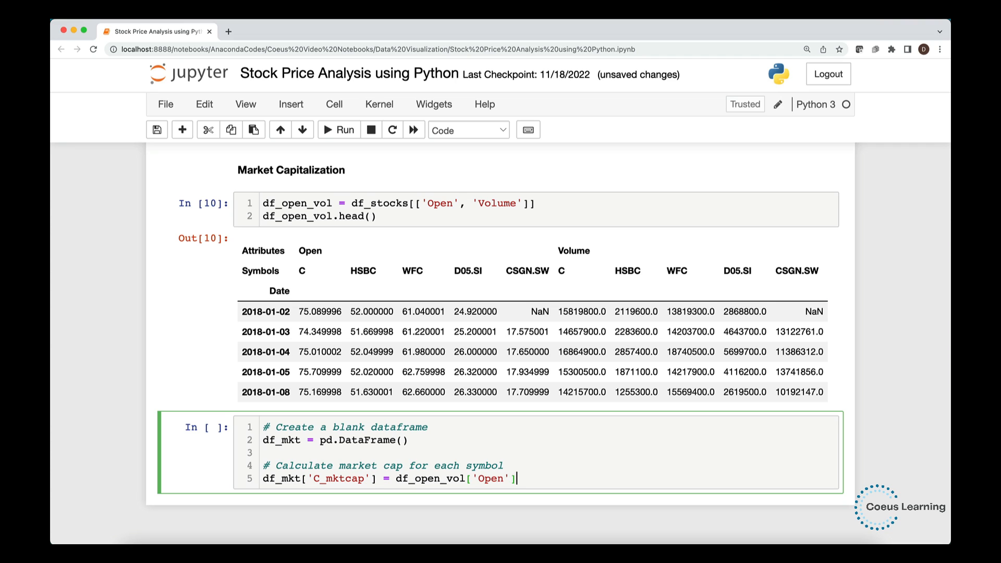
{"action": "type", "text": "['C'] * df_open_vol"}
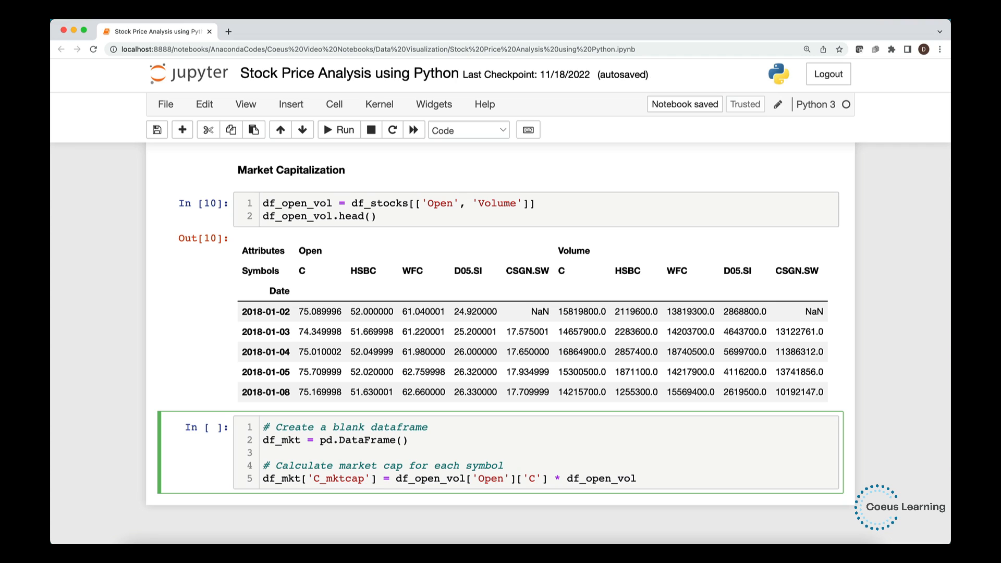
{"action": "type", "text": "['Volume'][]"}
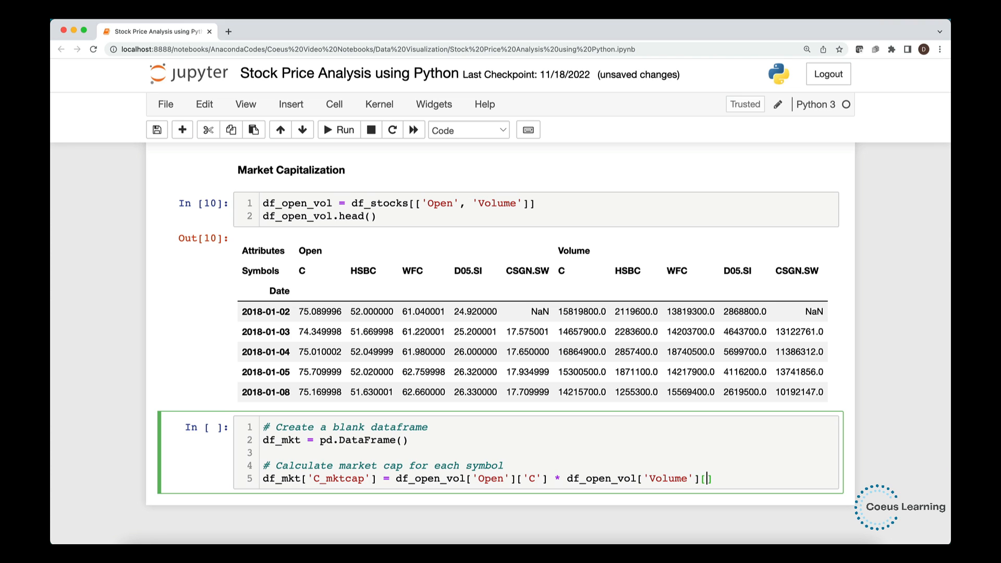
{"action": "type", "text": "'C'"}
{"action": "type", "text": "# Drop any missing"}
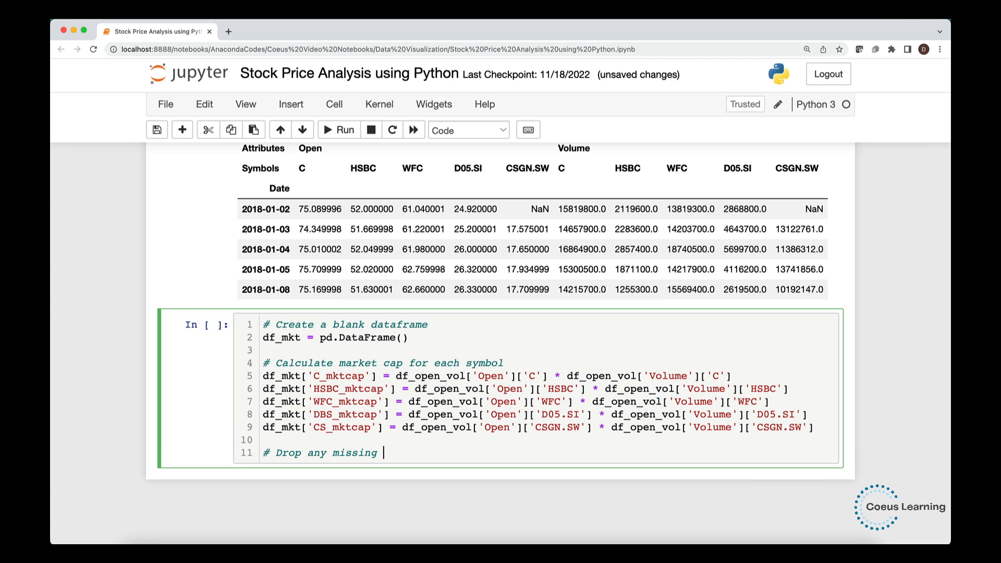
Drop missing rows with dropna(axis=0, inplace=True) and set figure.figsize to (14,5).
{"action": "type", "text": "values"}
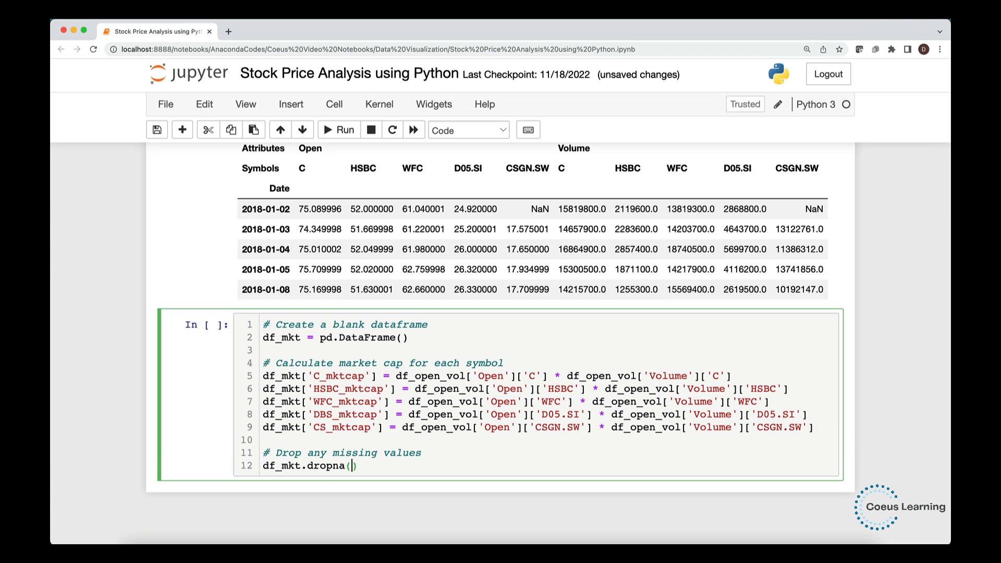
{"action": "type", "text": "axis=0, inplace=True"}
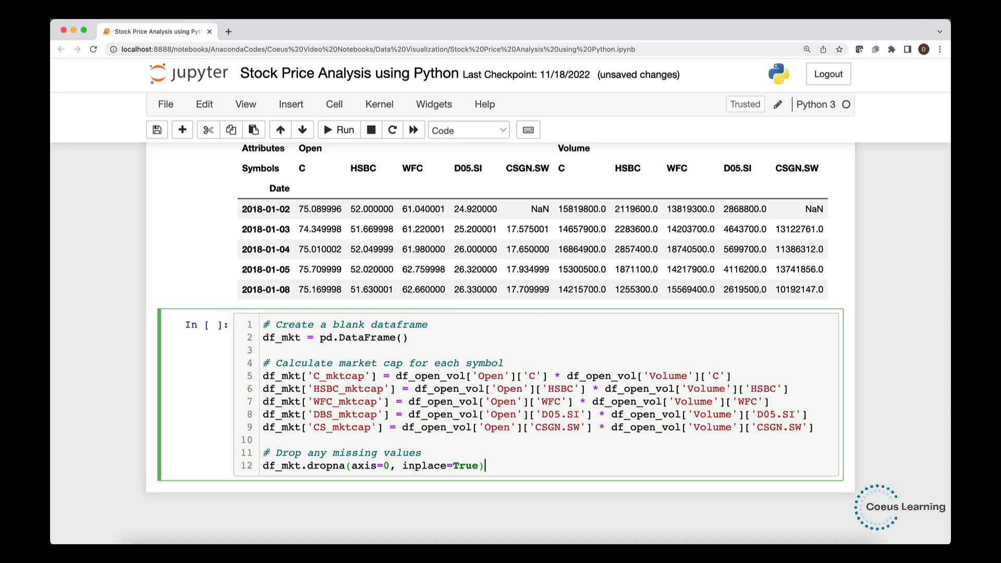
{"action": "type", "text": "plt.rcParams"}
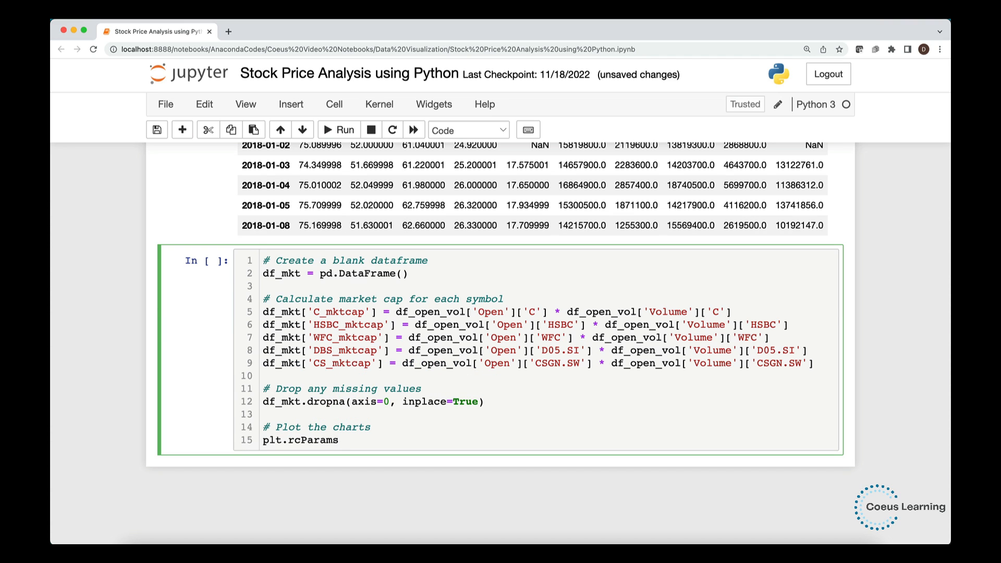
{"action": "type", "text": "['figure.figsize']"}
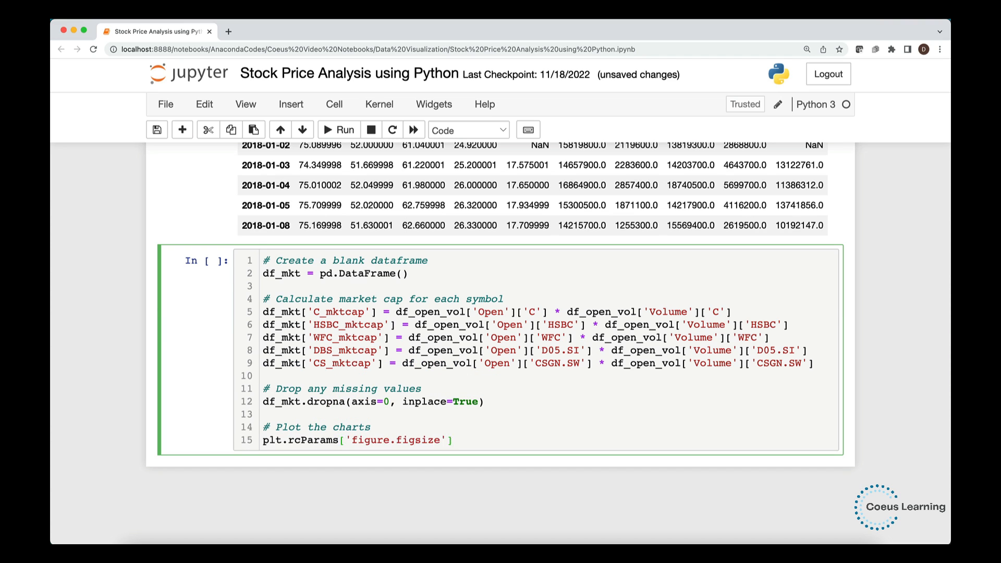
{"action": "type", "text": "=(14,5)"}
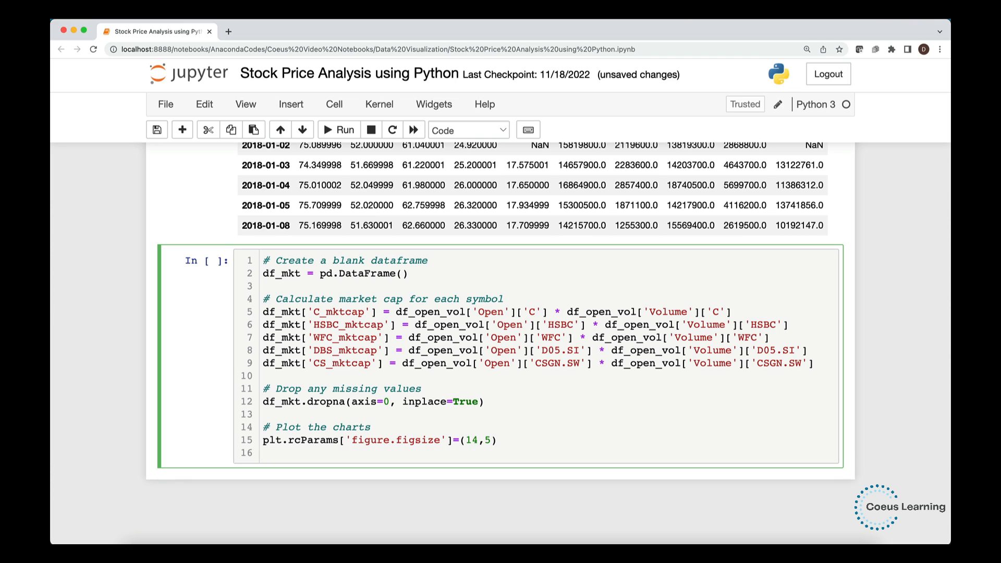
Plot each mktcap column with labels like 'Citibank', adding title 'Market Cap' and a legend.
{"action": "type", "text": "df_mkt['C_mktcap']"}
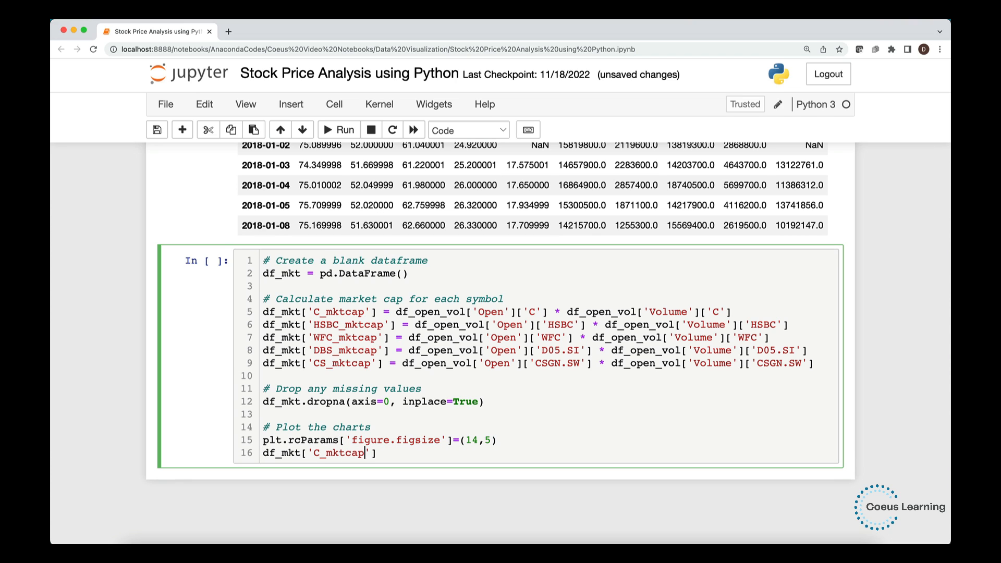
{"action": "type", "text": ".plot(label)"}
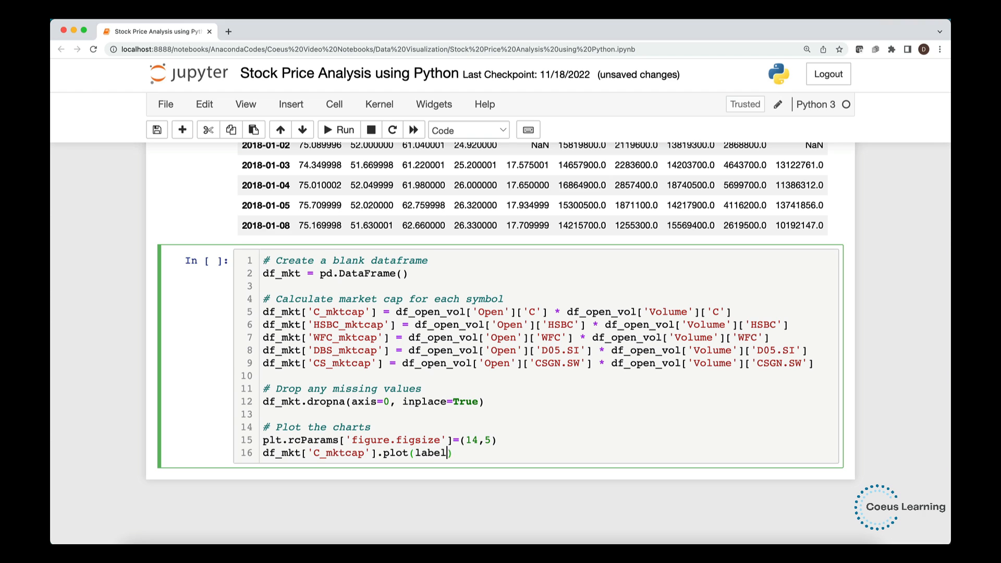
{"action": "type", "text": "= 'Citibank'"}
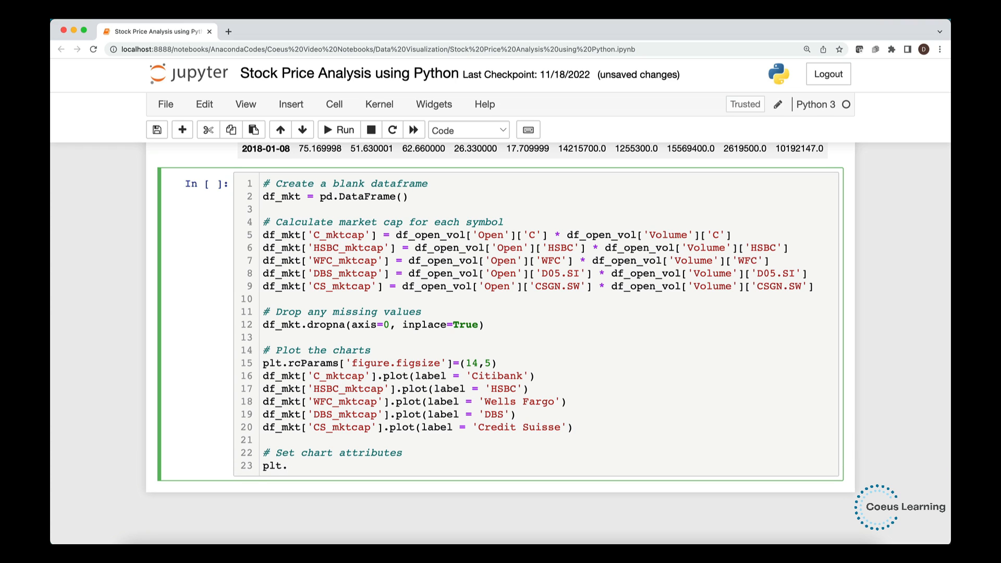
{"action": "type", "text": ".title('Market Cap')"}
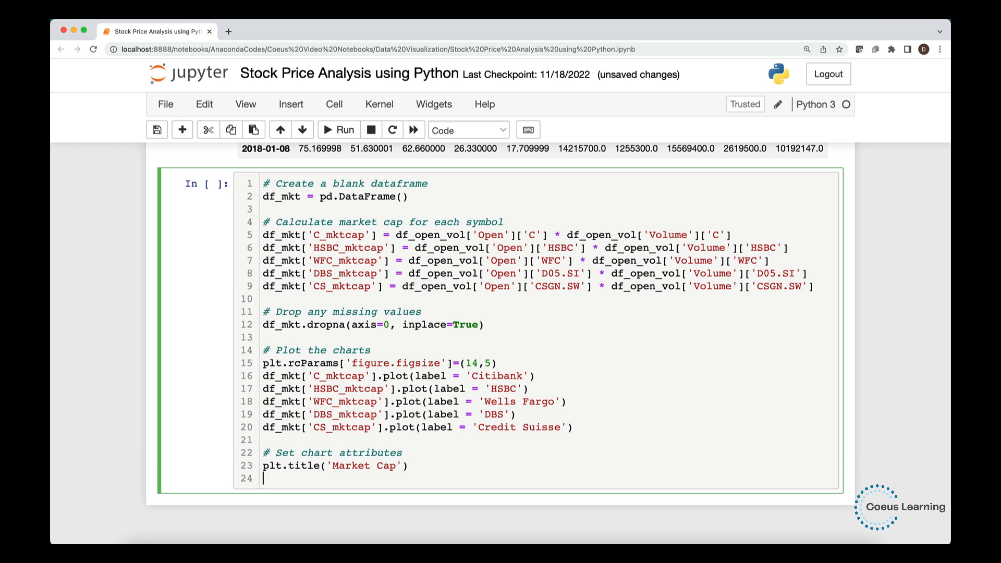
{"action": "type", "text": "plt.legend()"}
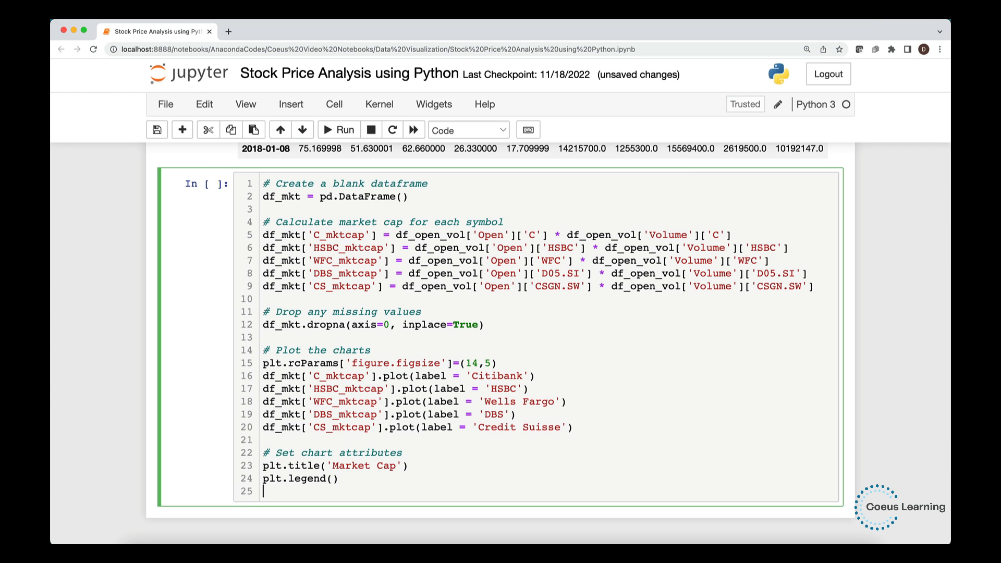
Run the Market Cap chart, then widen figsize to (20,5).
{"action": "left_click", "coordinate": [344, 130]}
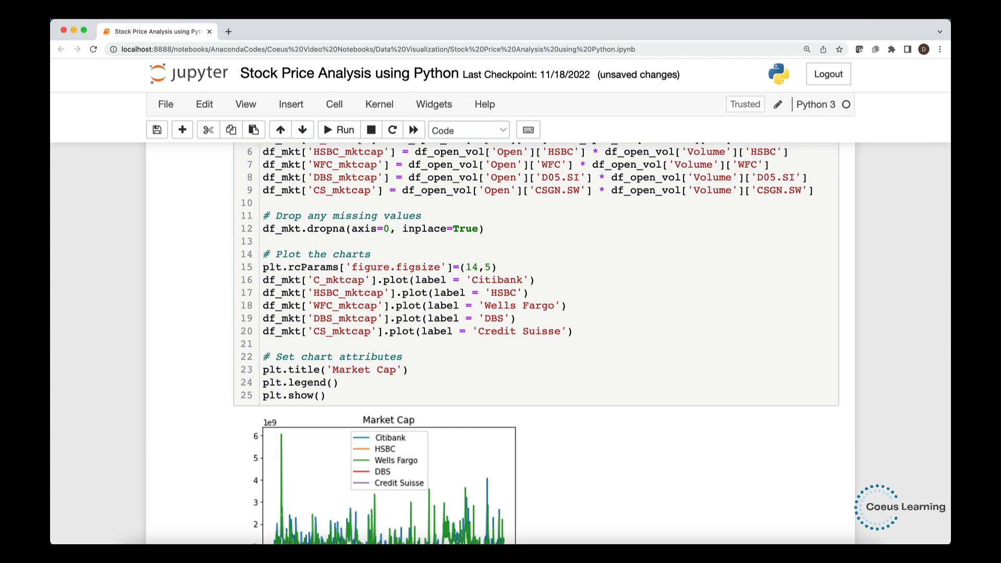
{"action": "scroll", "scroll_direction": "down", "scroll_amount": 3}
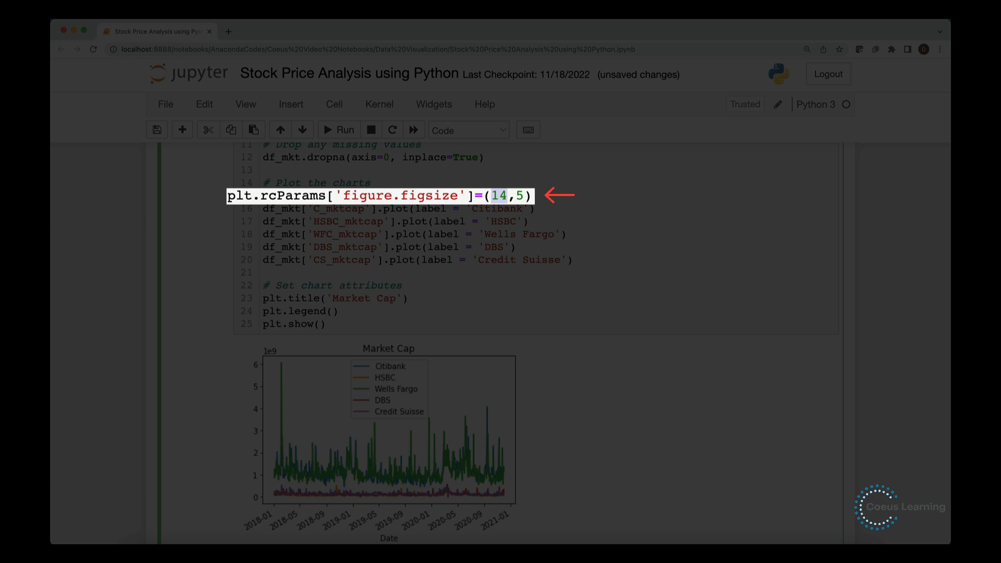
{"action": "type", "text": "20"}
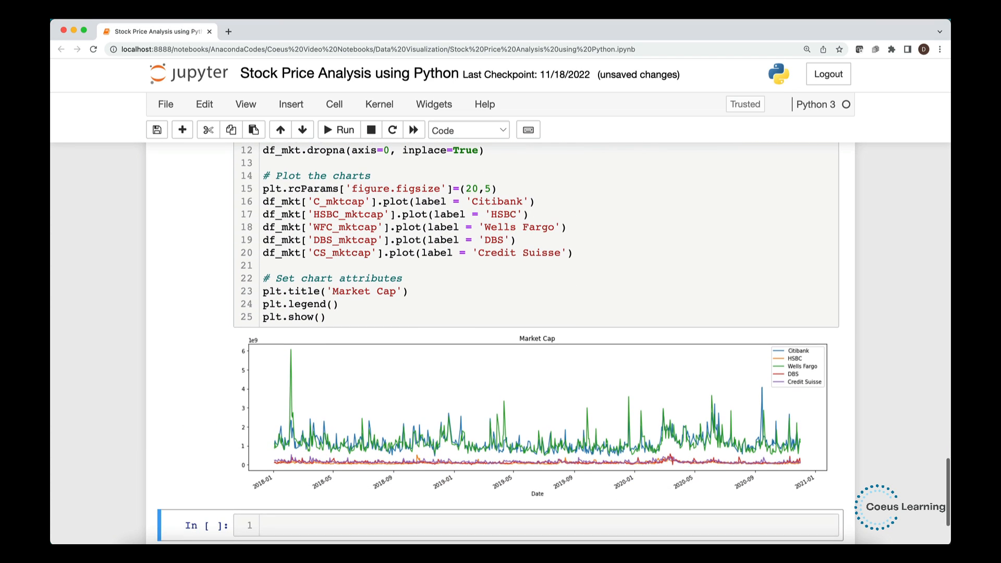
Create df_hsbc_adj_close from df_stocks_adj_close[['HSBC']].
{"action": "scroll", "scroll_direction": "down", "scroll_amount": 3}
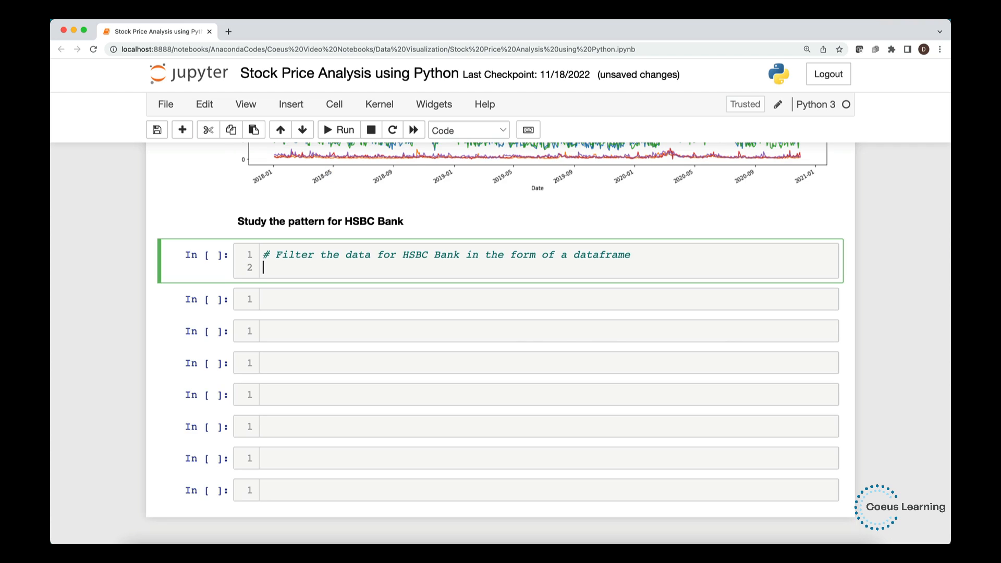
{"action": "type", "text": "df_hsbc_"}
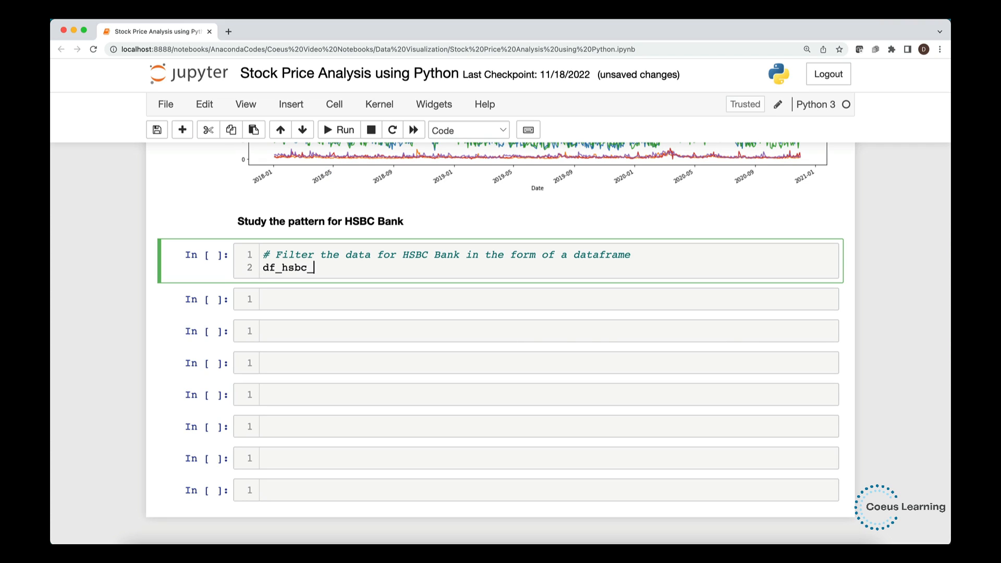
{"action": "type", "text": "adj_close"}
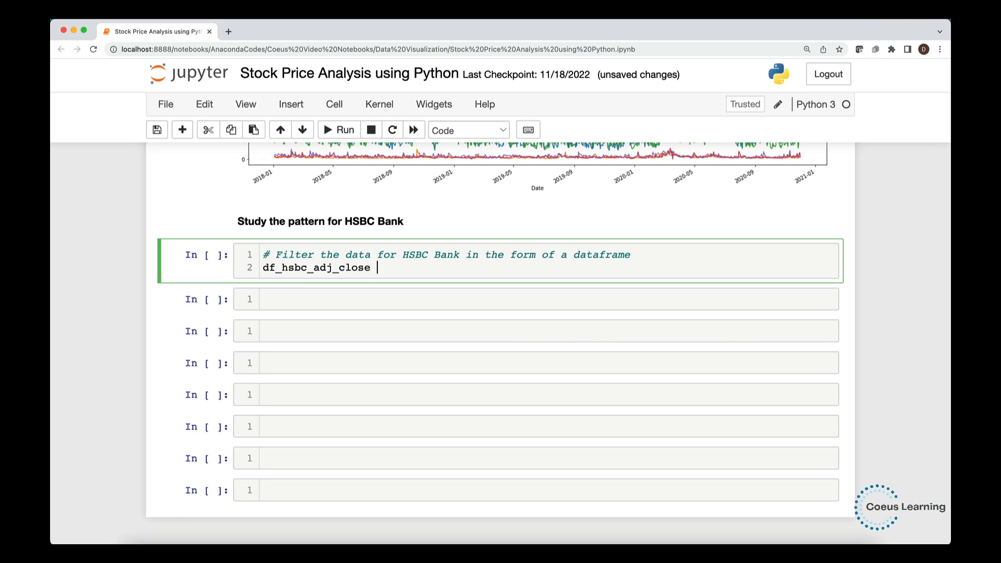
{"action": "type", "text": "= df_stocks_adj_close"}
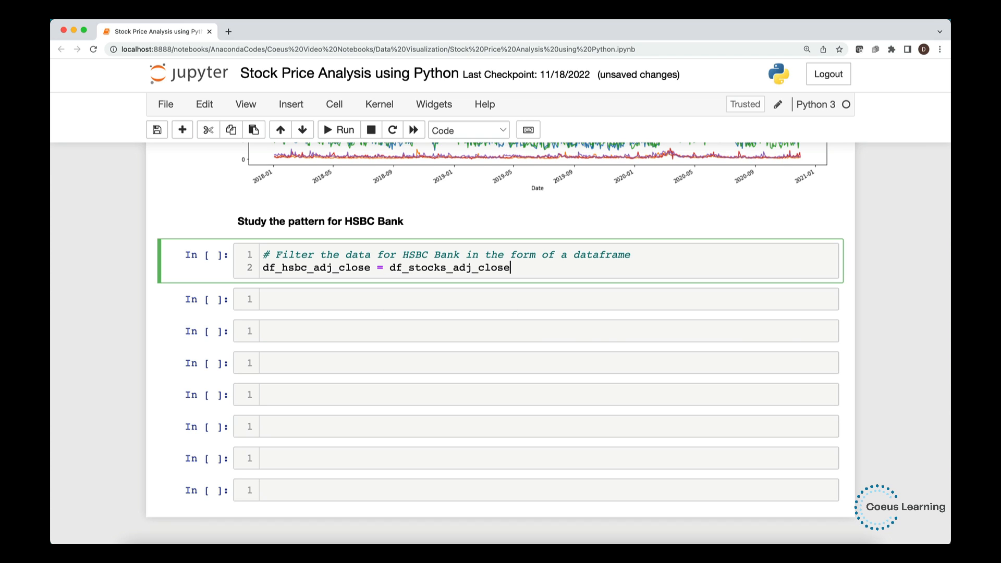
{"action": "type", "text": "[['']]"}
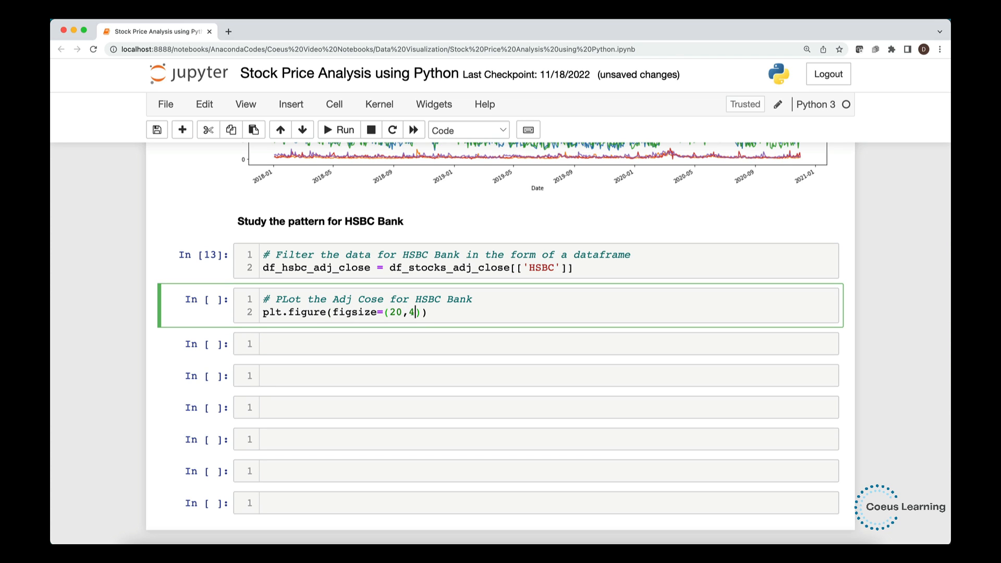
Plot HSBC adjusted close in orangered titled 'HSBC Adjusted Close Trend' and run it.
{"action": "type", "text": "df_hsbc_adj_close['HSBC']"}
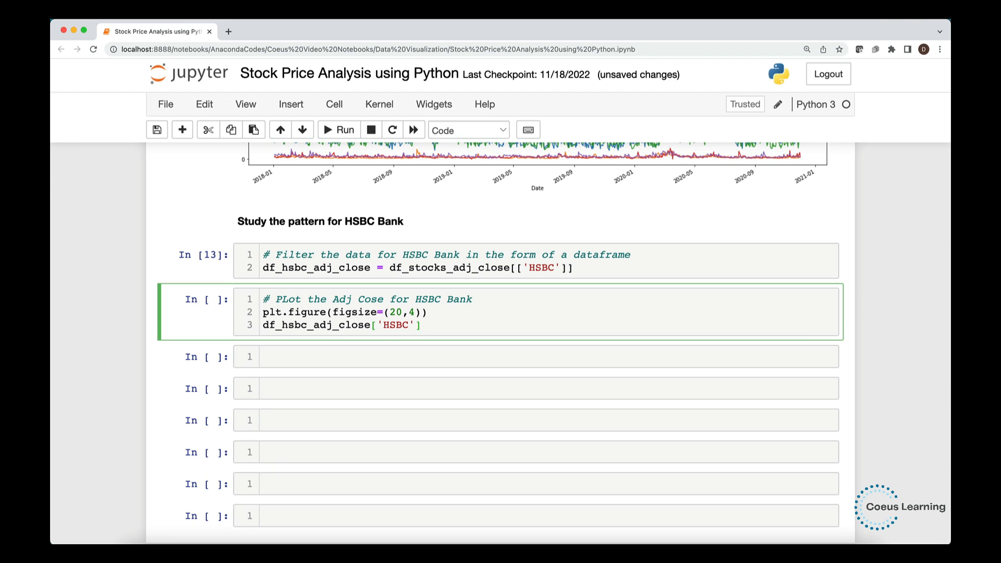
{"action": "type", "text": ".plot(color='')"}
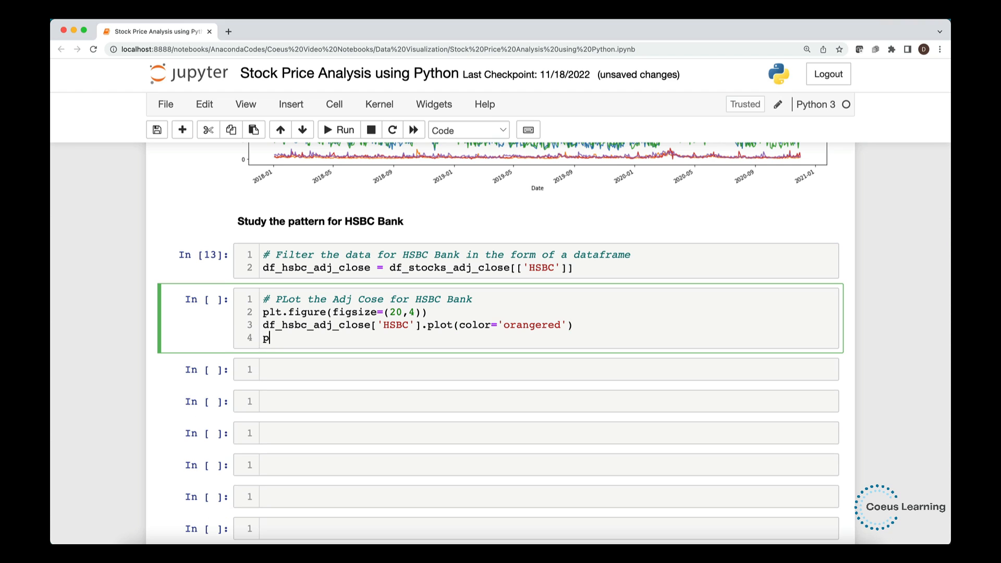
{"action": "type", "text": "lt.title('HSBC Adjusted Close')"}
{"action": "type", "text": "plt.show()"}
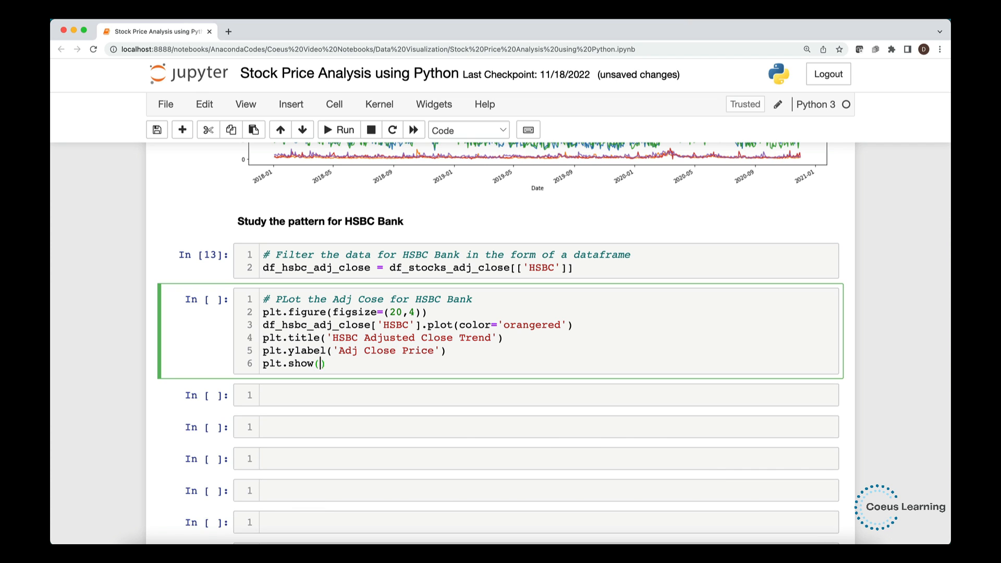
{"action": "left_click", "coordinate": [338, 130]}
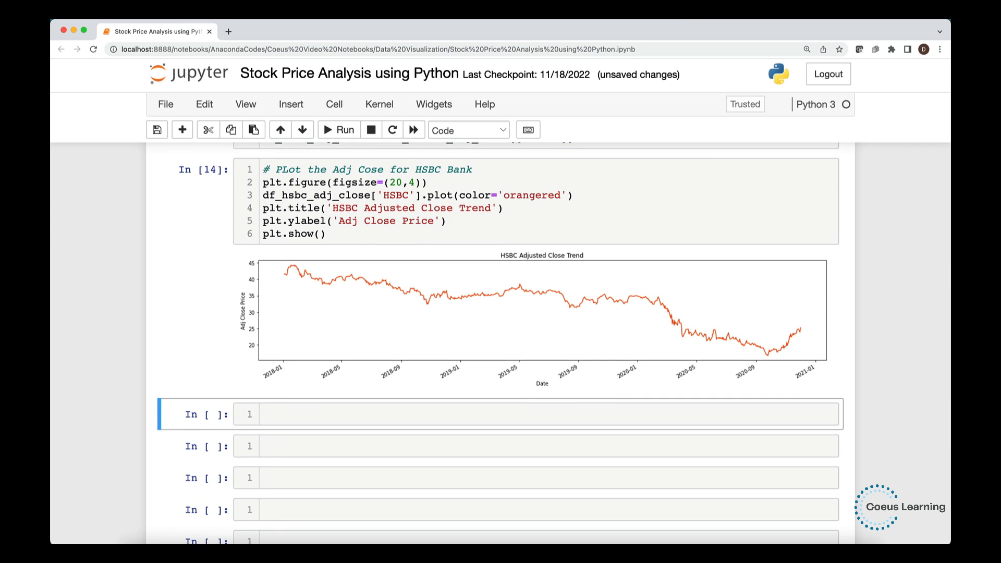
Compute day_perc_change as df_hsbc_adj_close['HSBC'].pct_change()*100 and preview the first rows.
{"action": "scroll", "scroll_direction": "down", "scroll_amount": 3}
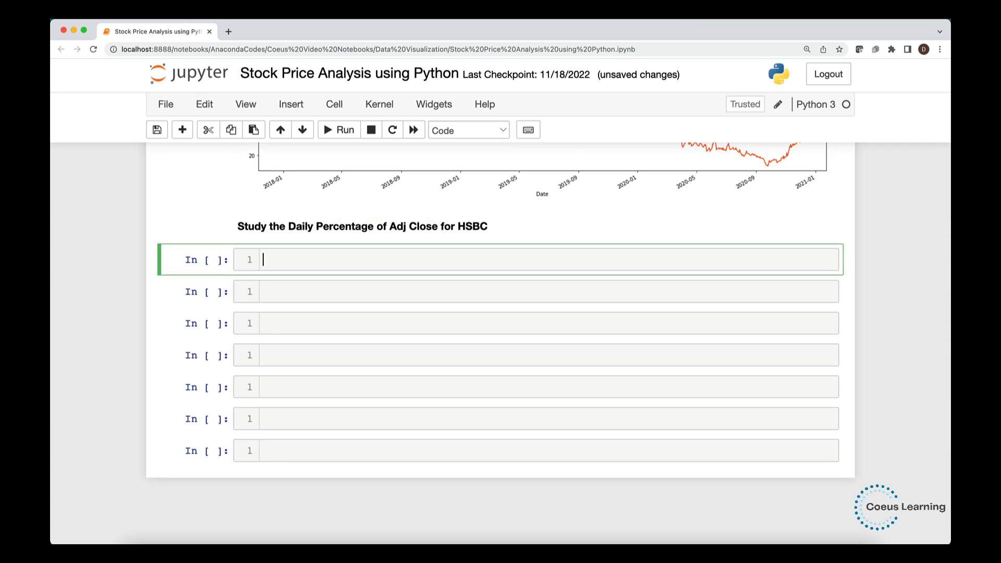
{"action": "type", "text": "# Calculate the daily percentage change of Adj Close"}
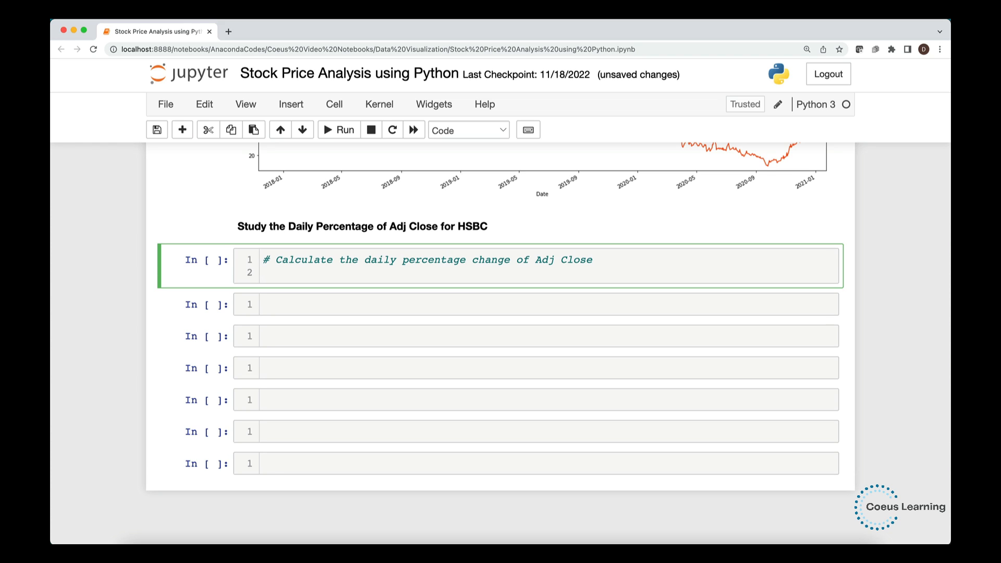
{"action": "type", "text": "df_hsbc_adj_close['']"}
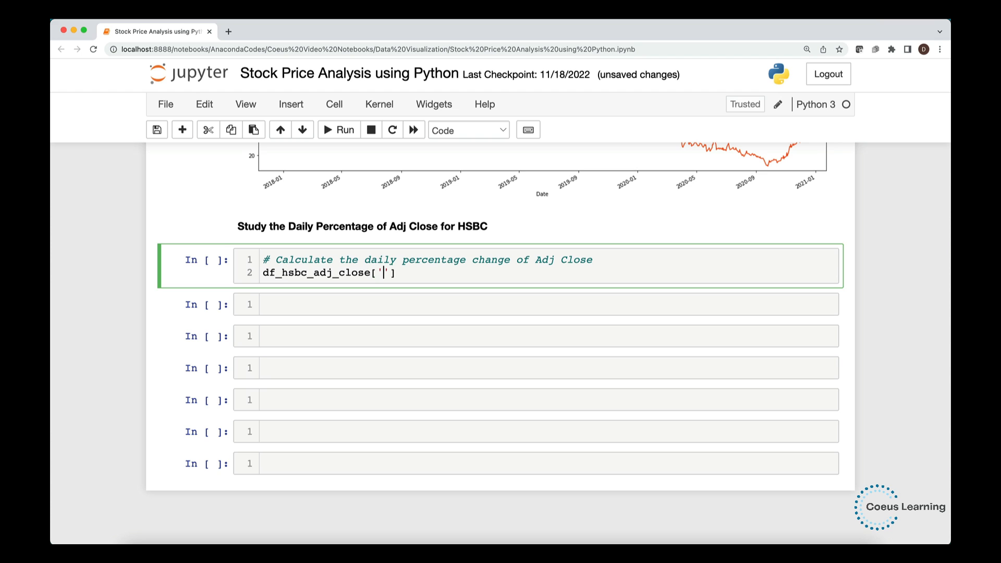
{"action": "type", "text": "day_perc_change"}
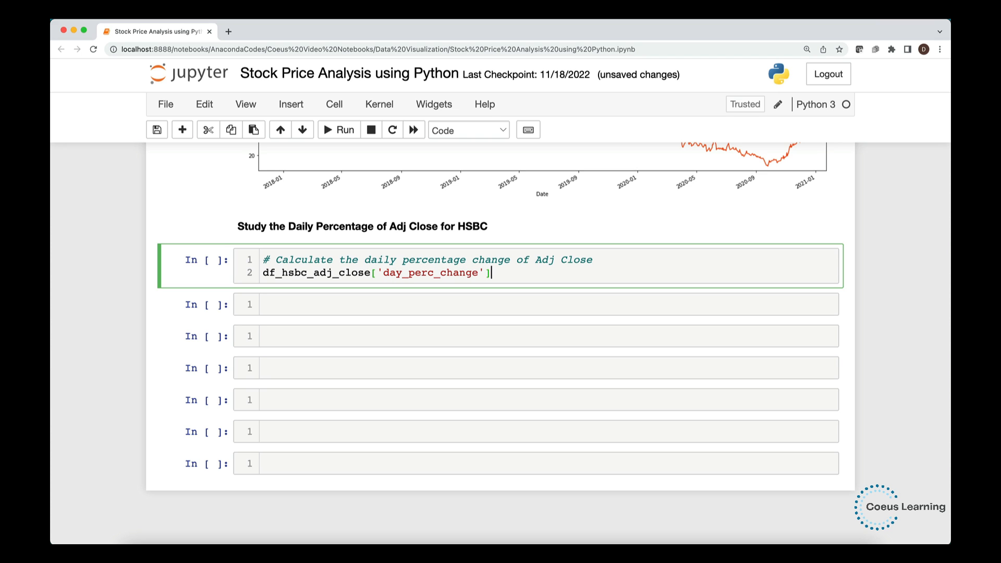
{"action": "type", "text": "= df_hsbc_adj_close['HSBC']"}
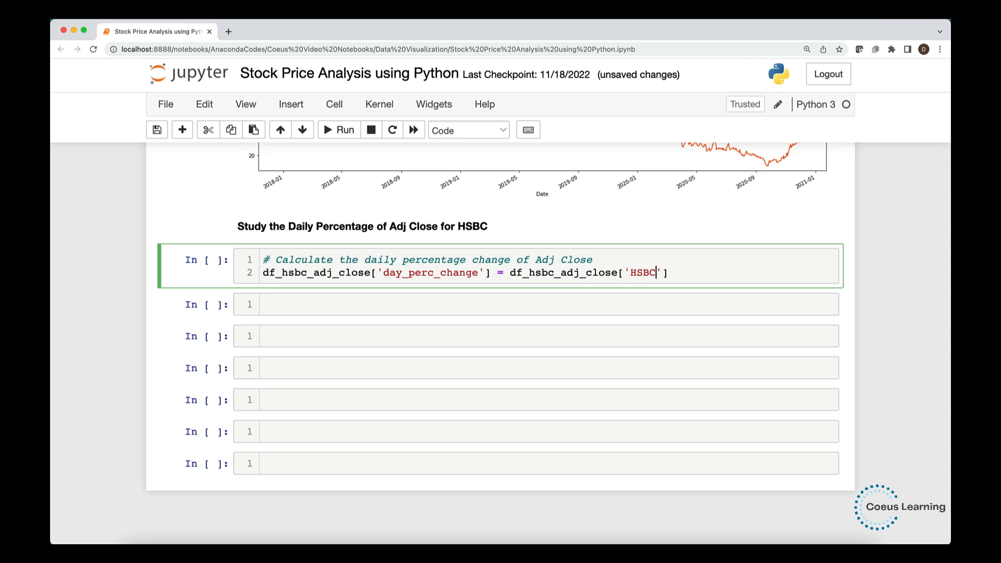
{"action": "type", "text": ".pct_change()*100"}
{"action": "type", "text": "df_hsbc_adj_close."}
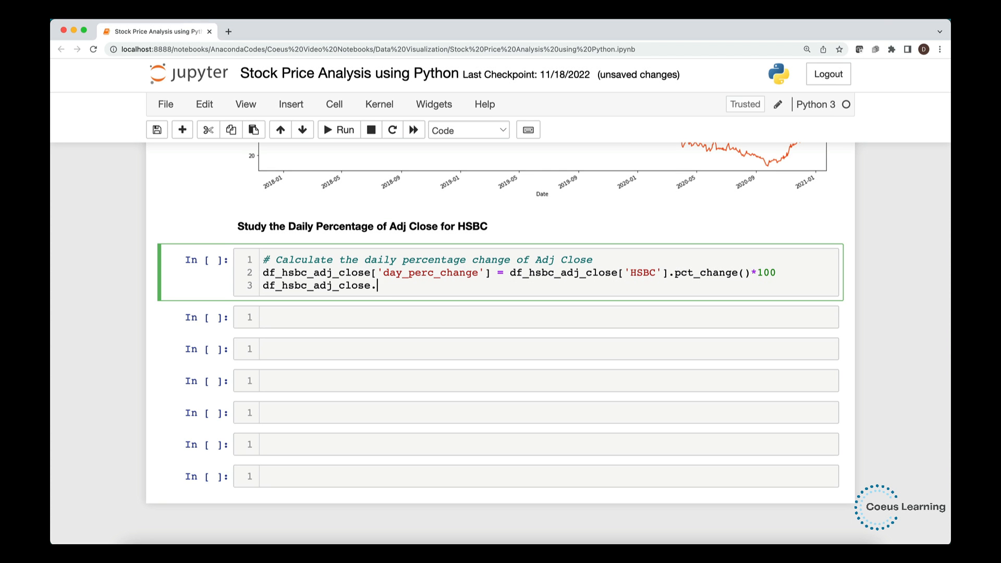
{"action": "left_click", "coordinate": [343, 129]}
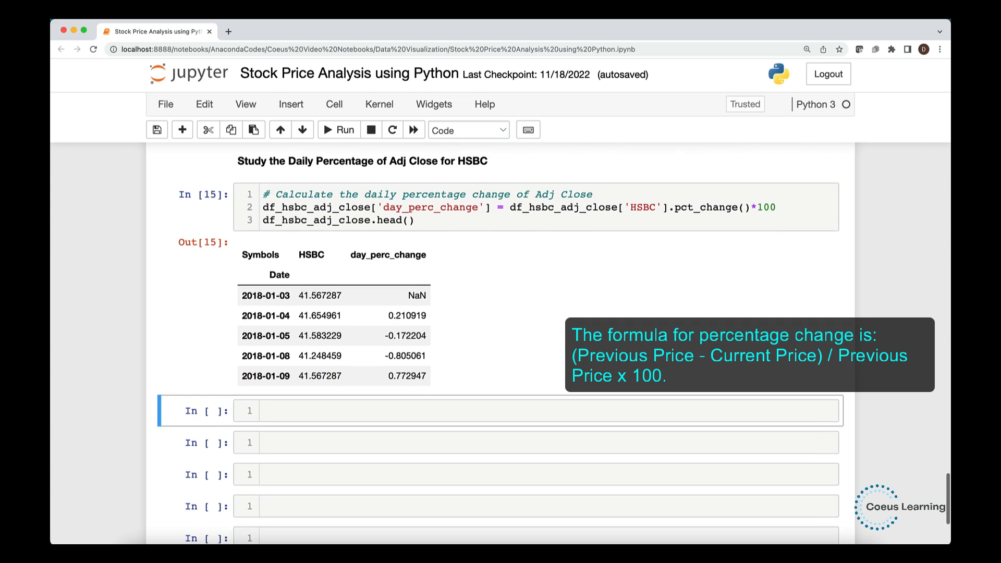
Drop missing rows with df_hsbc_adj_close.dropna(axis=0, inplace=True).
{"action": "type", "text": "# re"}
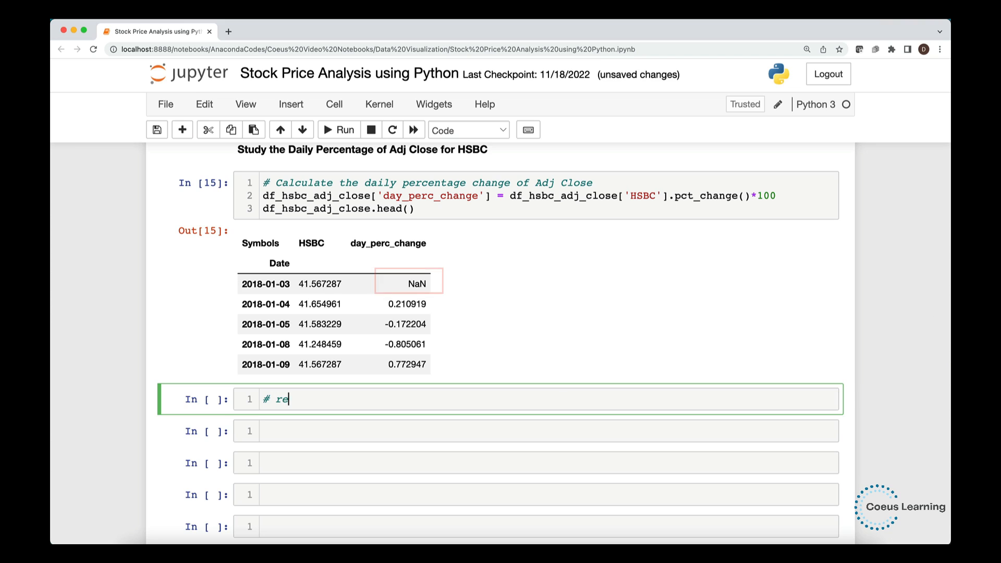
{"action": "type", "text": "move all missing data"}
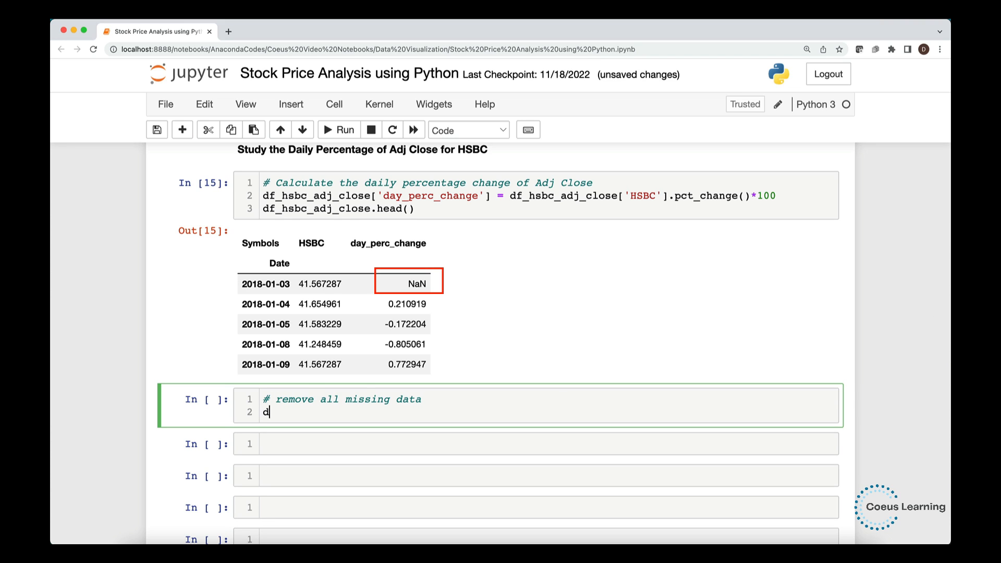
{"action": "type", "text": "f_hsbc_adj_close.d"}
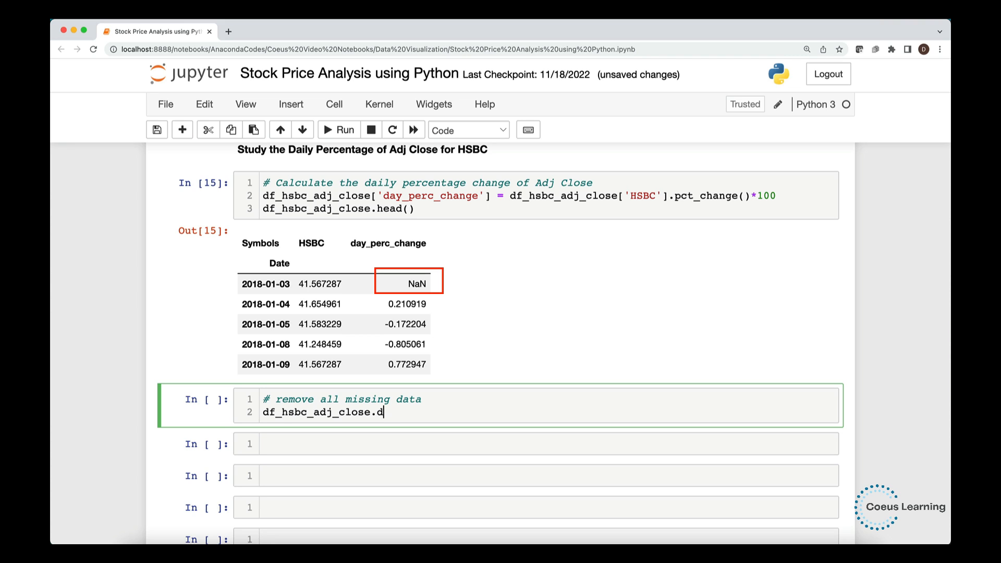
{"action": "type", "text": "ropna(axis"}
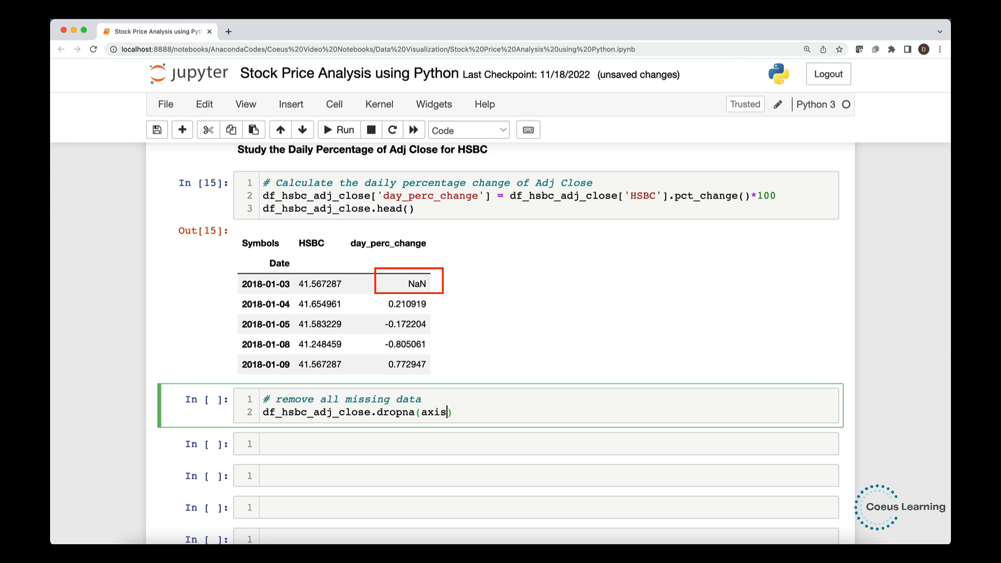
{"action": "type", "text": "=0, i"}
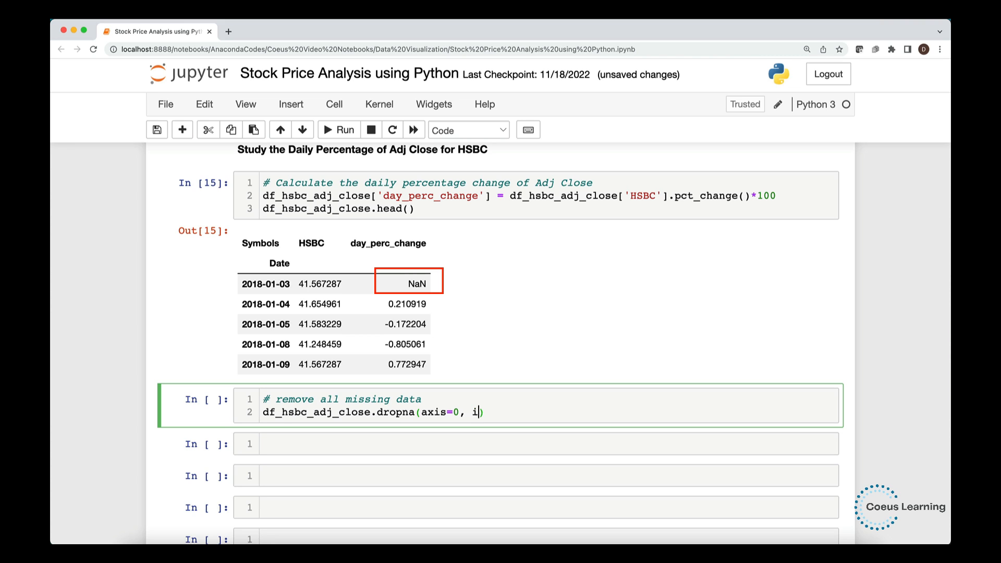
{"action": "type", "text": "nplace=True"}
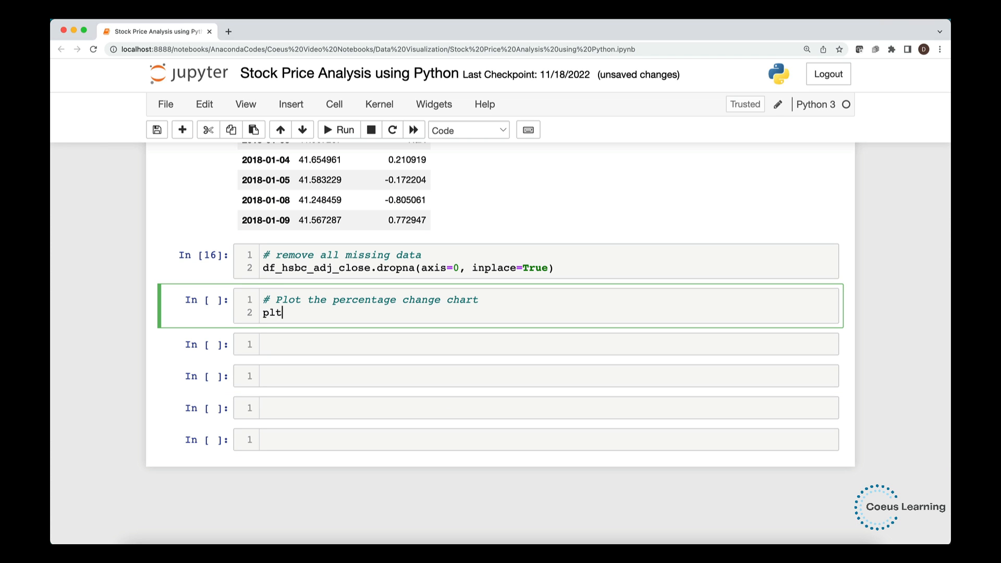
Draw a 20x4 cadetblue line chart titled 'HSBC Daily Percentage Change on Adj Close Price' with a 'Daily Percentage Change' y-label.
{"action": "type", "text": ".figure(figsize=(20,4))"}
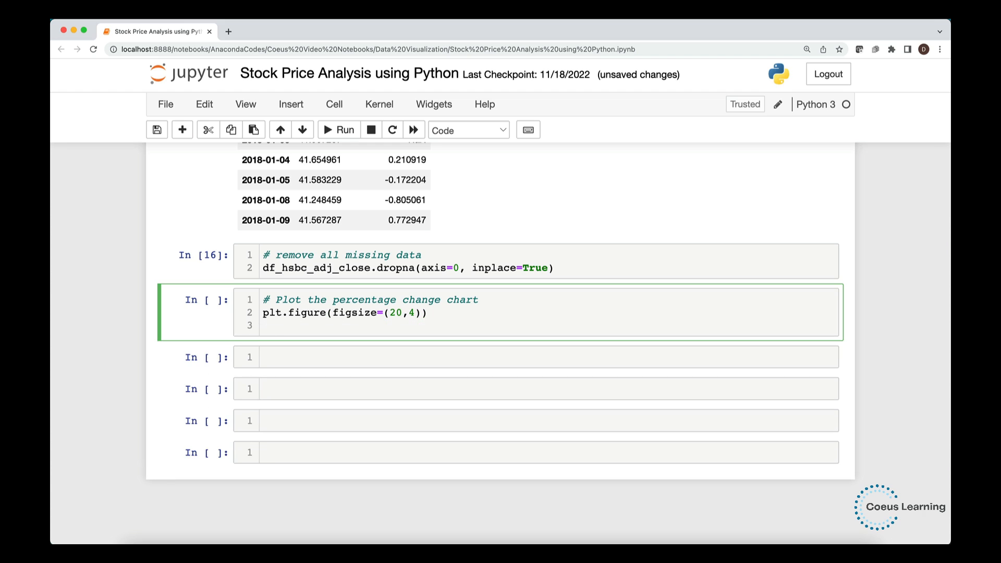
{"action": "type", "text": "df_hsbc_adj_close['day_perc_change'].plot(color)"}
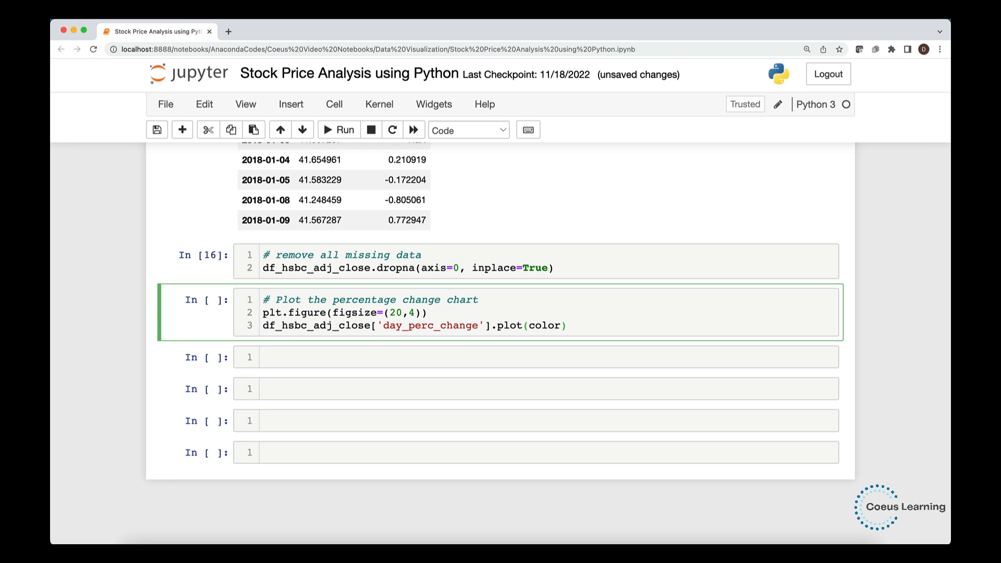
{"action": "type", "text": "='cadetblue')"}
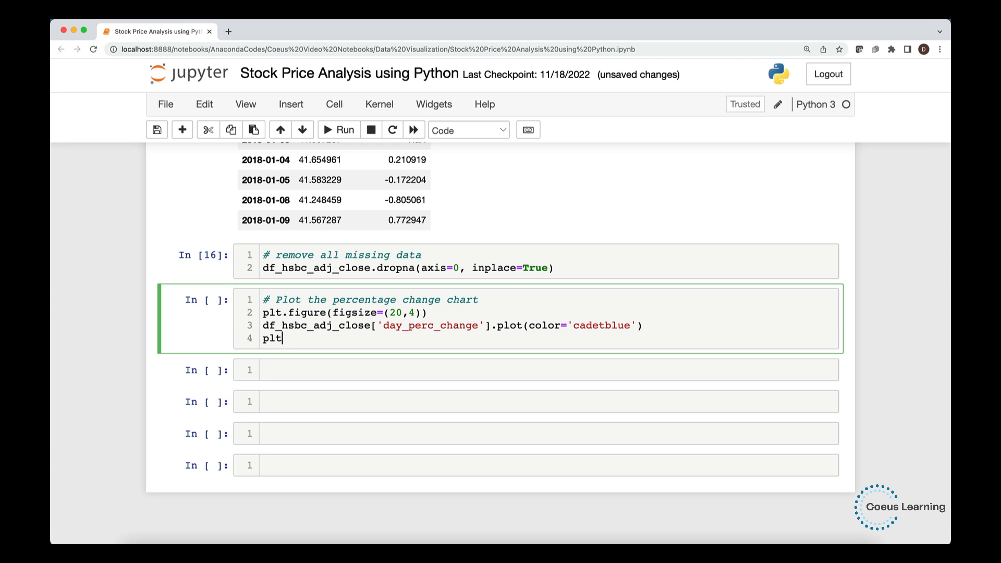
{"action": "type", "text": ".title('HSBC Daily Percentage ')"}
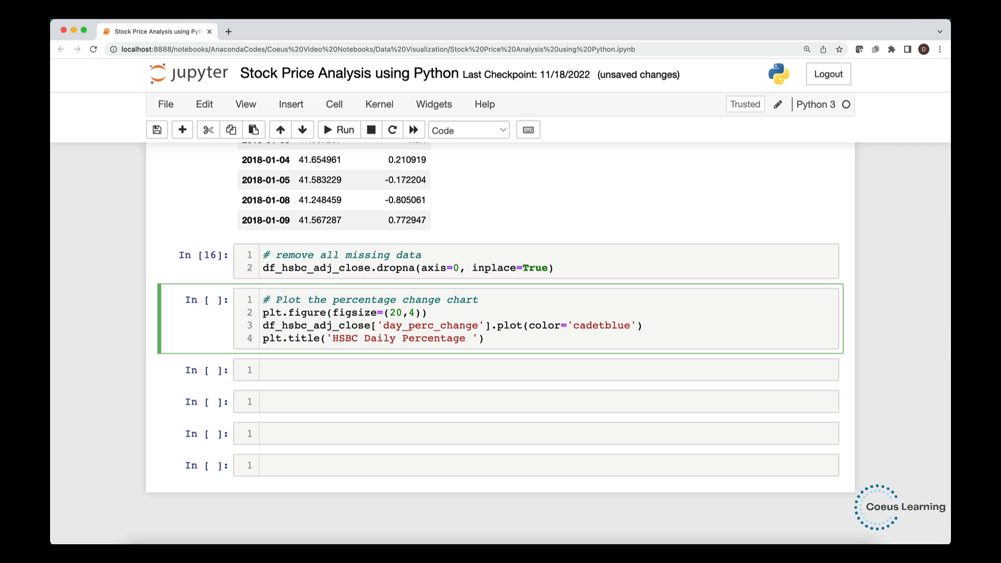
{"action": "type", "text": "Change on Adj Close Price"}
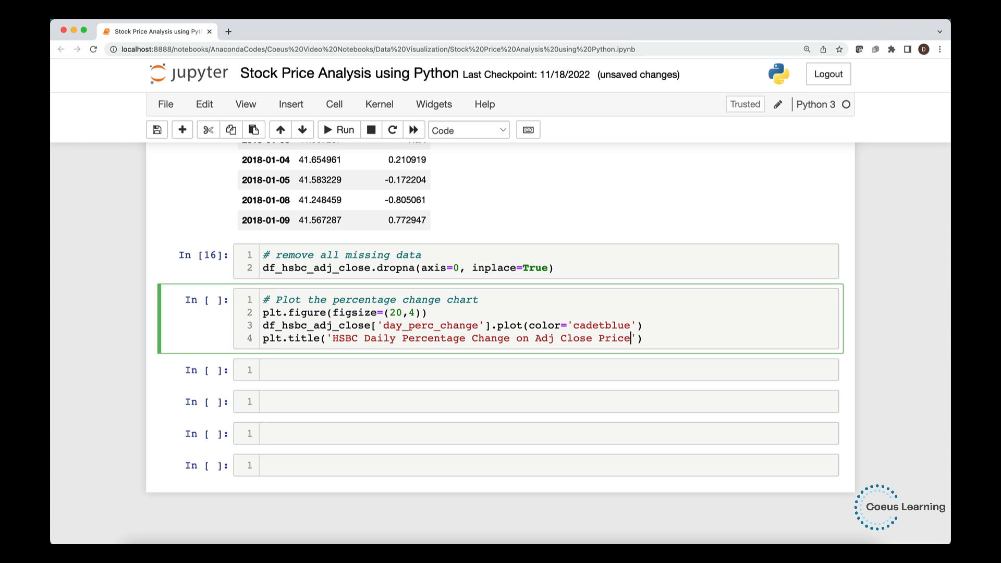
{"action": "type", "text": "plt.ylabel('')"}
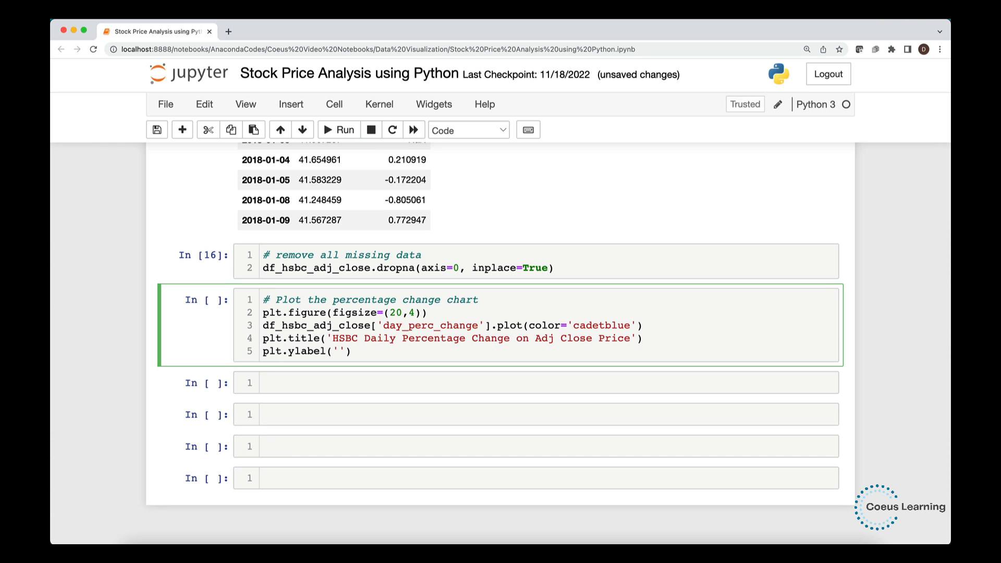
{"action": "type", "text": "Daily Percentage Change')"}
{"action": "type", "text": "plt.show("}
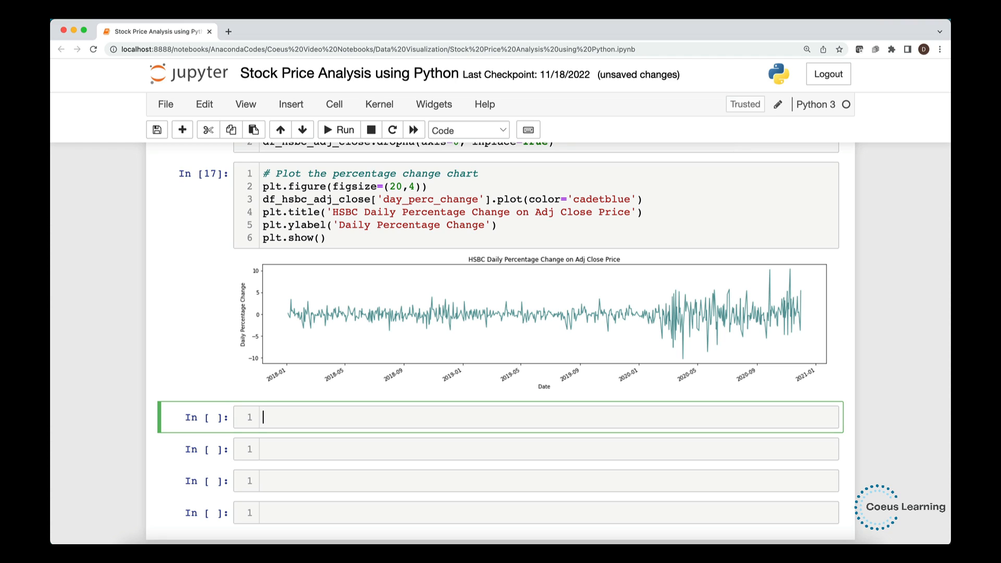
{"action": "type", "text": "# Plot the same data using a histogram"}
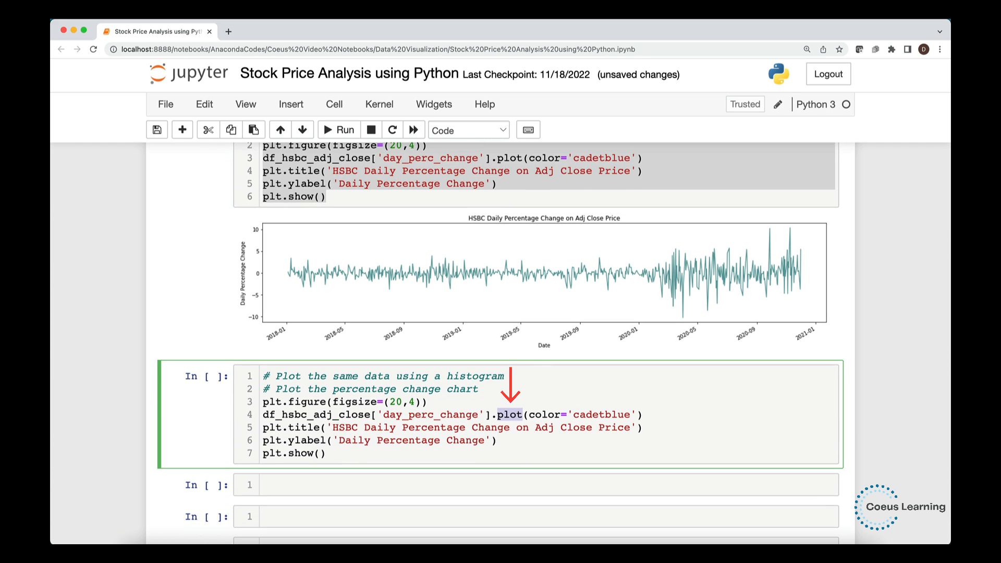
Switch the copied code to .hist(bins=50, color='cadetblue') and render the histogram.
{"action": "type", "text": "hist"}
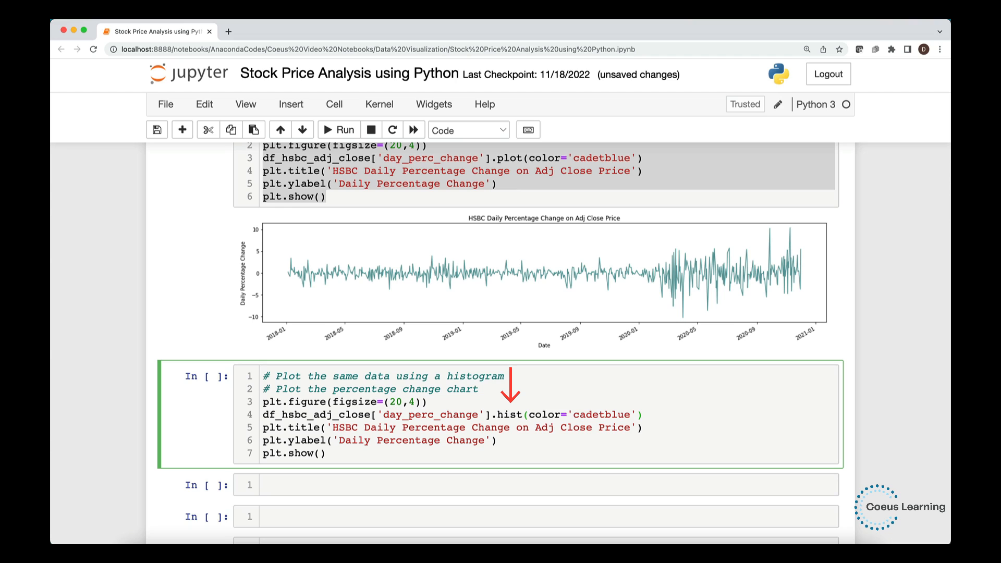
{"action": "type", "text": "bins=50,"}
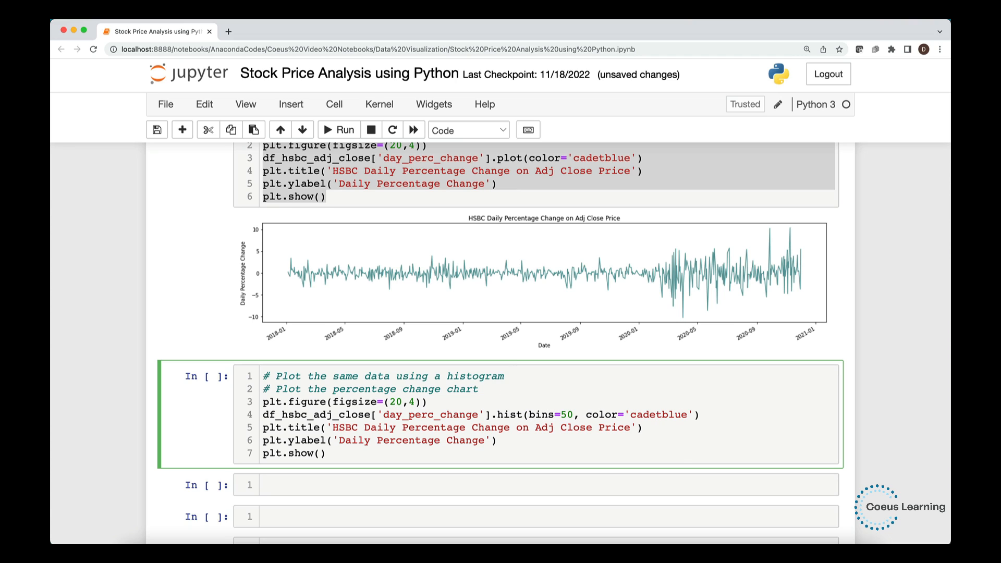
{"action": "left_click", "coordinate": [338, 130]}
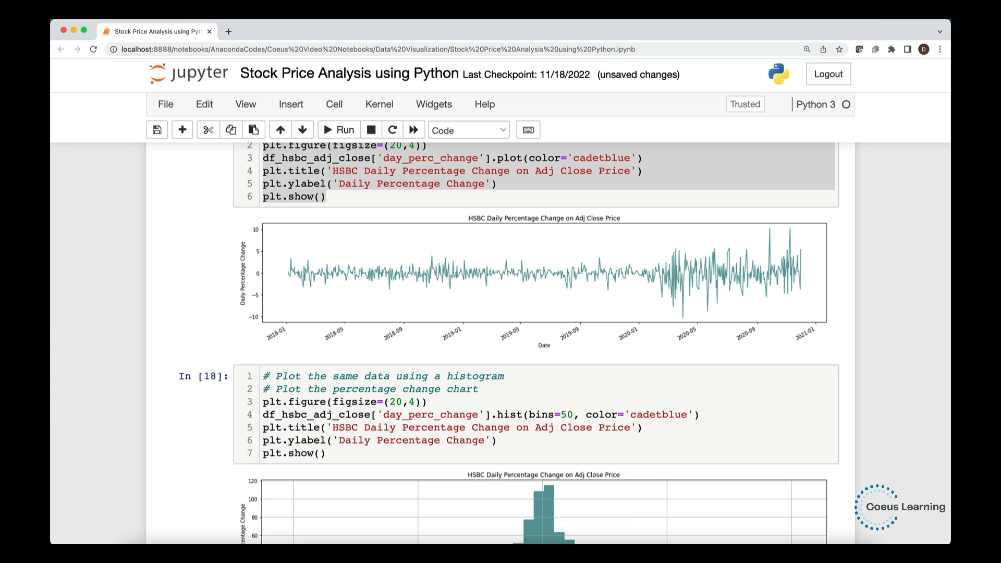
{"action": "scroll", "scroll_direction": "down", "scroll_amount": 3}
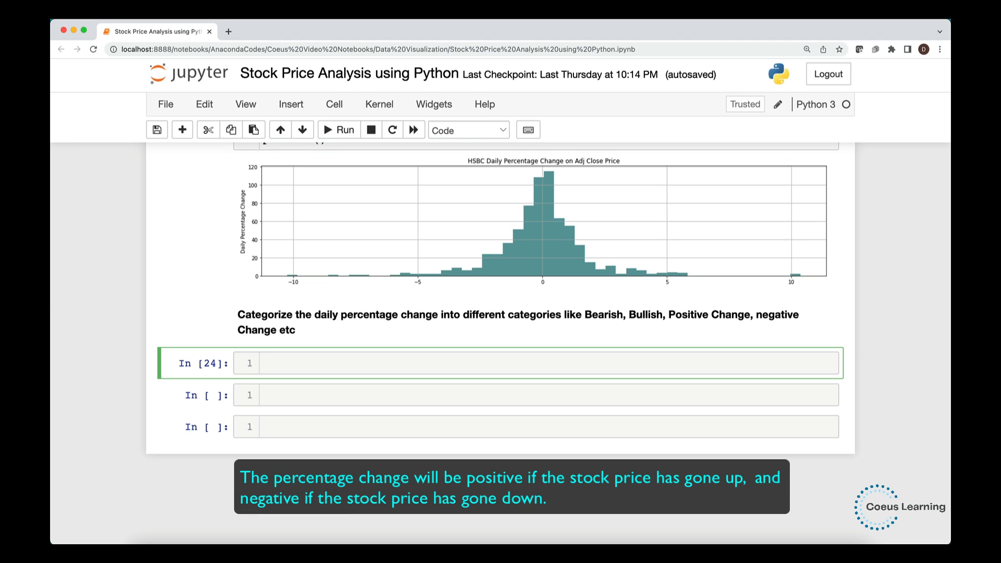
Write and run the categorize_dpc function mapping percentage-change ranges to labels from Bearish to Bullish.
{"action": "left_click", "coordinate": [549, 363]}
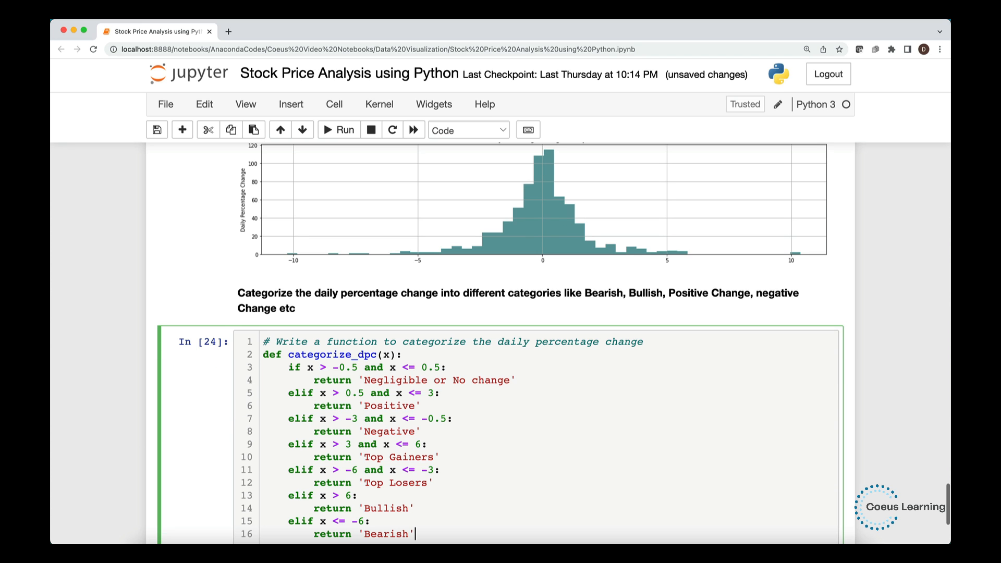
{"action": "scroll", "scroll_direction": "down", "scroll_amount": 3}
{"action": "type", "text": "# Call the function to categorize the daily percentage change"}
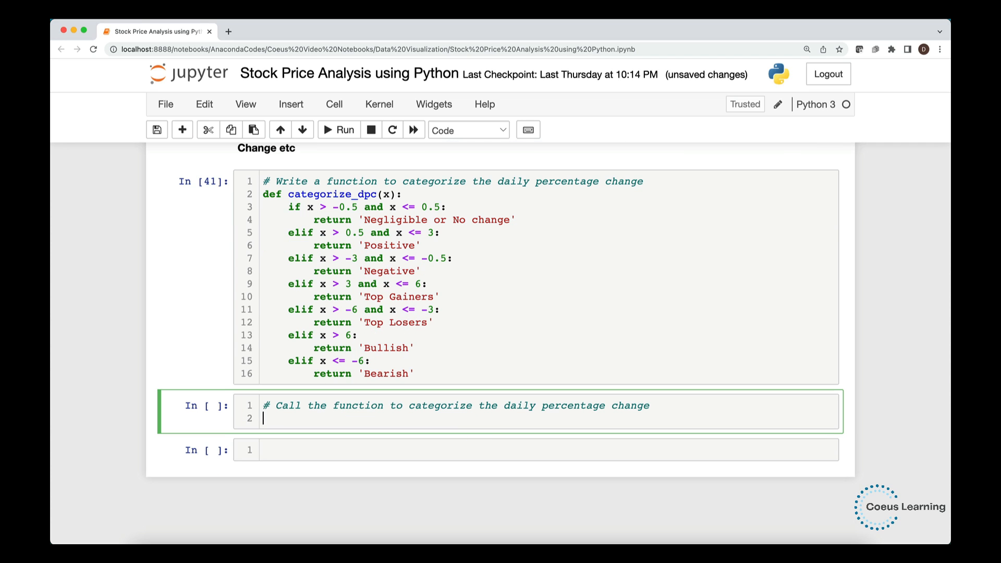
Create ChangeType via apply(lambda x: categorize_dpc(x)) and preview the first five rows.
{"action": "type", "text": "df_hsbc_adj_close['Cha']"}
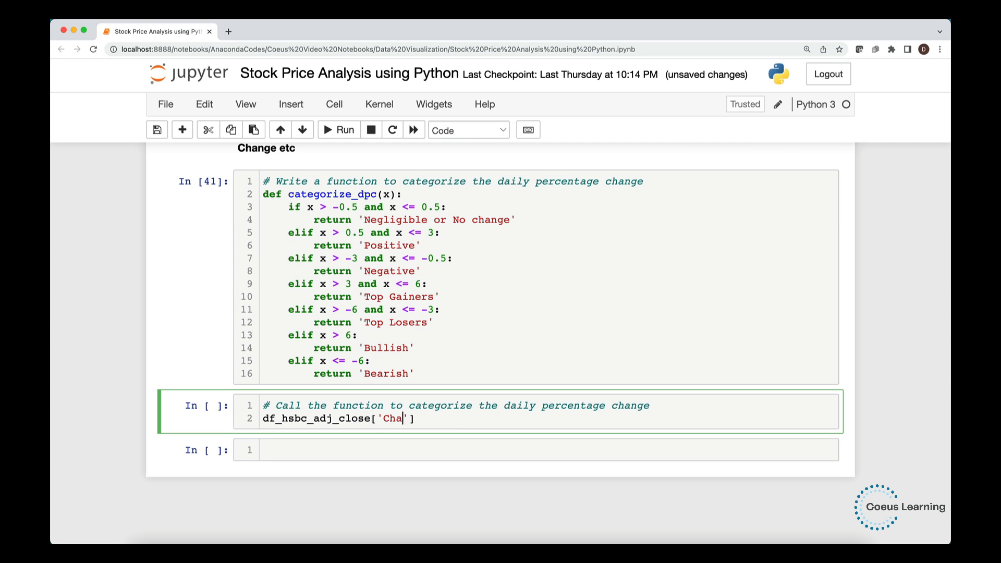
{"action": "type", "text": "ngeType'] = df_hsbc_adj_close['day_perc_change']"}
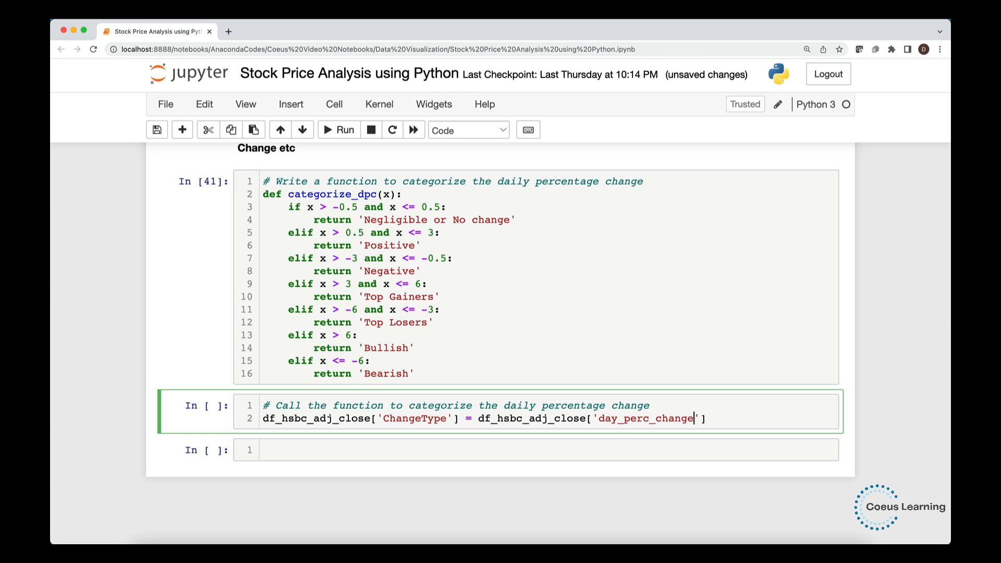
{"action": "type", "text": ".apply("}
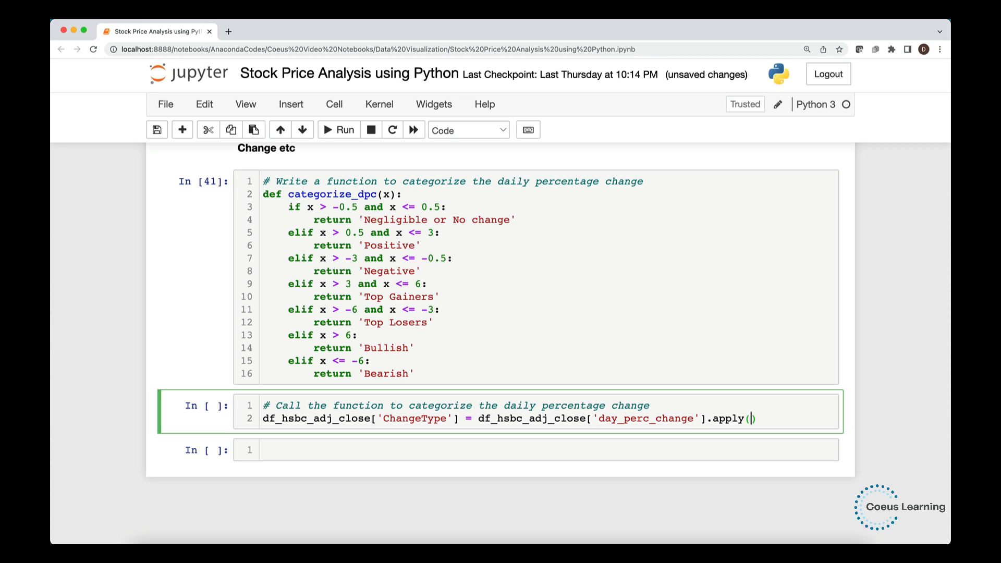
{"action": "type", "text": "lambda x"}
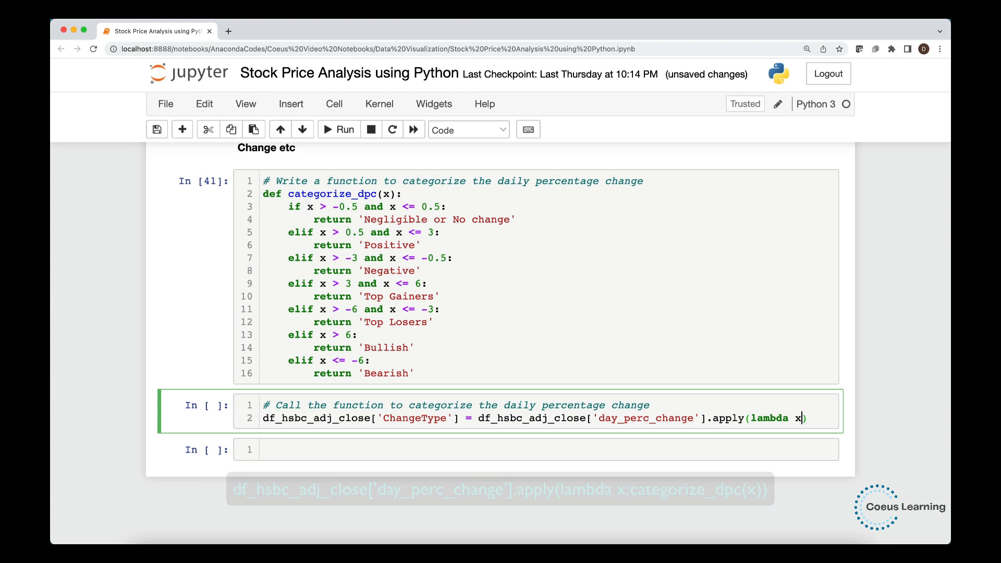
{"action": "type", "text": "cat"}
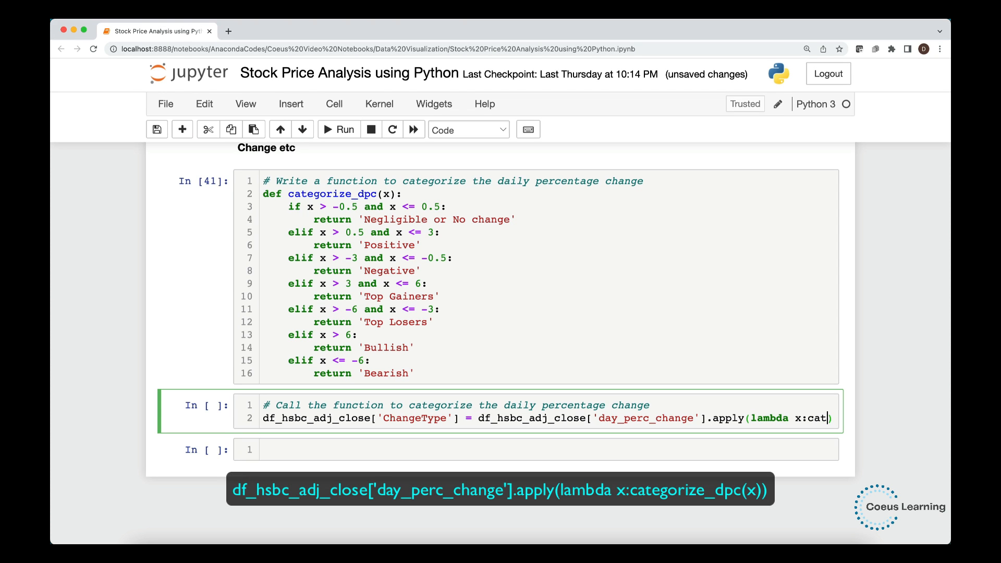
{"action": "type", "text": "egorize_dpc(x)"}
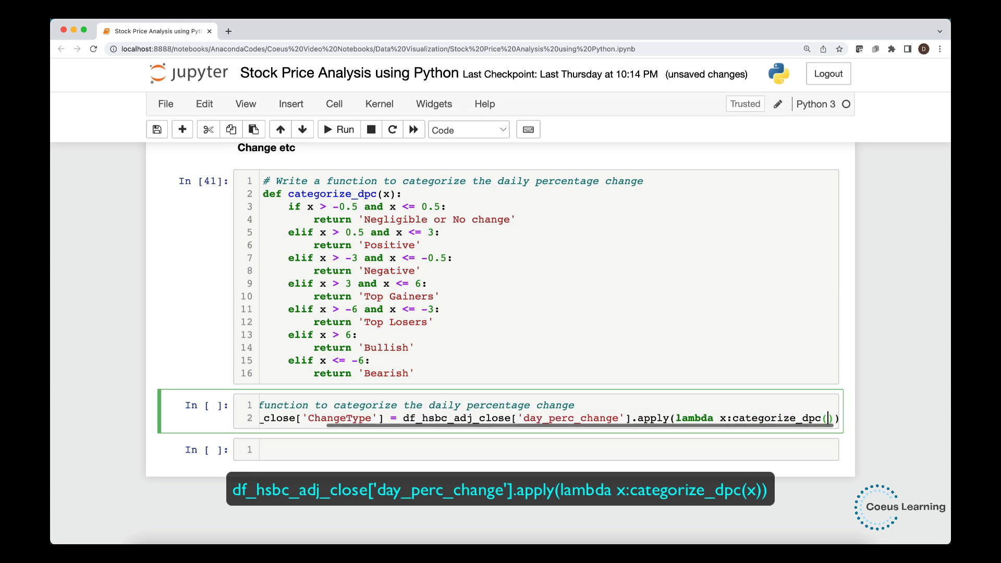
{"action": "type", "text": "x"}
{"action": "type", "text": "df_hsbc_adj_close"}
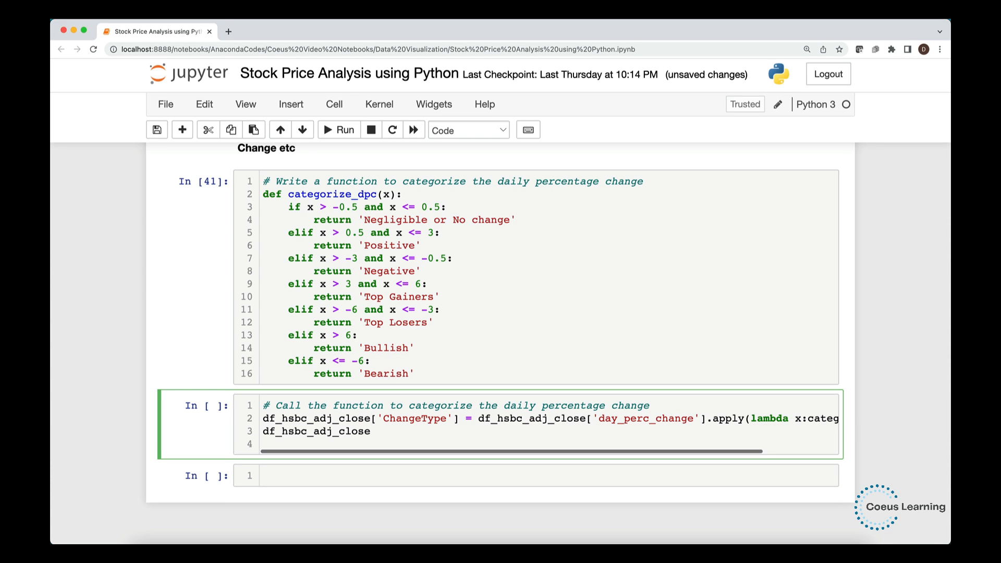
{"action": "left_click", "coordinate": [338, 129]}
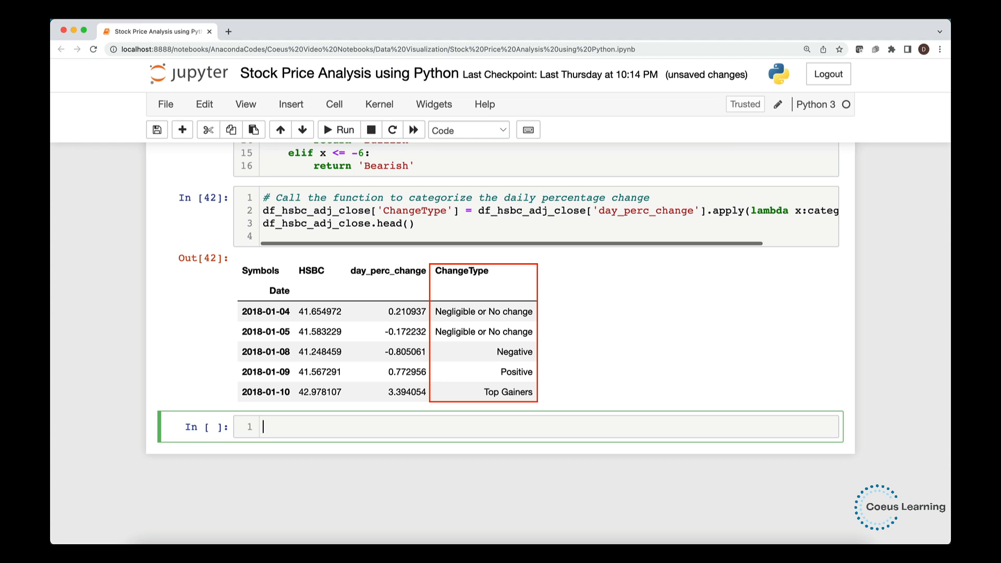
Render a 15x5 sns.countplot of df_hsbc_adj_close['ChangeType'] counts.
{"action": "type", "text": "plt"}
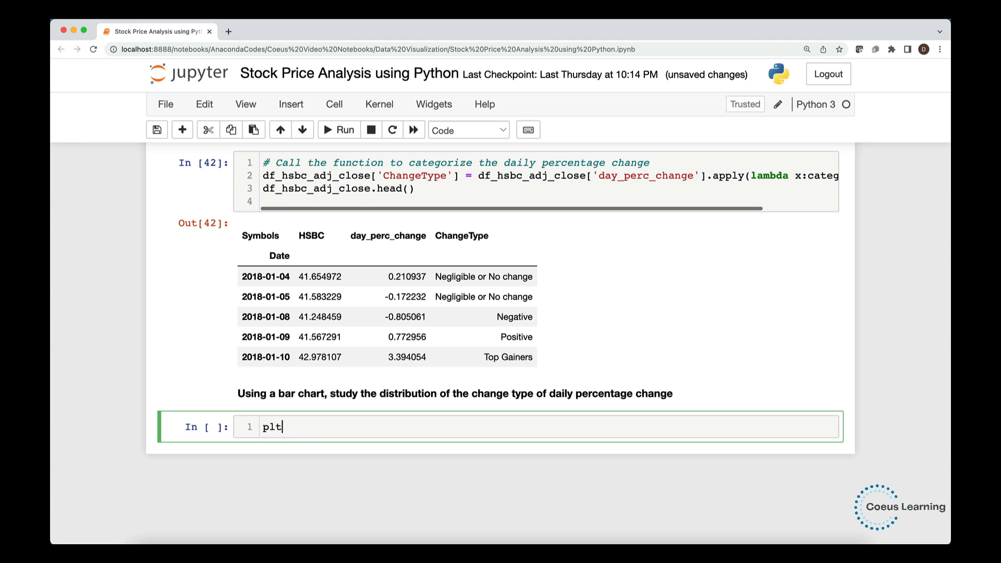
{"action": "type", "text": ".figure(figs"}
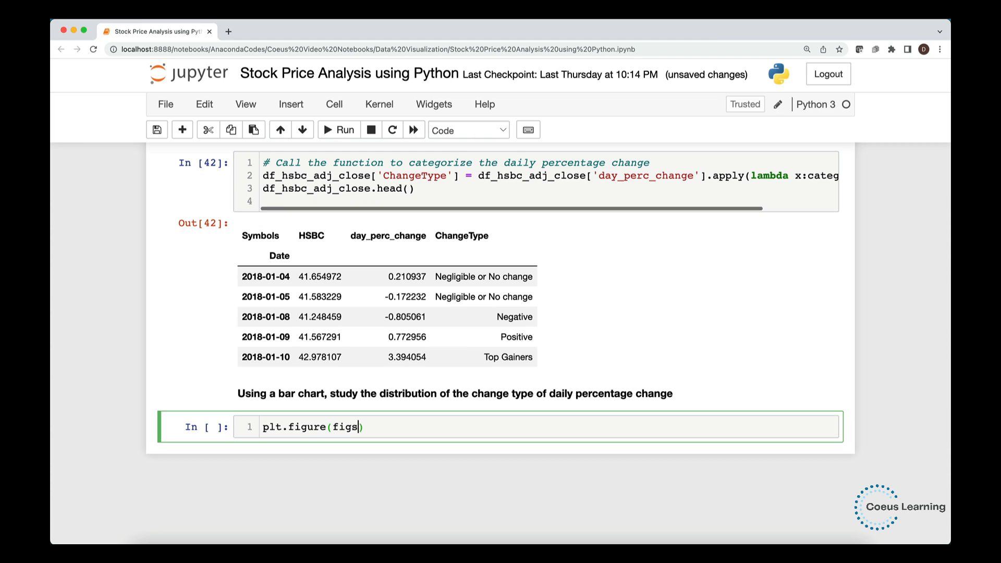
{"action": "type", "text": "ize=(15,5)"}
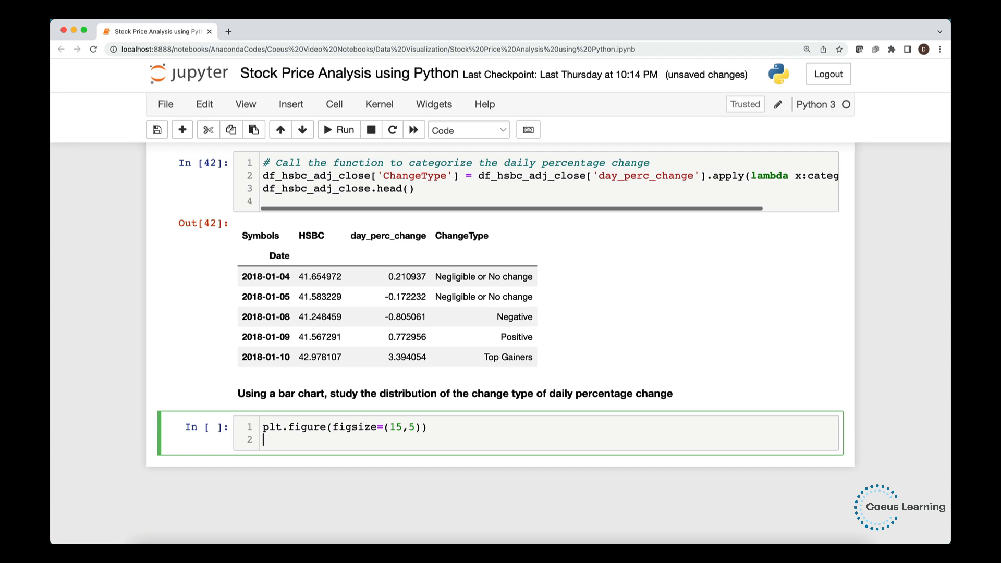
{"action": "type", "text": "sns.countplot(df_hsbc_adj"}
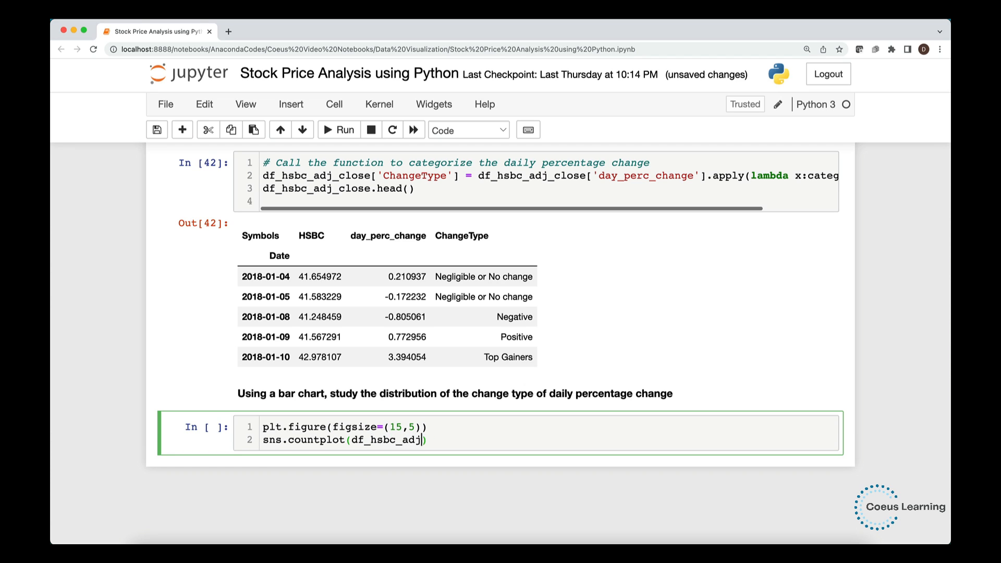
{"action": "type", "text": "_close['ChangeType'])"}
{"action": "type", "text": "plt.xticks(rotation)"}
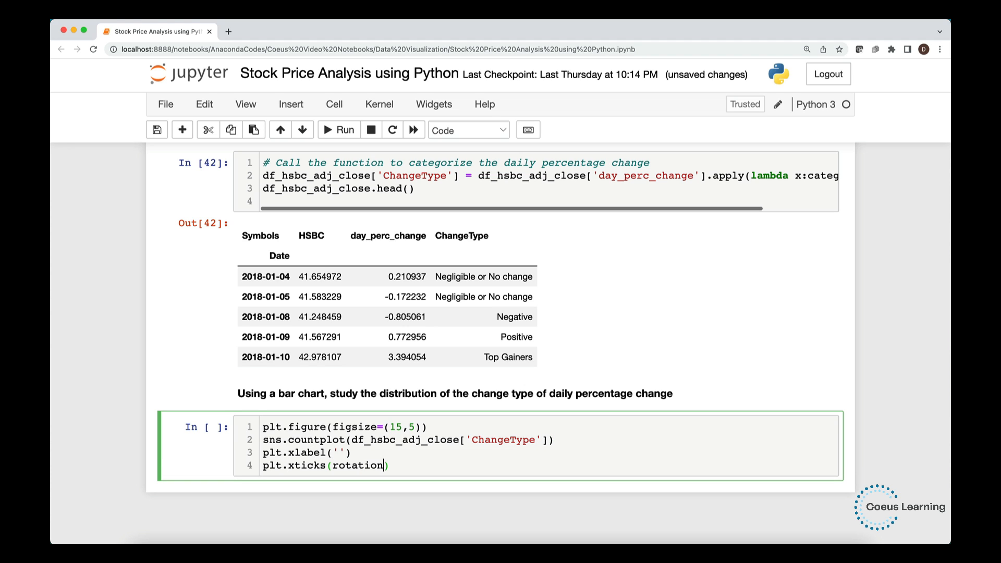
{"action": "left_click", "coordinate": [338, 129]}
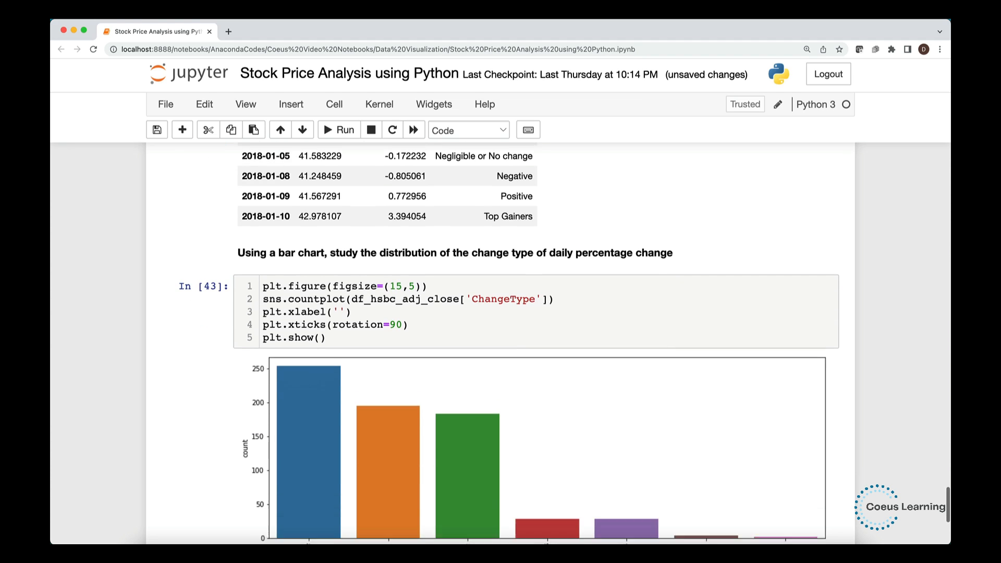
{"action": "scroll", "scroll_direction": "down", "scroll_amount": 3}
{"action": "type", "text": "df_s"}
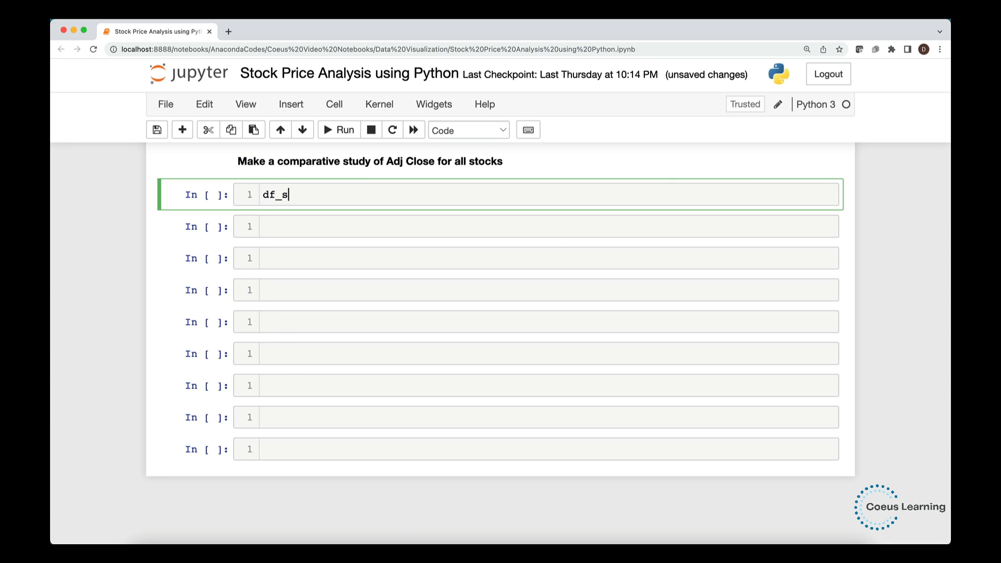
Preview df_stocks_adj_close.head() for all five stocks.
{"action": "type", "text": "tocks_adj_close."}
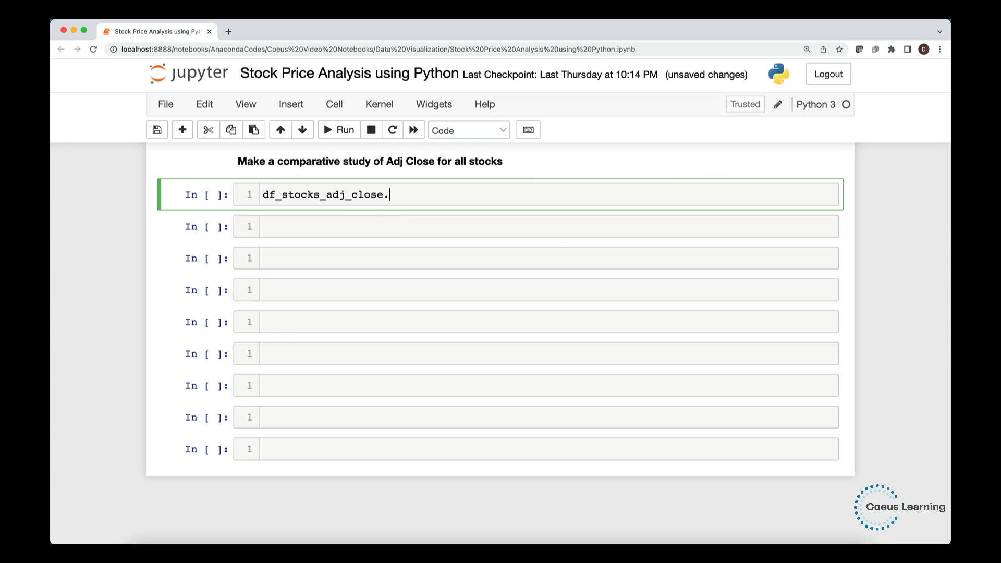
{"action": "left_click", "coordinate": [338, 129]}
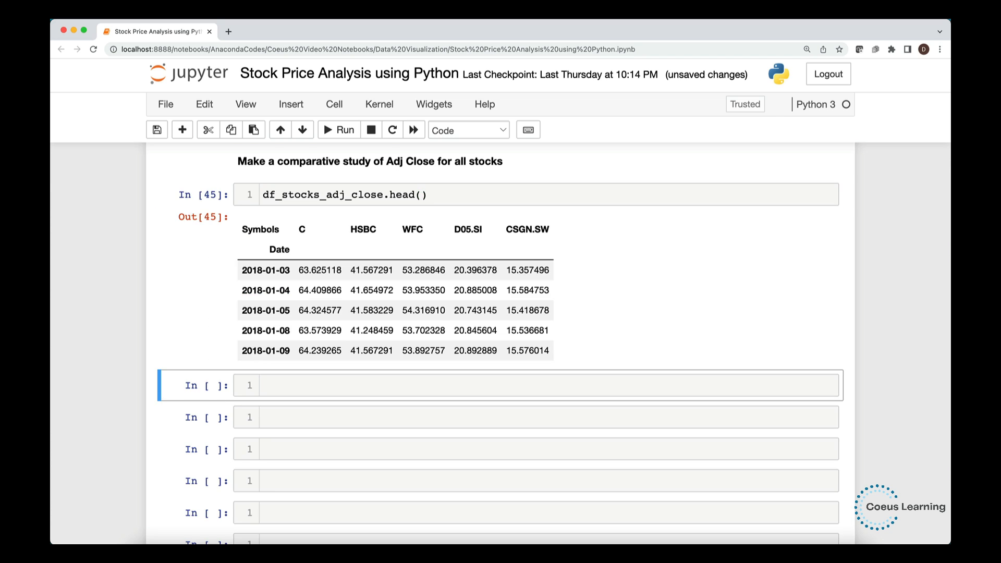
Plot the five stocks as coloured labelled lines (Citibank darkblue, ..., orchid) on a 15x5 figure with a legend.
{"action": "type", "text": "plt.figure(figsize=(15,5))"}
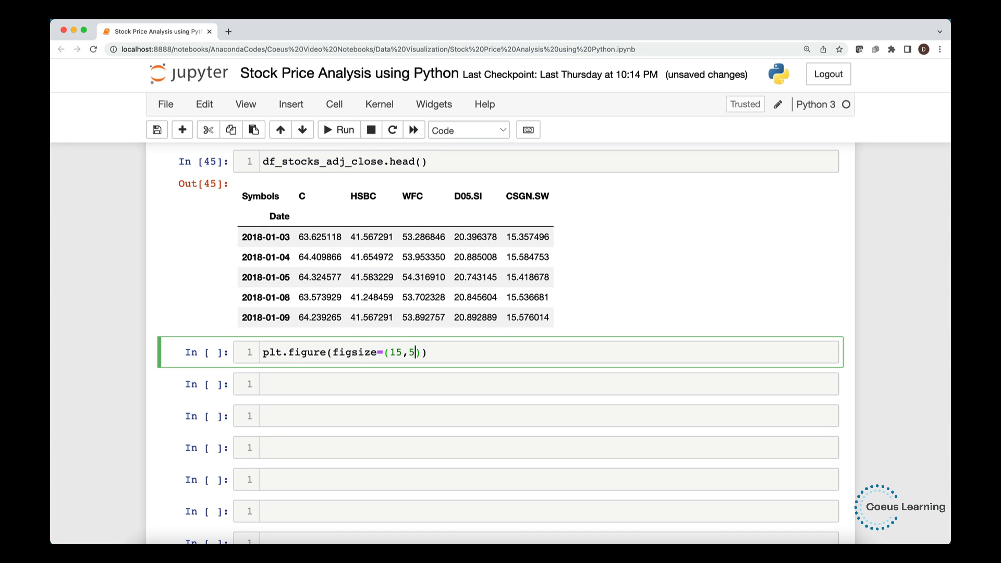
{"action": "type", "text": "plt.plot(df"}
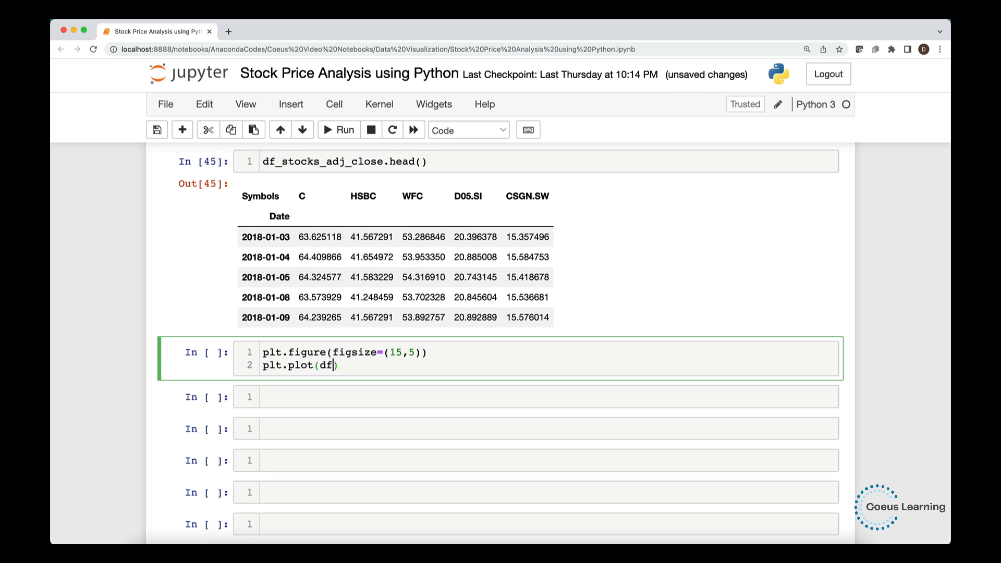
{"action": "type", "text": "_stocks_adj_close['C']"}
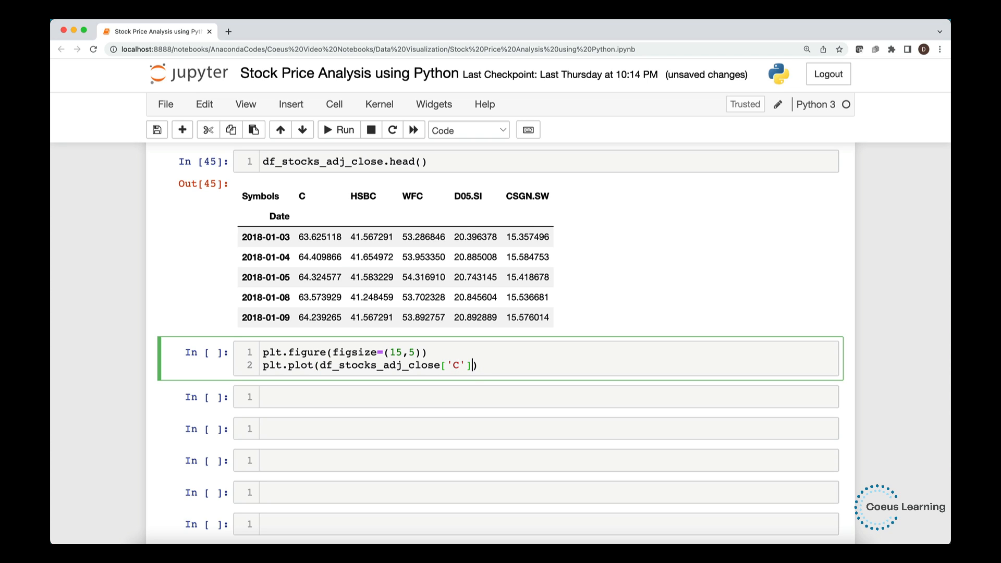
{"action": "type", "text": ", color='darkblue'"}
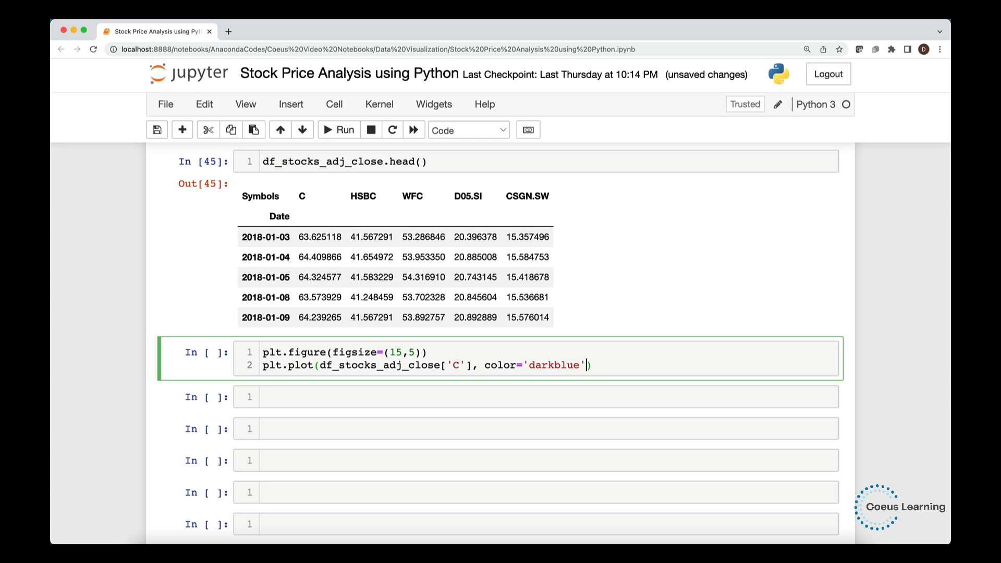
{"action": "type", "text": ", label='Citibank'"}
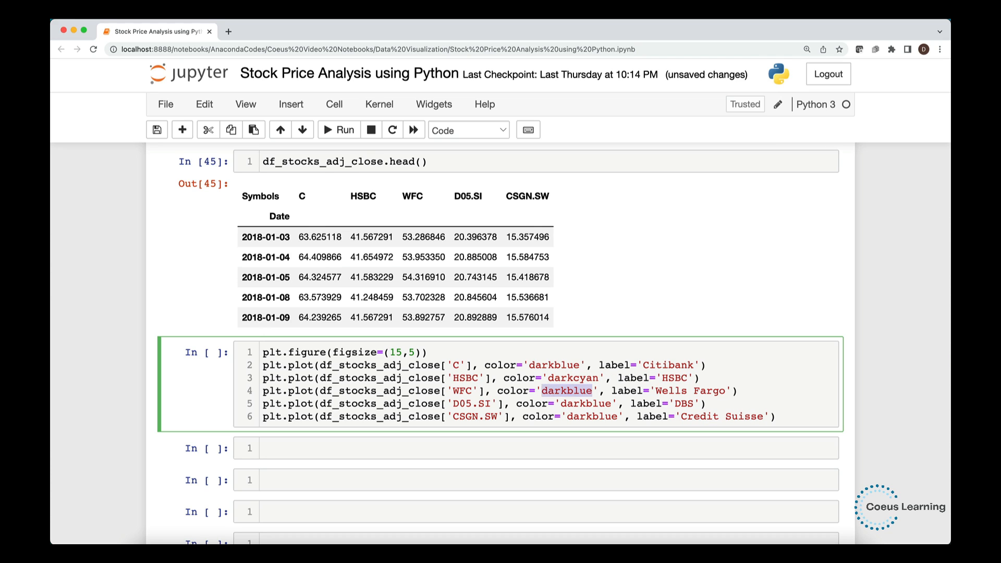
{"action": "type", "text": "orchid"}
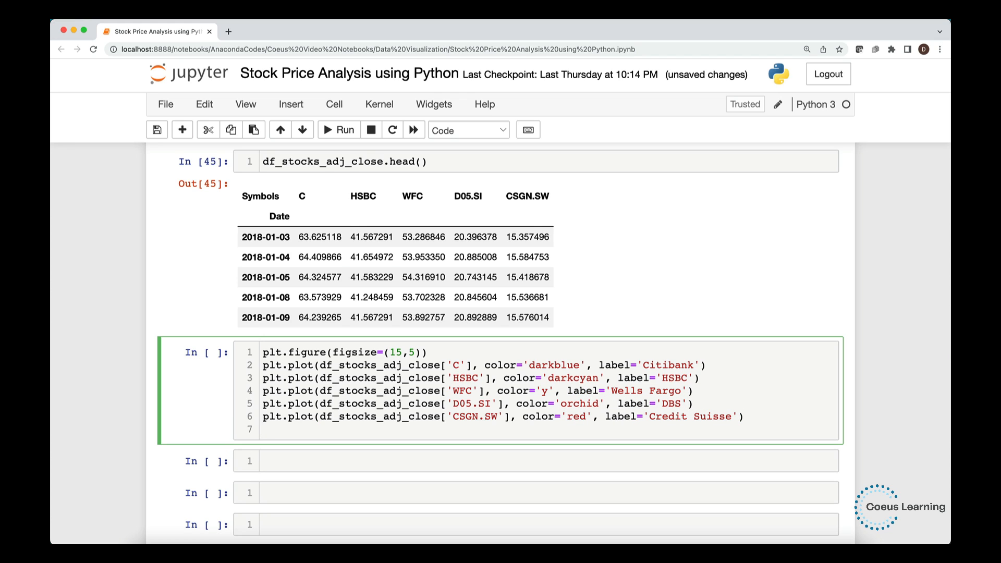
{"action": "type", "text": "plt.legend()"}
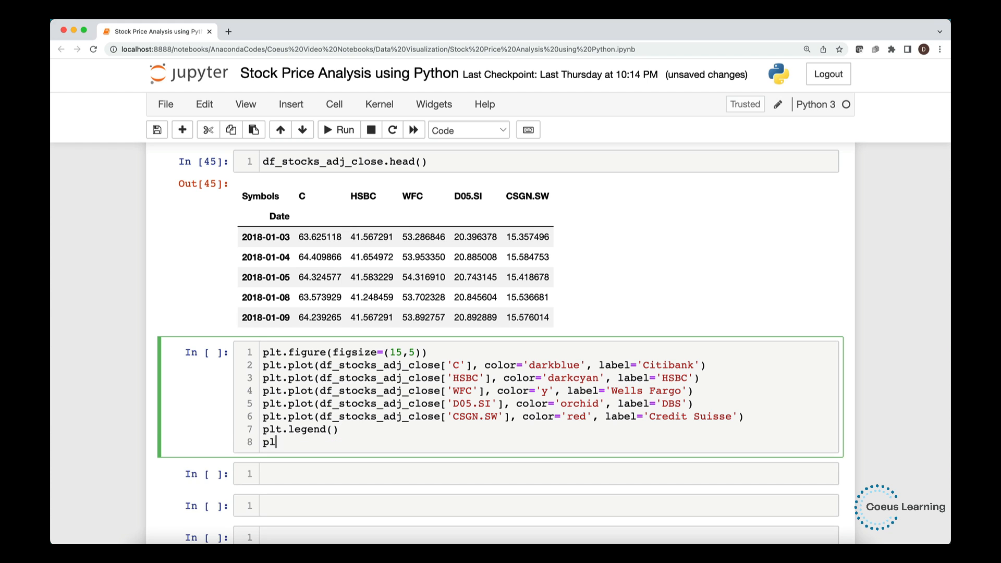
{"action": "left_click", "coordinate": [345, 129]}
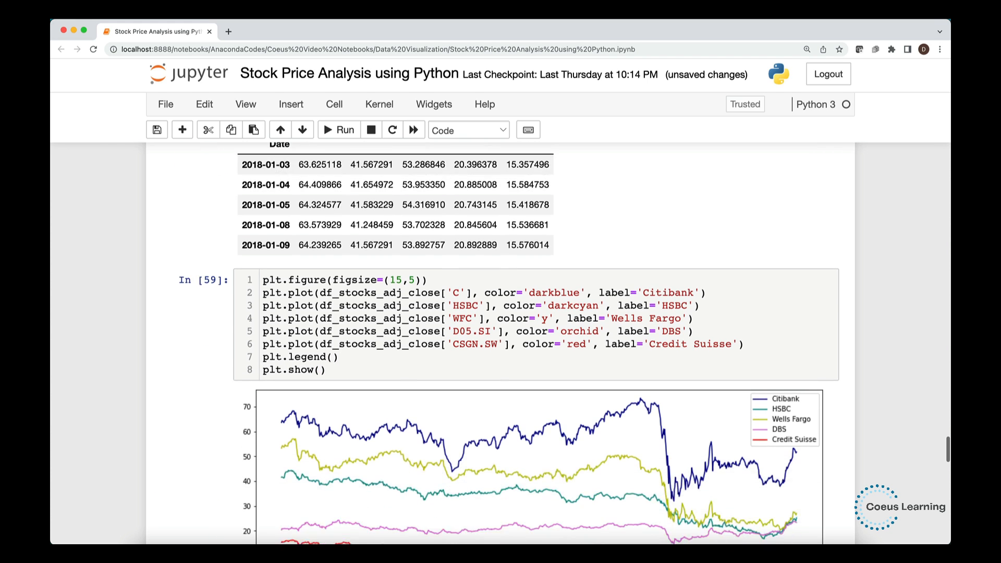
Scroll past the chart to the empty cell under the distribution heading.
{"action": "scroll", "scroll_direction": "down", "scroll_amount": 3}
{"action": "type", "text": "#"}
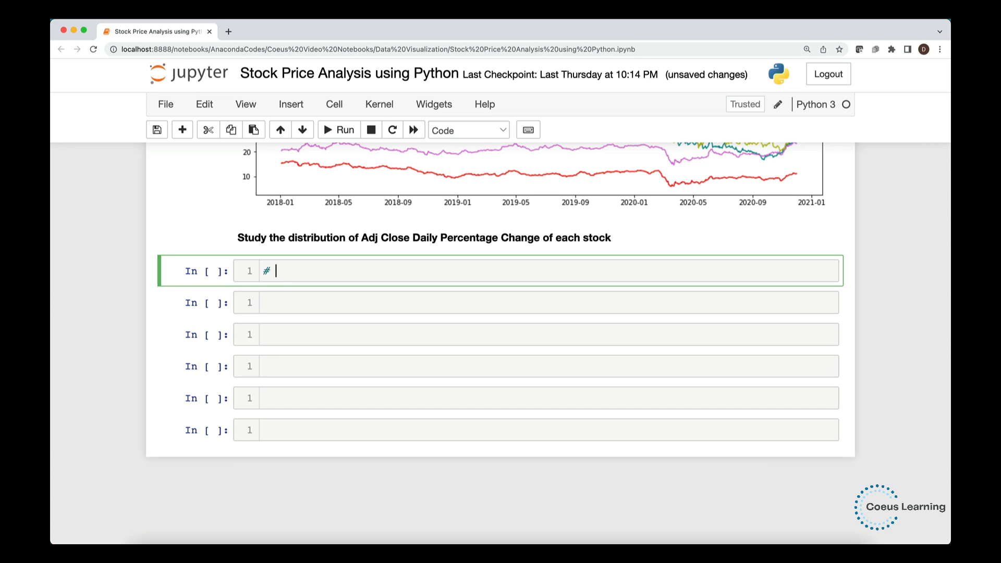
Build df_melt_features = pd.melt(df_stocks_adj_close) and preview its Symbols/value rows.
{"action": "type", "text": "Reshape the data"}
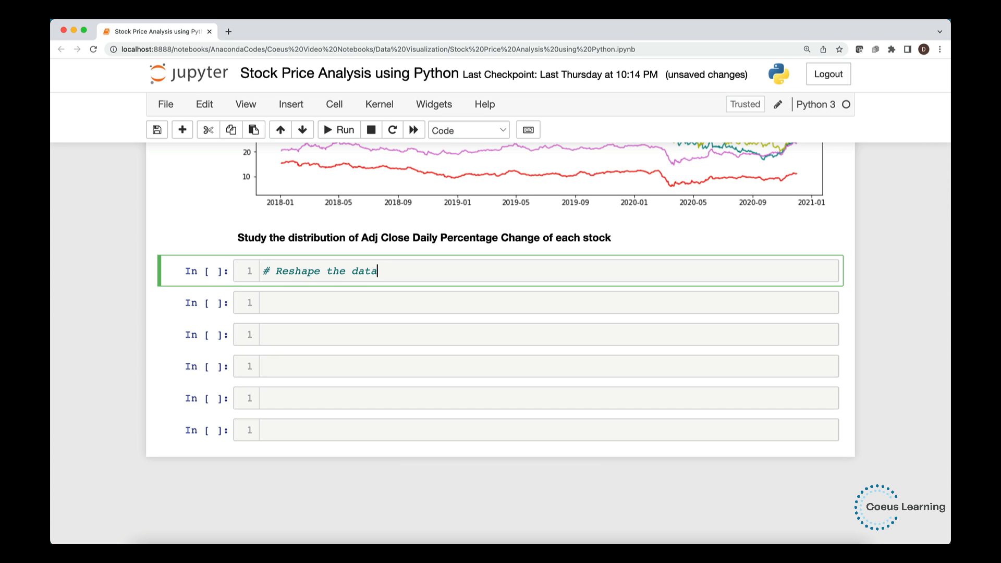
{"action": "type", "text": "using melt function"}
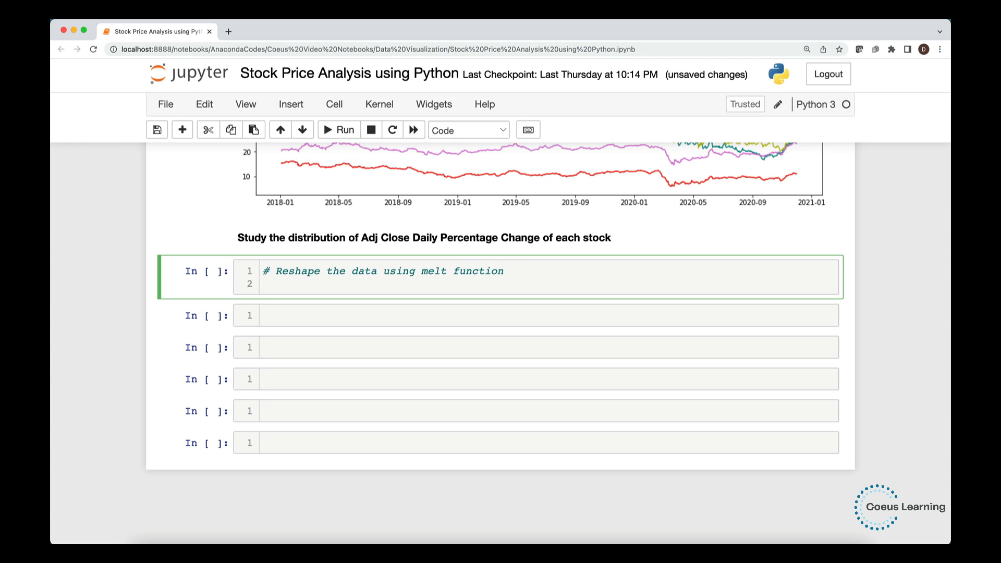
{"action": "type", "text": "df_me"}
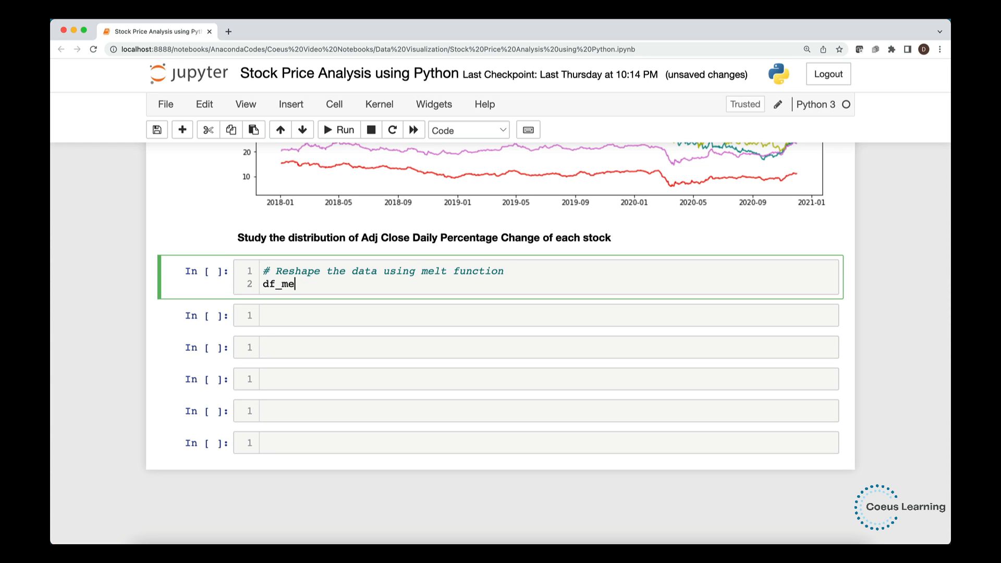
{"action": "type", "text": "lt_featur"}
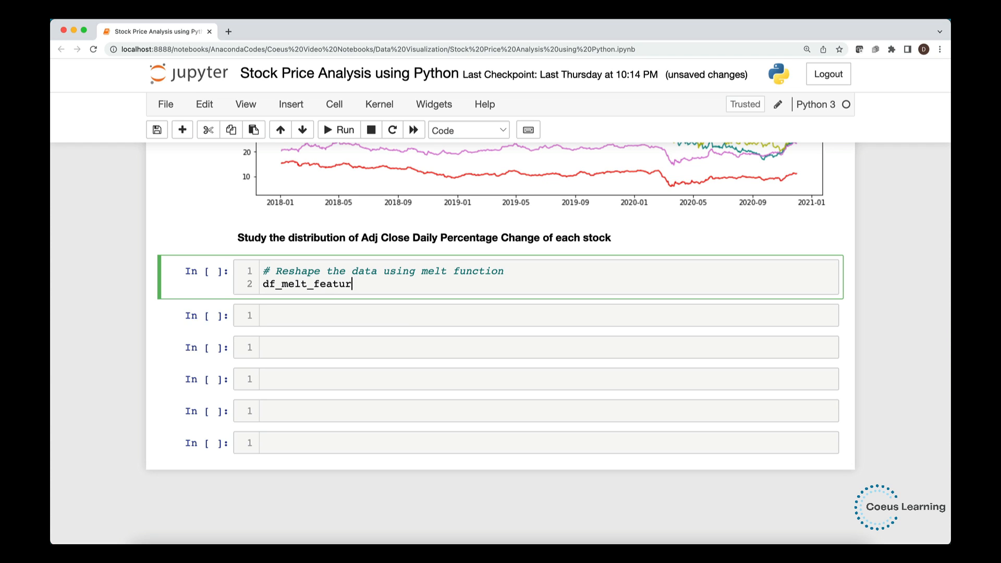
{"action": "type", "text": "es = pd.mel"}
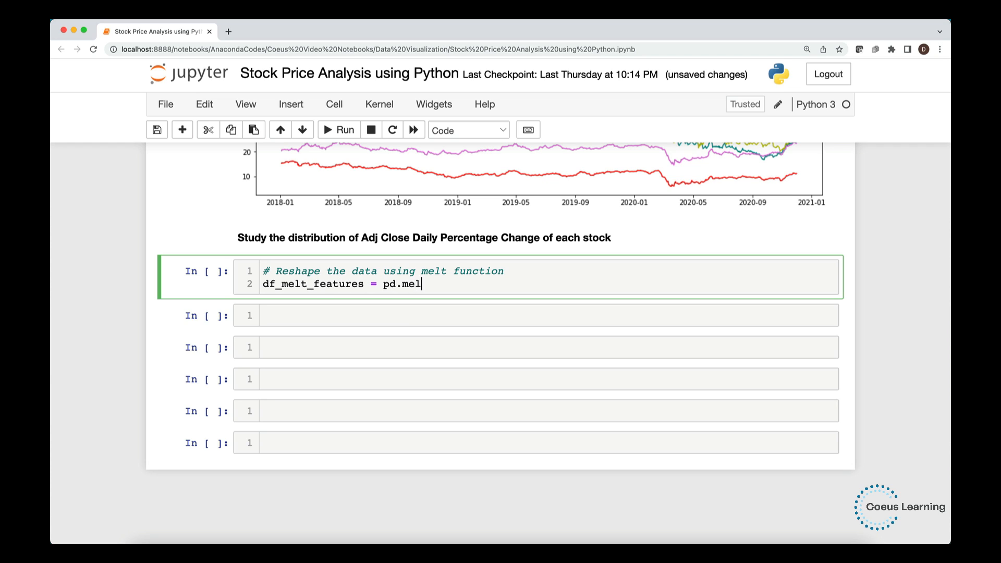
{"action": "type", "text": "t(df_stocks_adj_close)"}
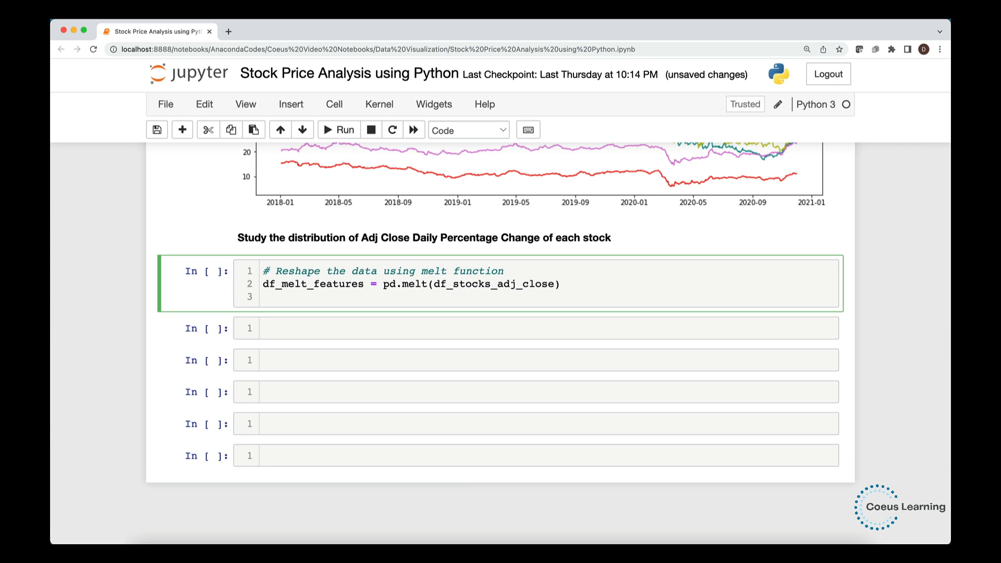
{"action": "left_click", "coordinate": [338, 130]}
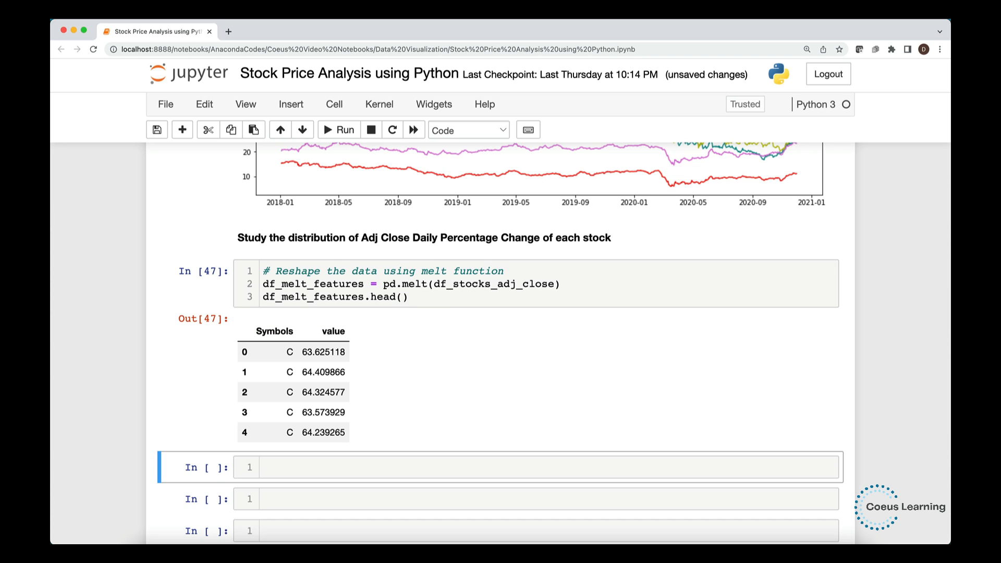
{"action": "scroll", "scroll_direction": "down", "scroll_amount": 3}
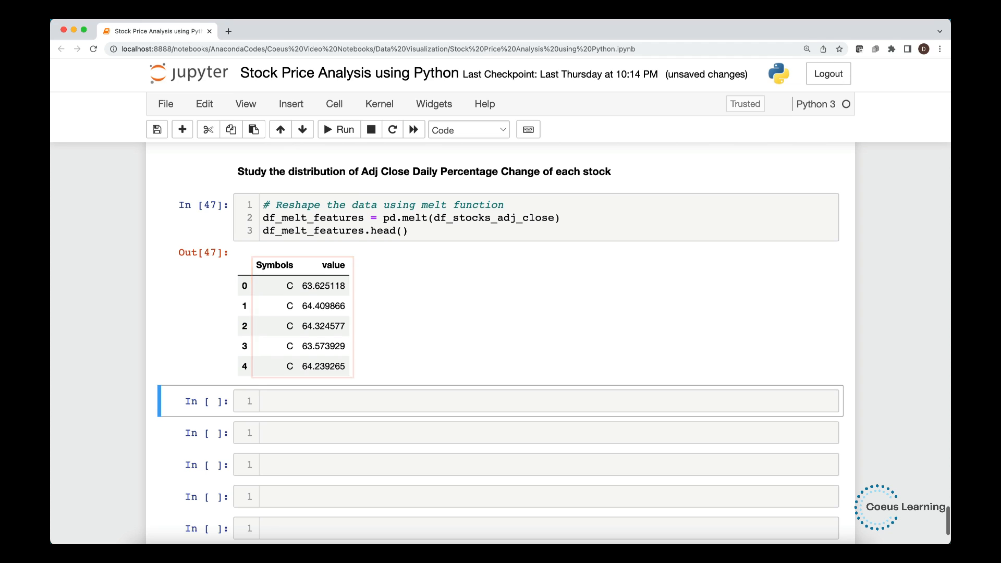
Map sns.distplot on 'value' in darkseagreen over the FacetGrid and run it to render the grid.
{"action": "type", "text": "# create a grid to plot the charts"}
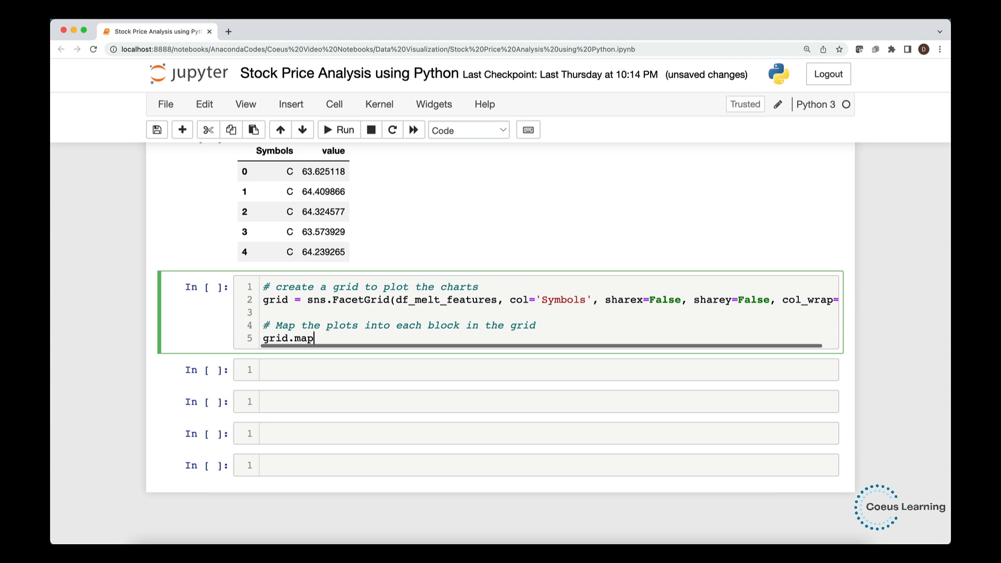
{"action": "type", "text": "(sns.distplot)"}
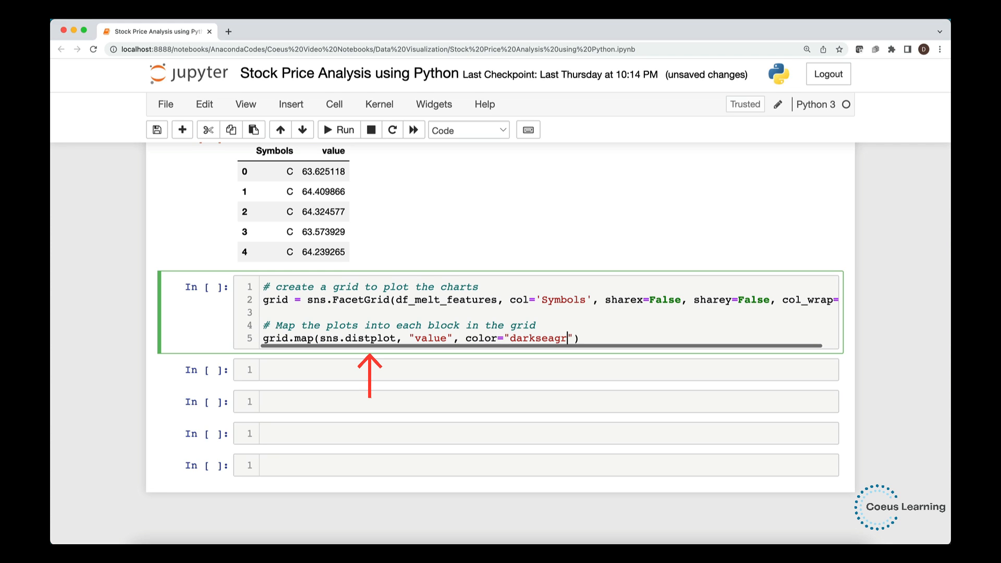
{"action": "type", "text": "een"}
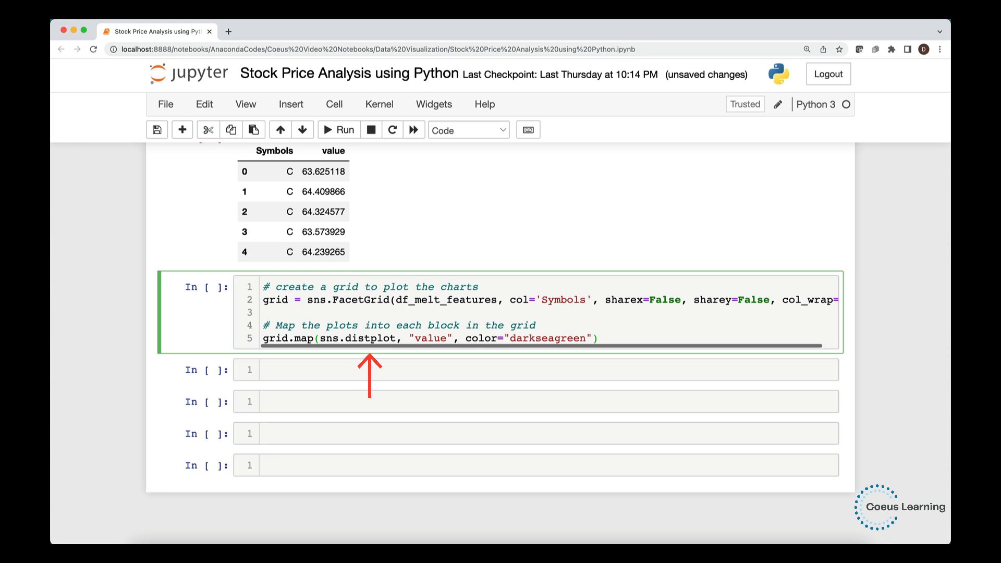
{"action": "type", "text": "plt.sho"}
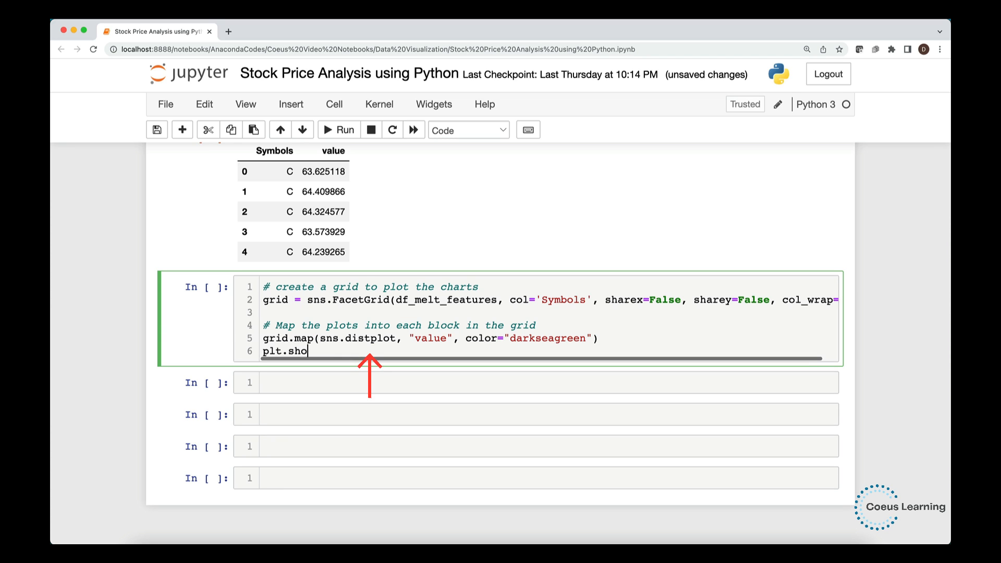
{"action": "left_click", "coordinate": [338, 130]}
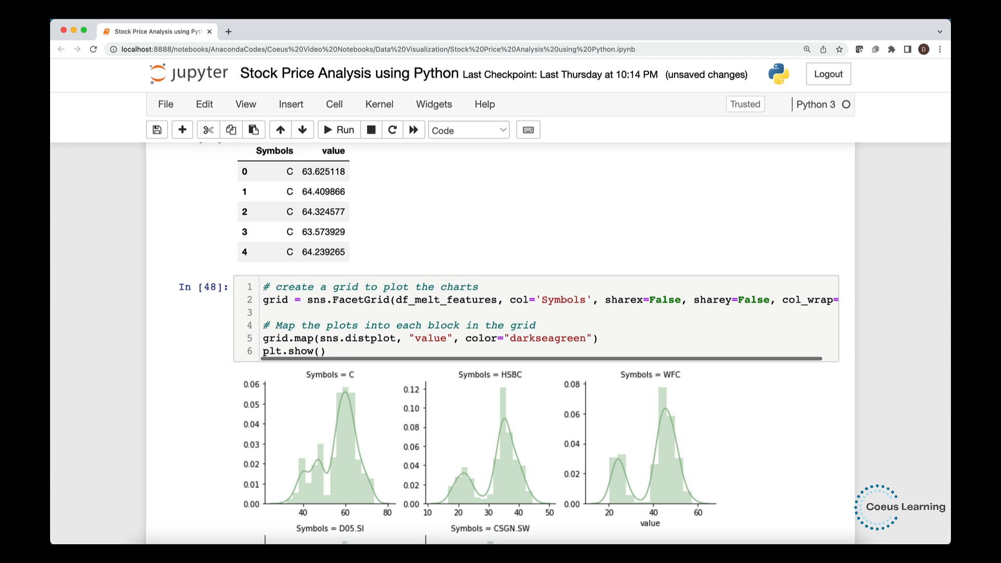
{"action": "scroll", "scroll_direction": "down", "scroll_amount": 3}
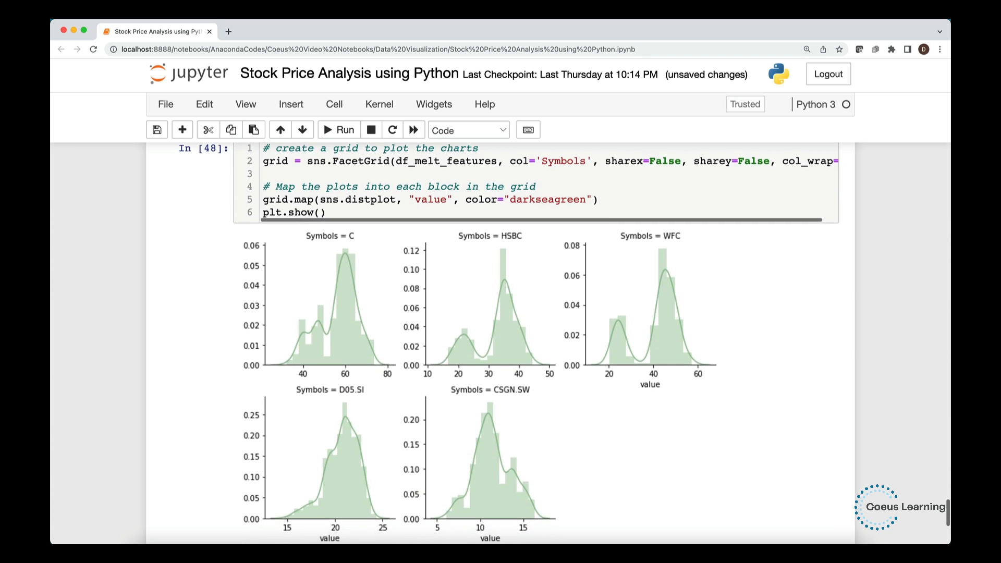
{"action": "scroll", "scroll_direction": "down", "scroll_amount": 3}
{"action": "type", "text": "df"}
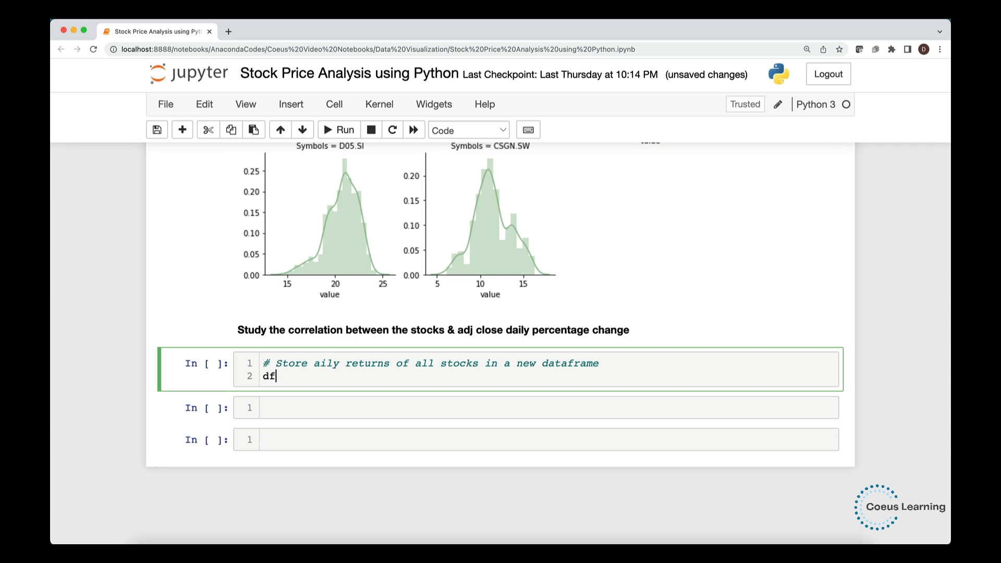
Compute df_daily_returns as df_stocks_adj_close.pct_change()*100 and drop its NaN rows.
{"action": "type", "text": "_daily_returns ="}
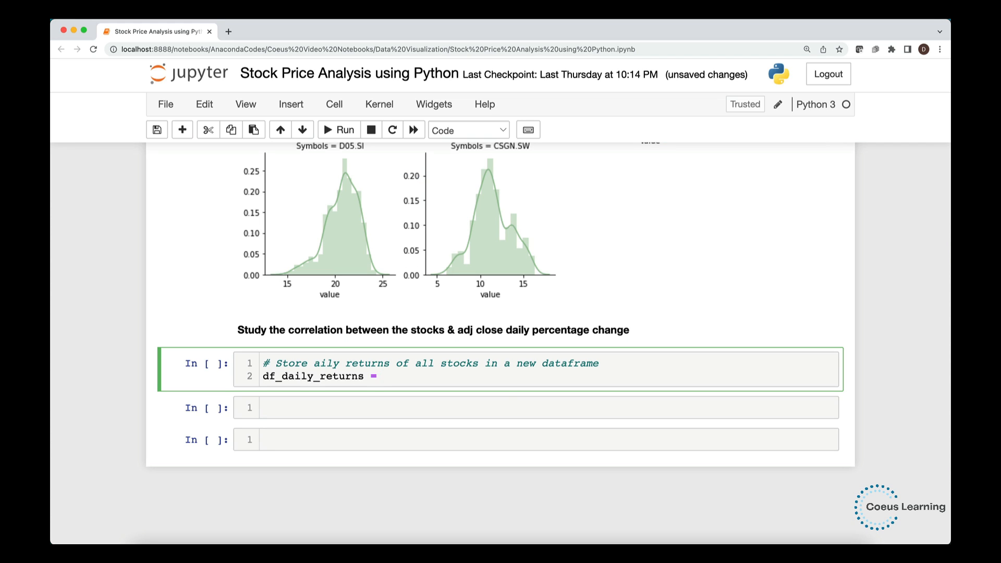
{"action": "type", "text": "df_stocks_adj_close."}
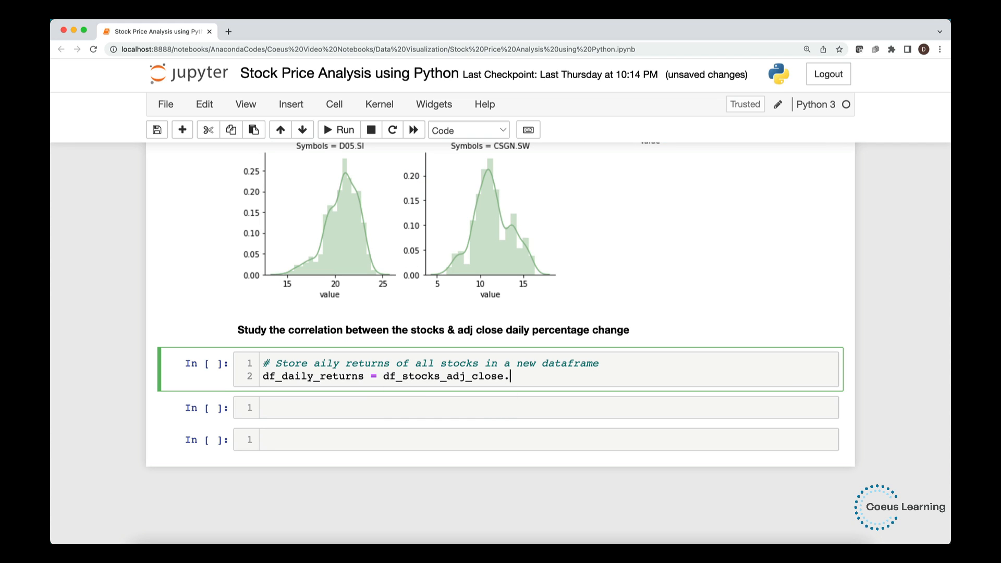
{"action": "type", "text": "pct_change()*100"}
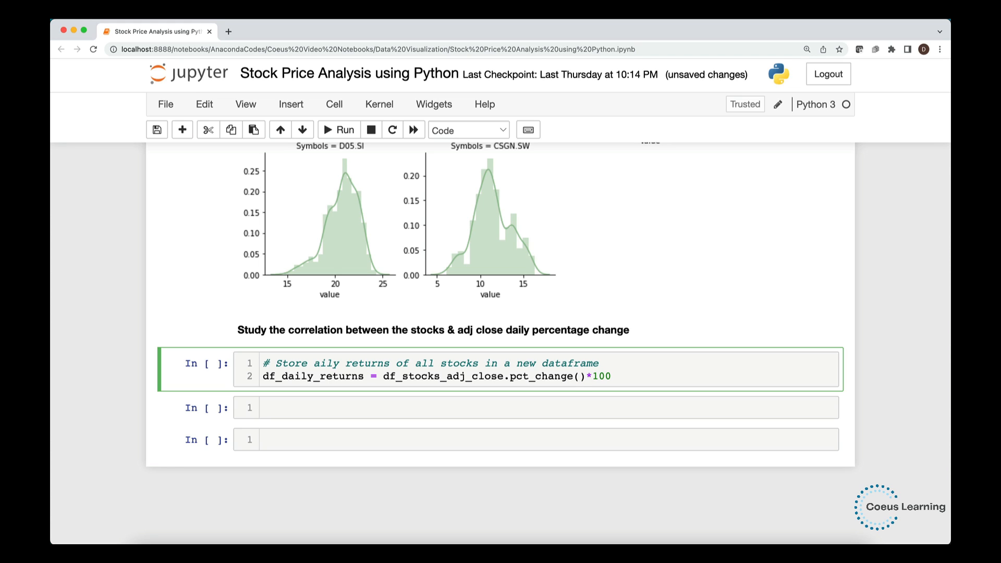
{"action": "type", "text": "df_daily_returns"}
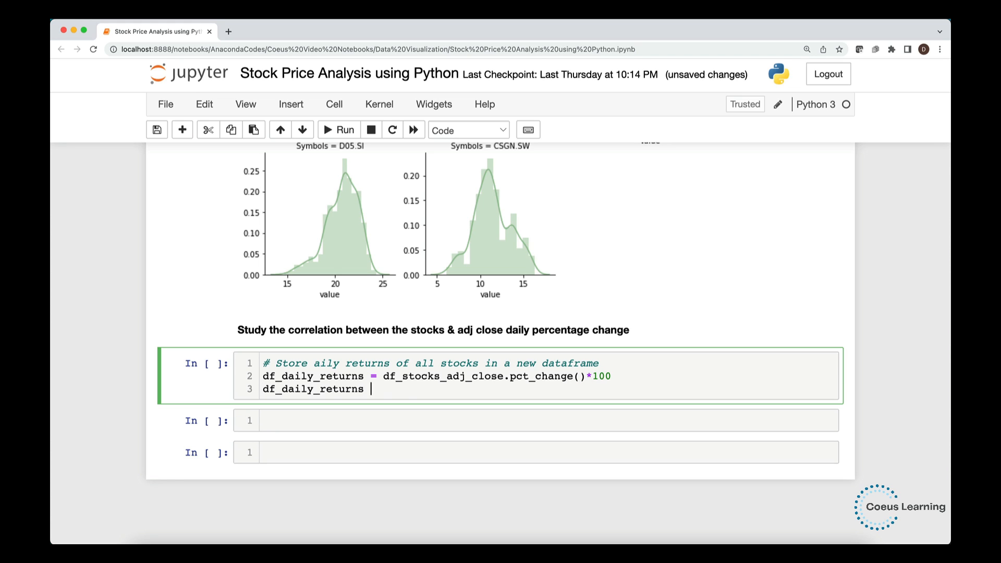
{"action": "type", "text": "= df_daily_returns.dropna(axis=0"}
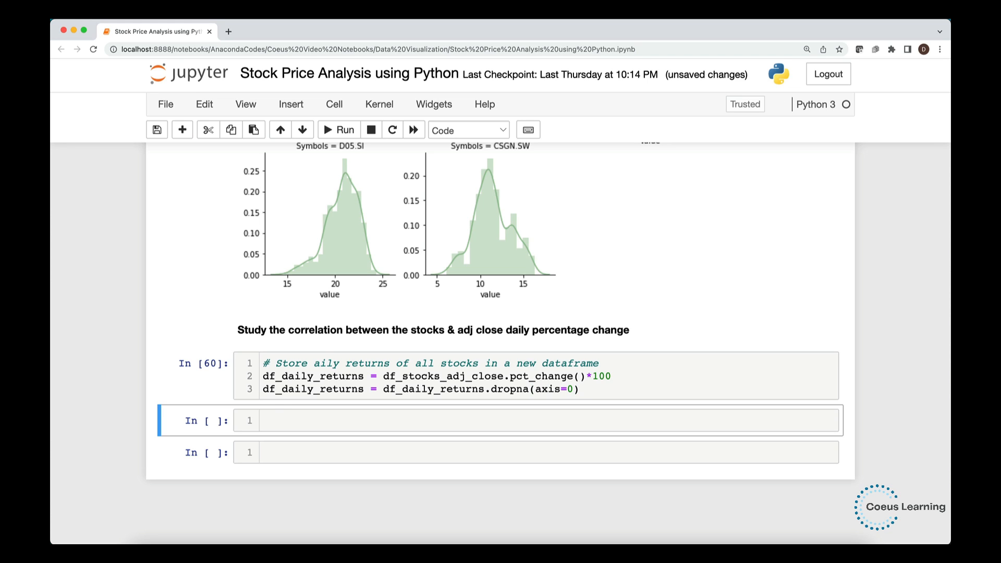
Set a 15x15 figure with seaborn style 'ticks', font_scale 1.50 and color_codes=True.
{"action": "type", "text": "plt.figure(fig"}
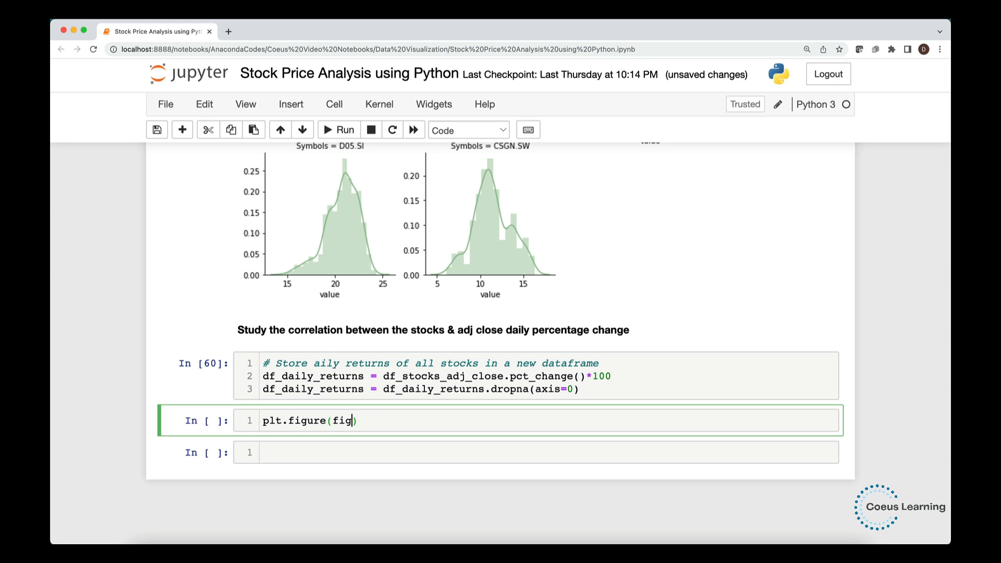
{"action": "type", "text": "size=(15,15)"}
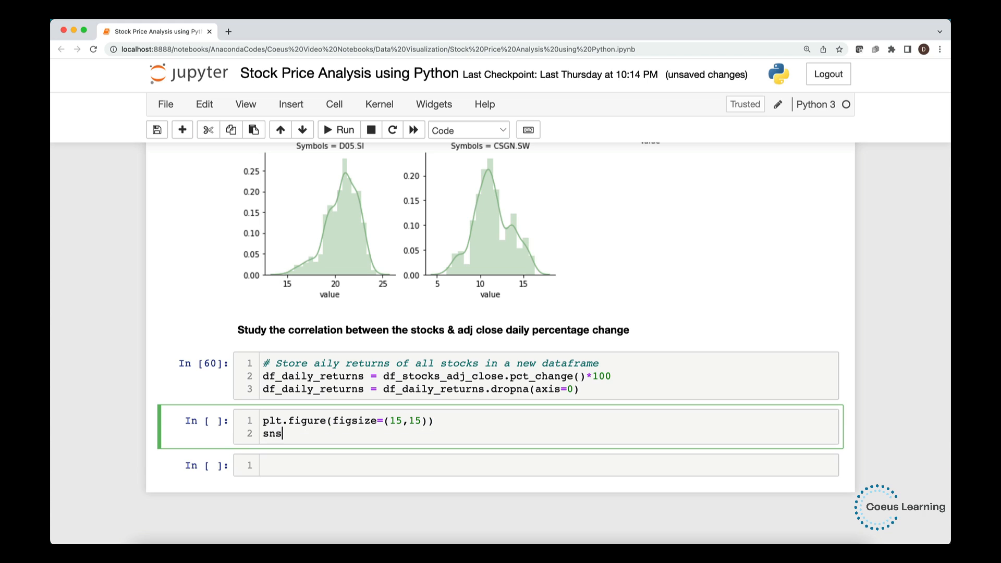
{"action": "type", "text": ".set(style='ticks')"}
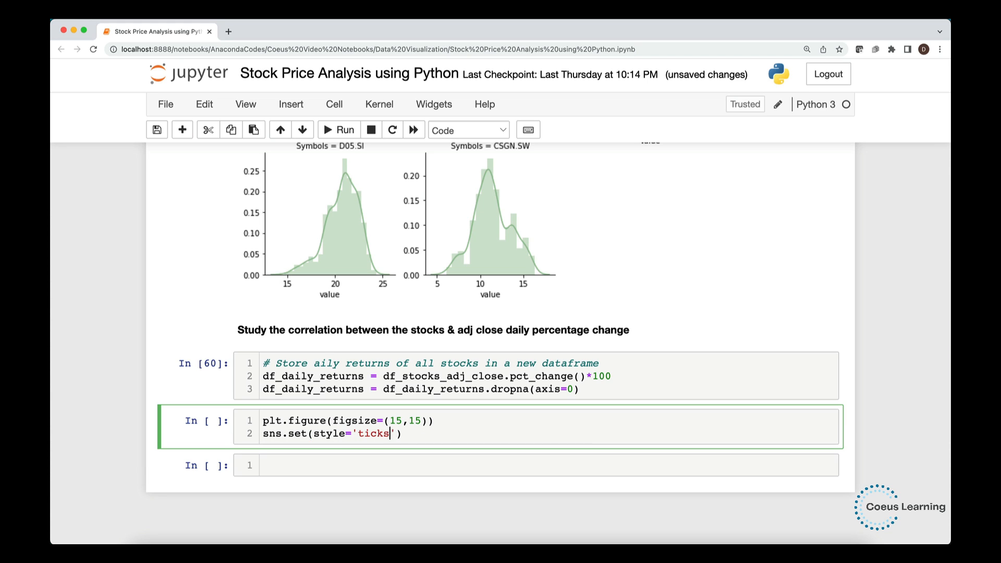
{"action": "type", "text": ", font_scale=1."}
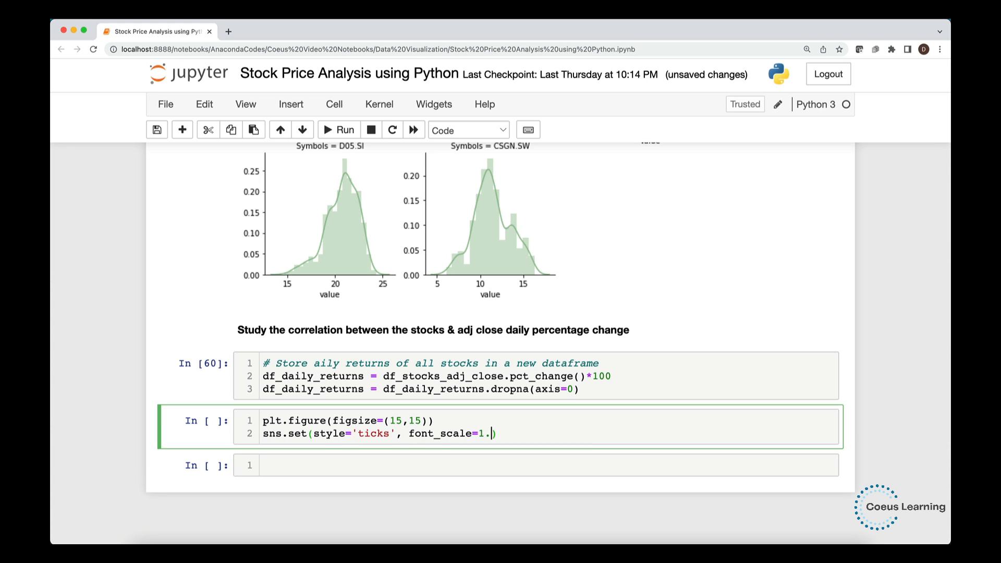
{"action": "type", "text": "50, color_codes=True)"}
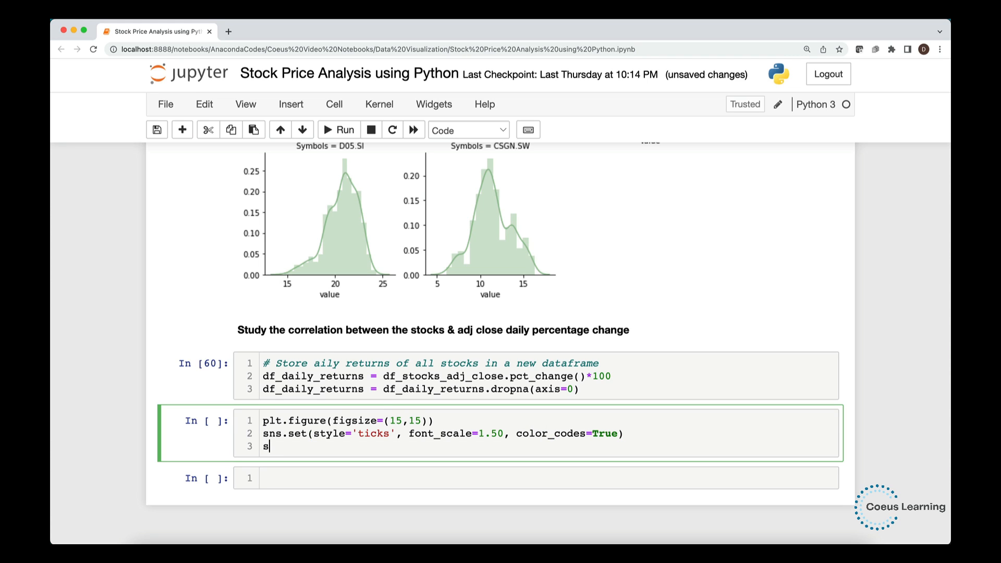
Render sns.pairplot(df_daily_returns) and scroll through the resulting scatter matrix.
{"action": "type", "text": "ns.pairplot(df_d"}
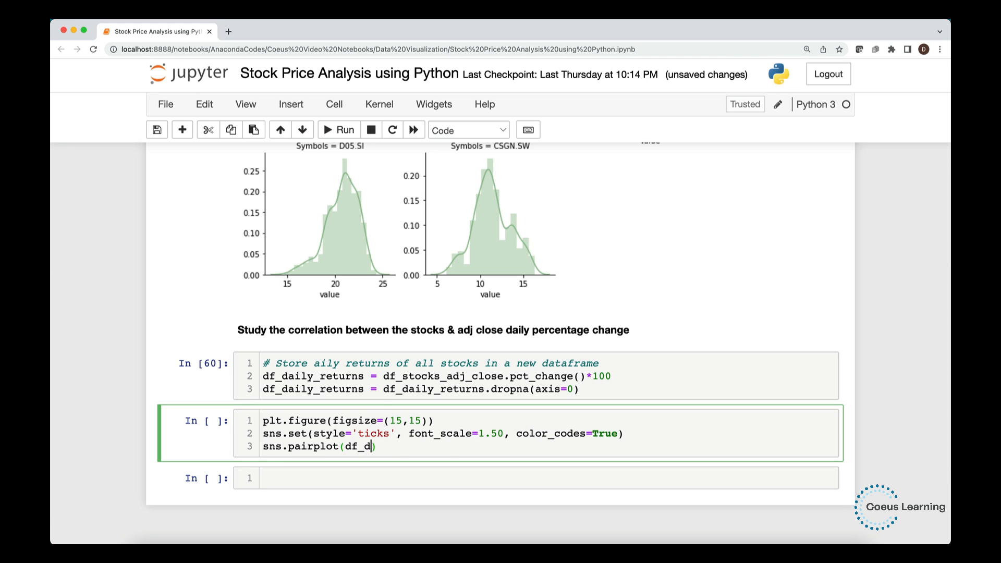
{"action": "type", "text": "aily_returns)"}
{"action": "type", "text": "plt.show()"}
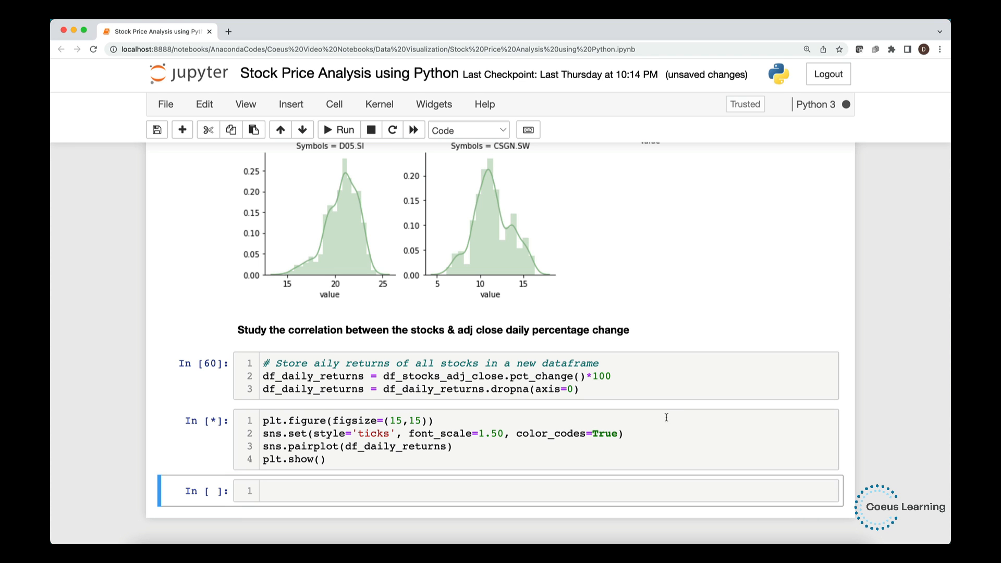
{"action": "left_click", "coordinate": [339, 130]}
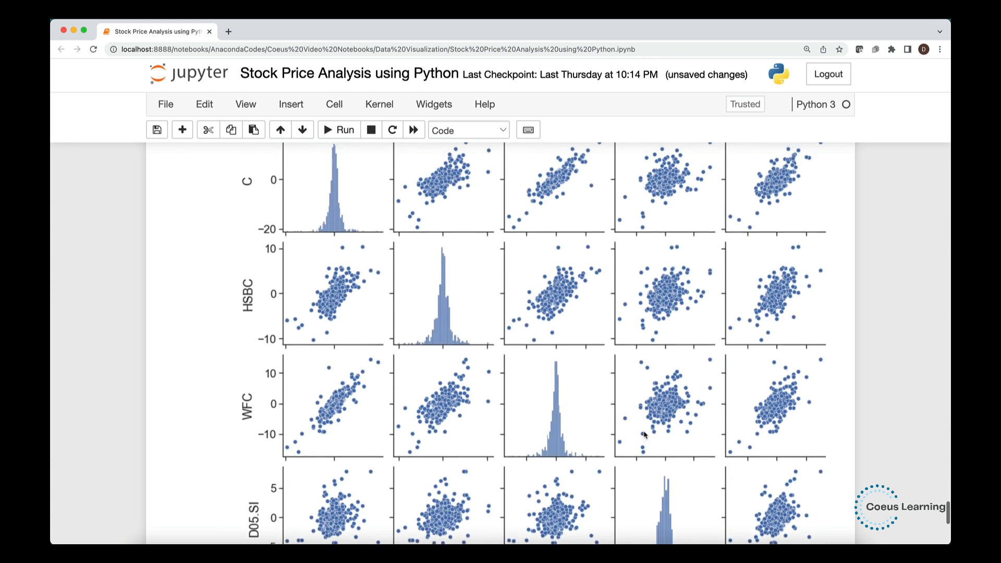
{"action": "scroll", "scroll_direction": "down", "scroll_amount": 3}
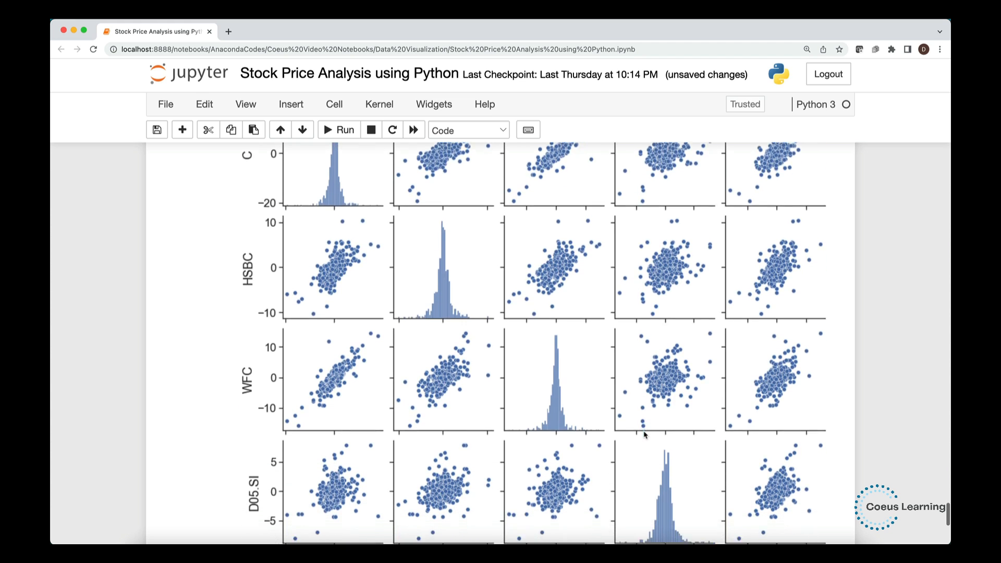
{"action": "scroll", "scroll_direction": "down", "scroll_amount": 3}
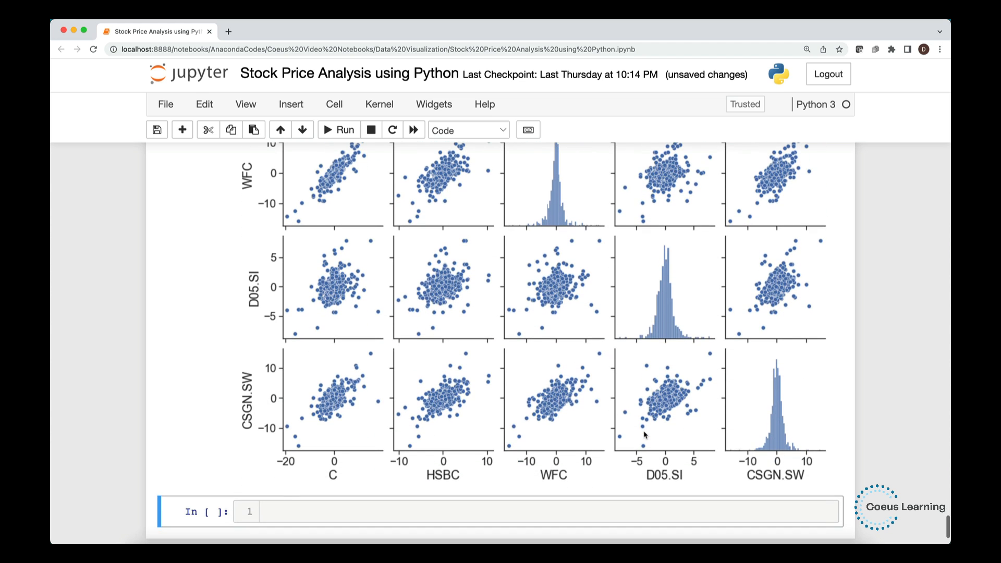